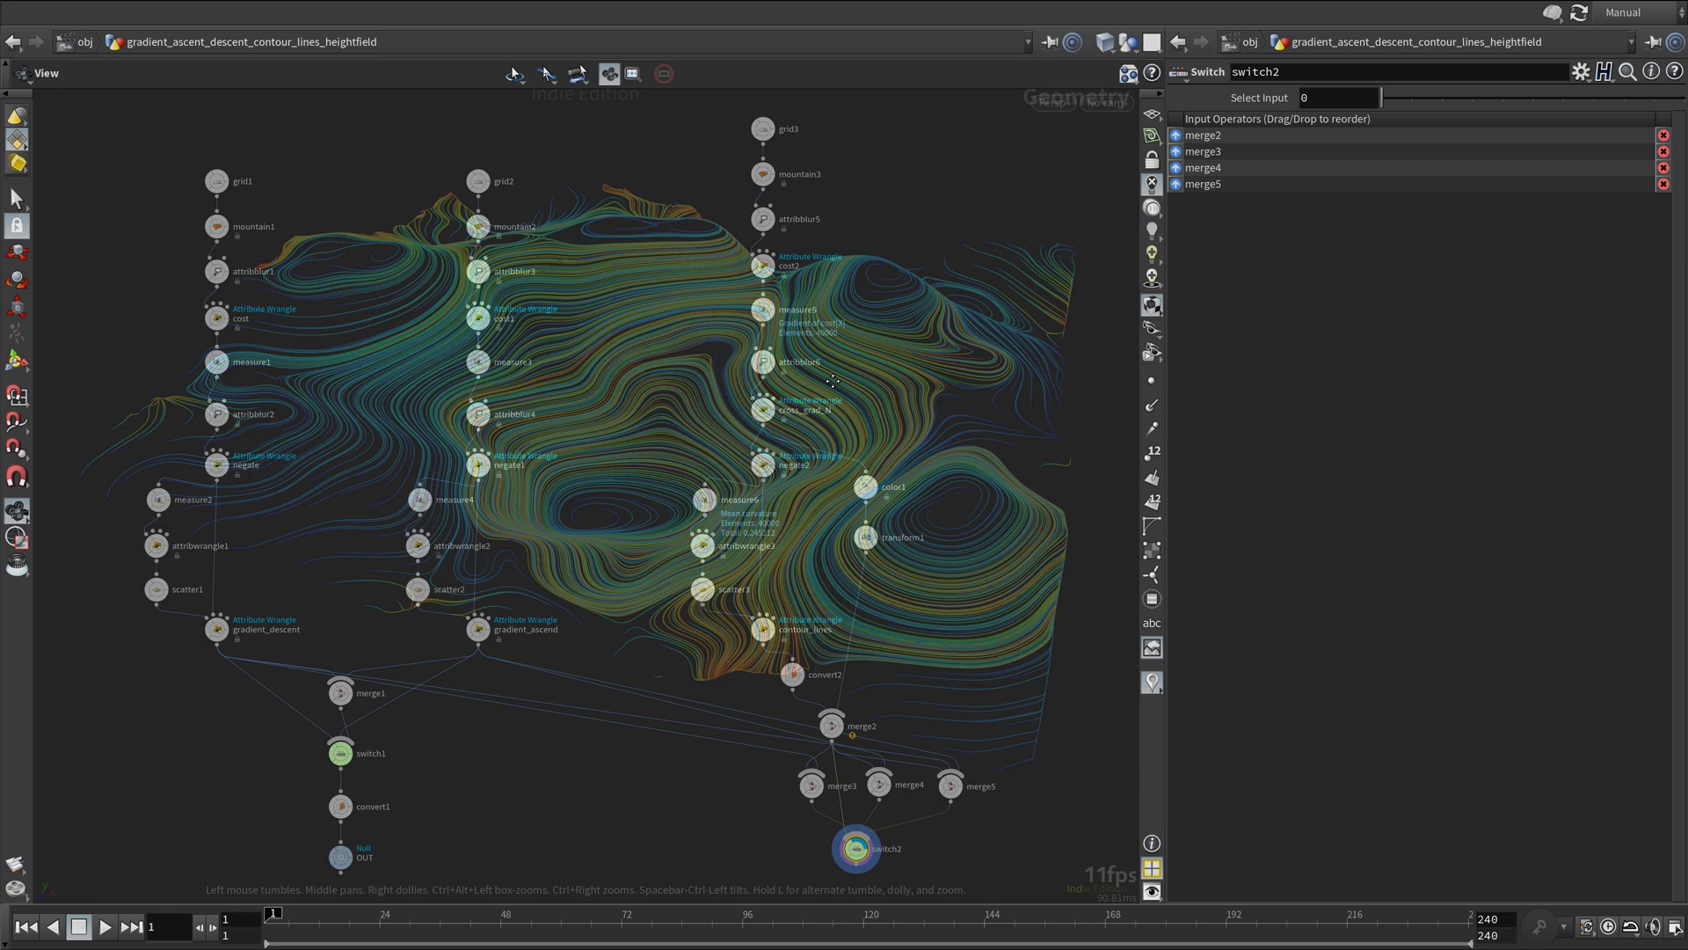
Place a flat HeightField node, size 1000 by 1000 with grid spacing 2.
key(Tab)
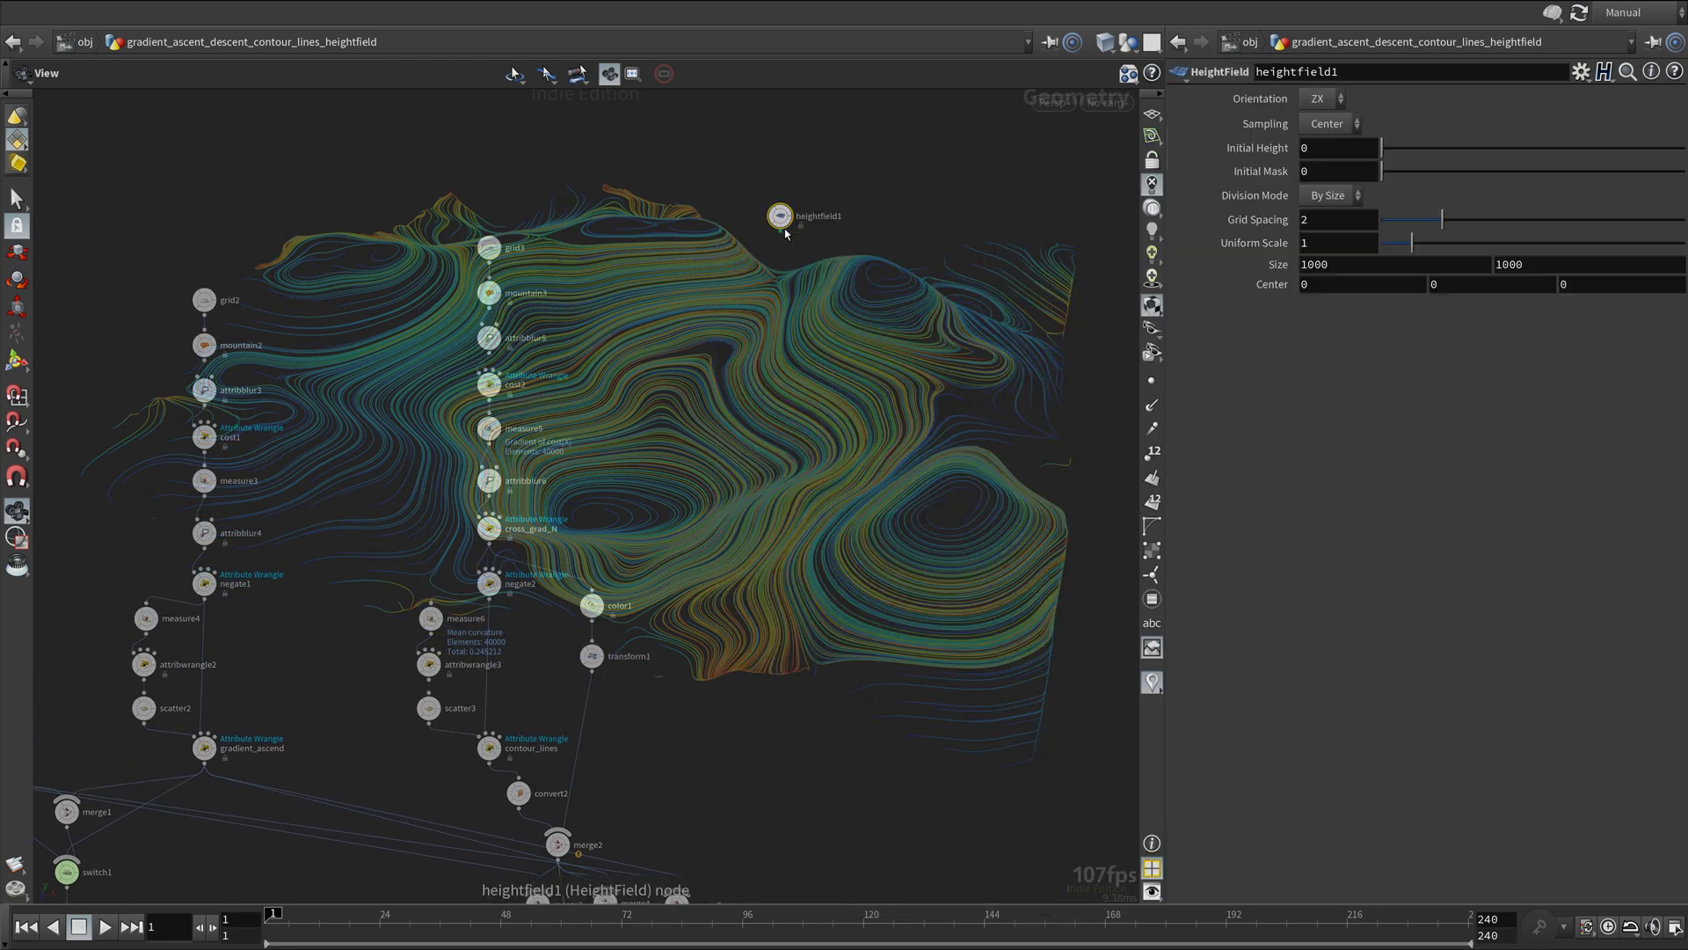
key(tab)
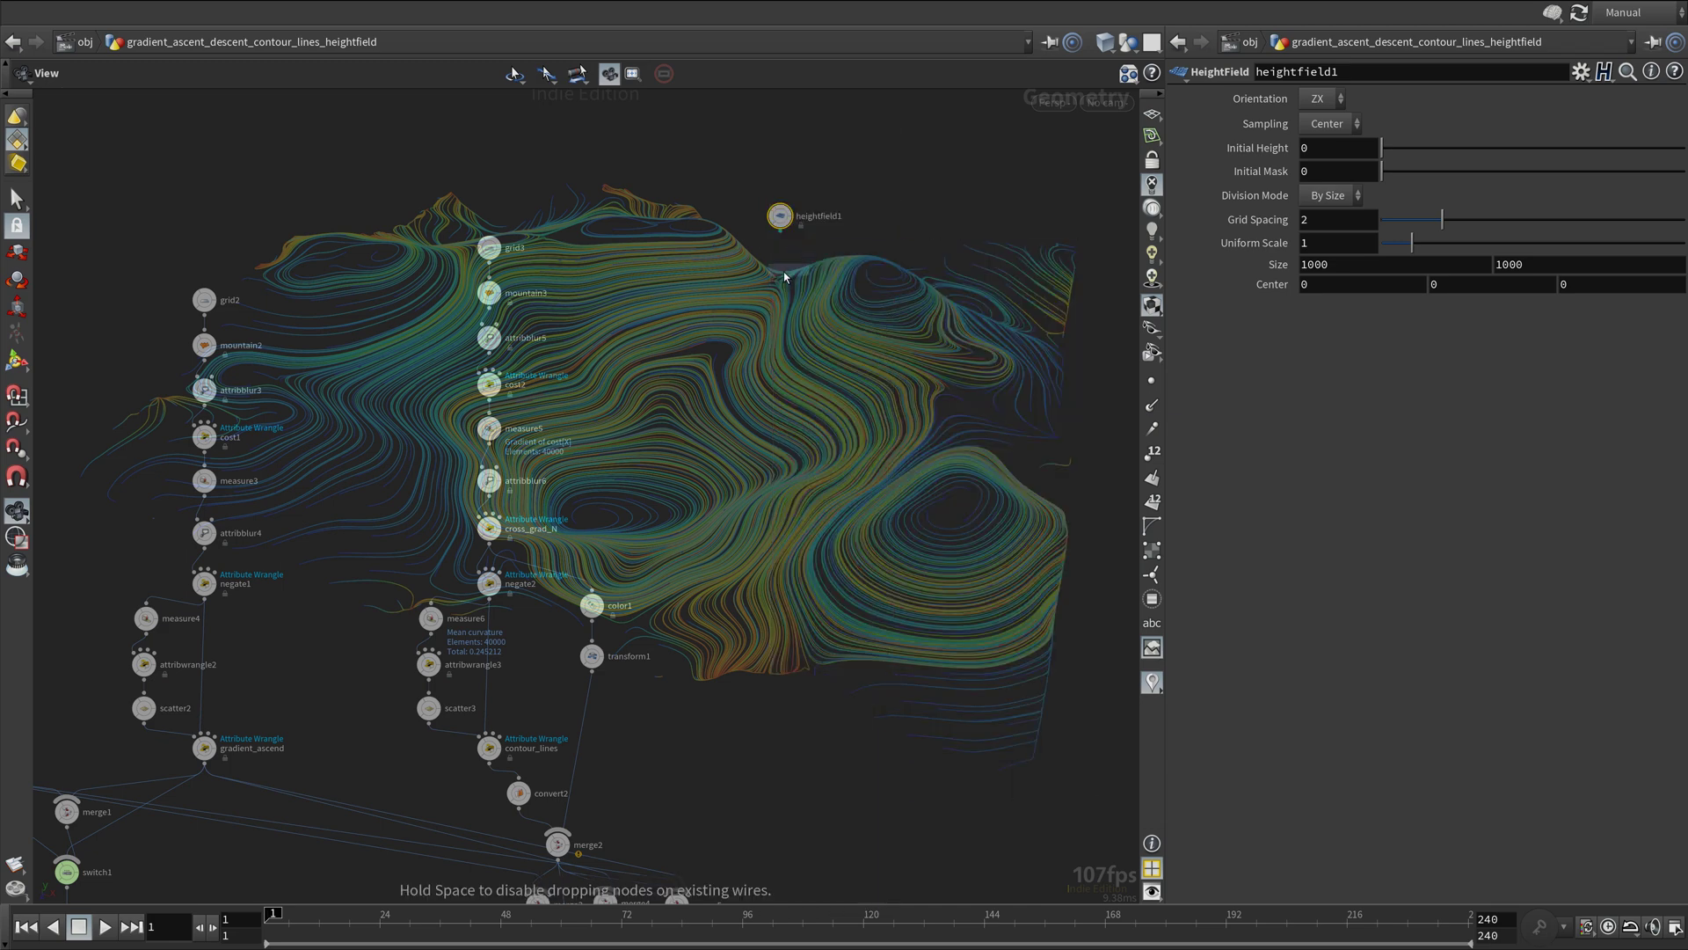
click(779, 267)
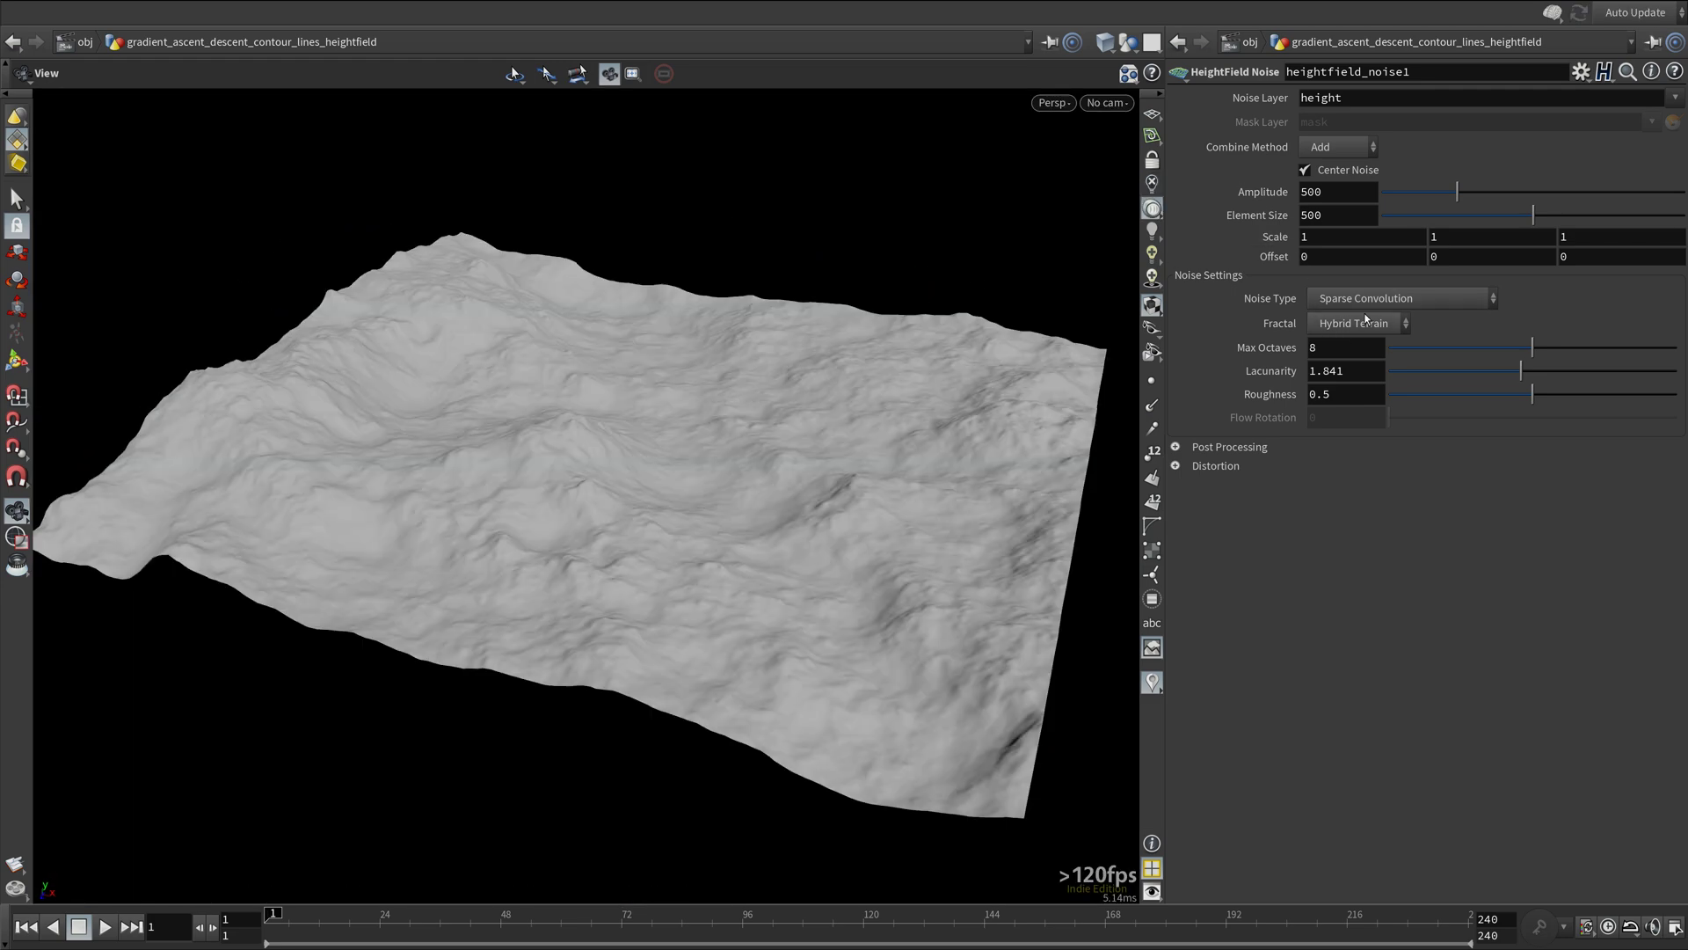
Set the HeightField Noise type to Simplex with element size 800.
click(1396, 298)
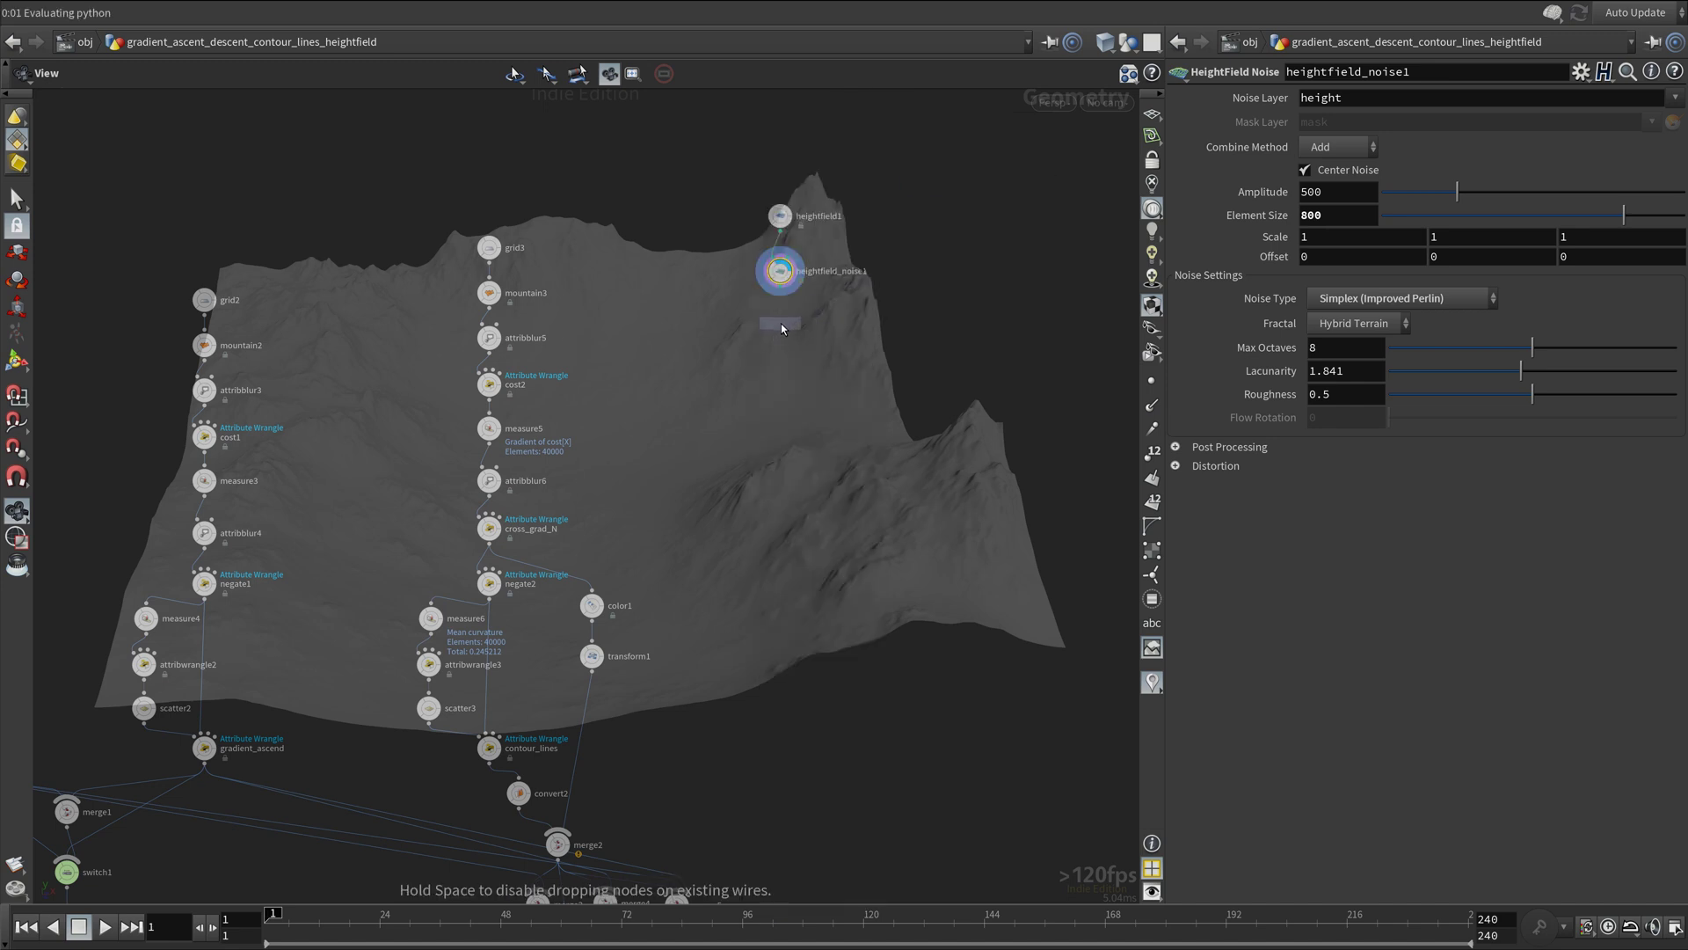
Add Convert HeightField and a wrangle writing v@grad = volumegradient(...).
click(779, 324)
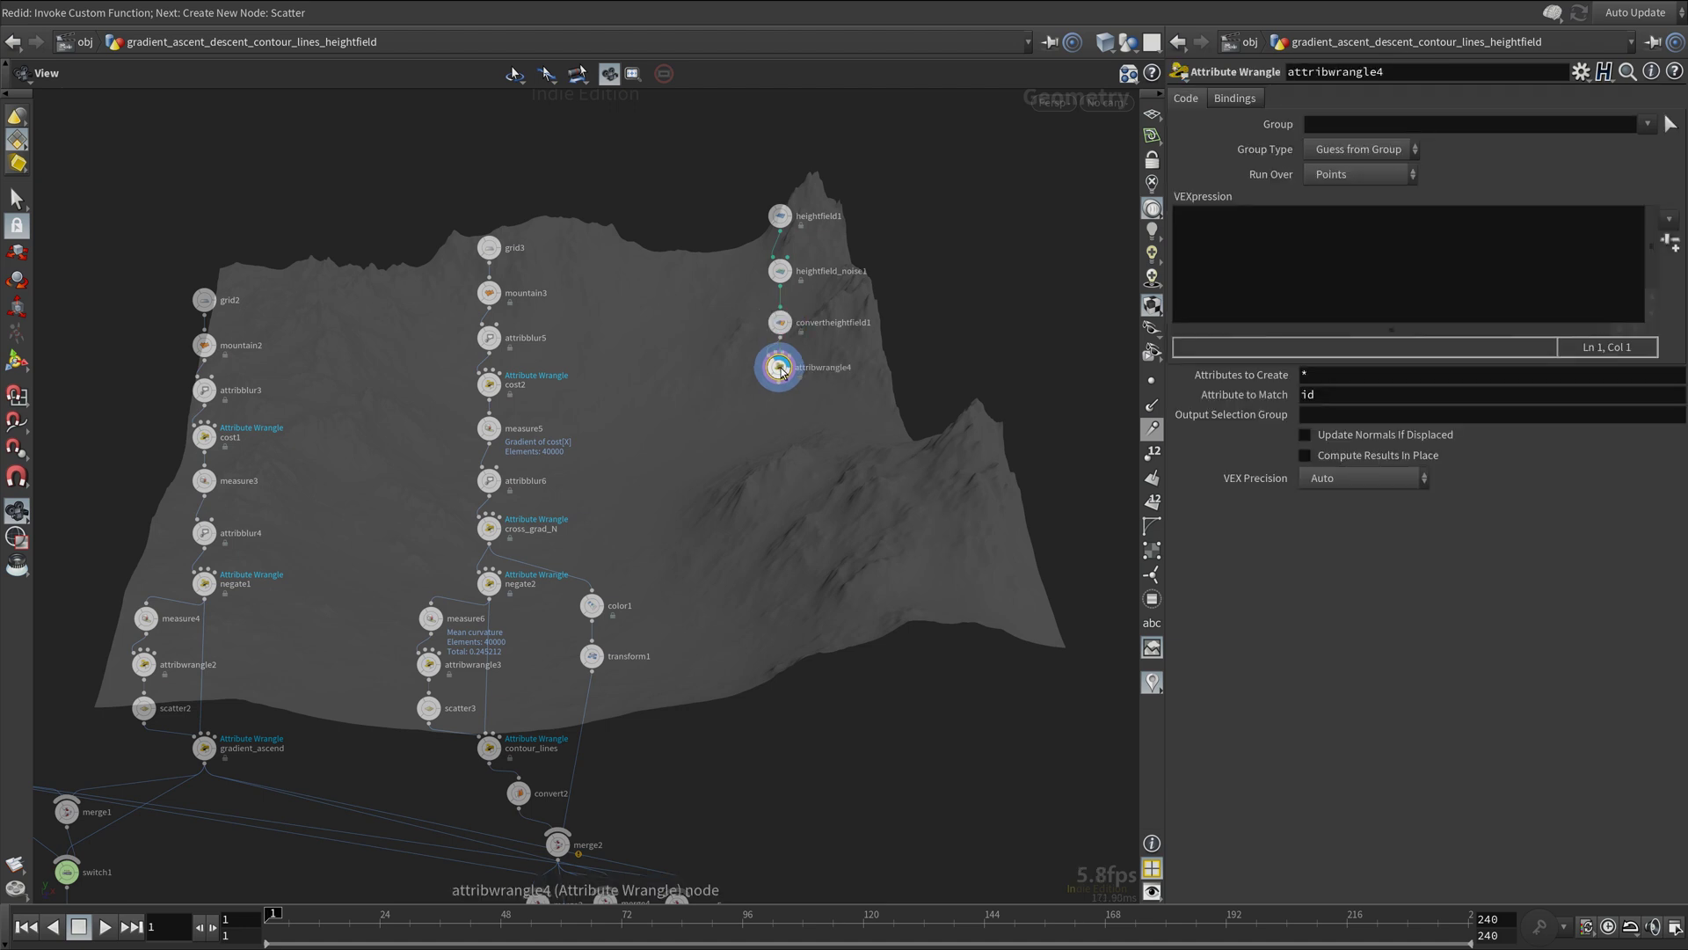
text(v@grad =)
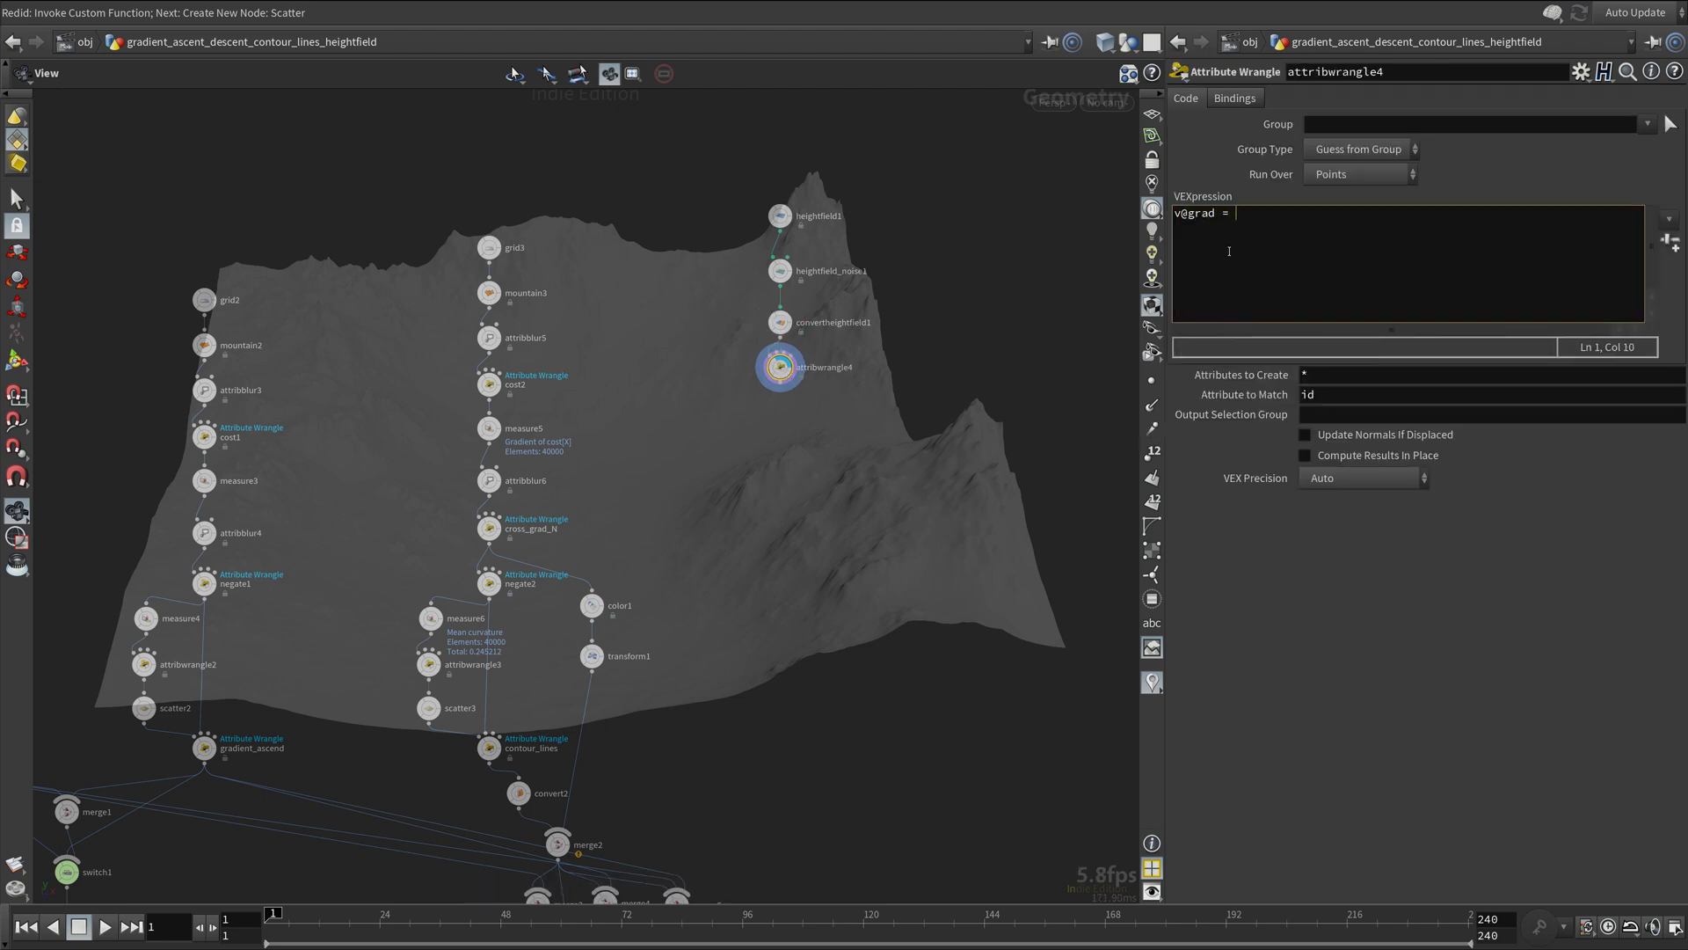
text(volumegradien)
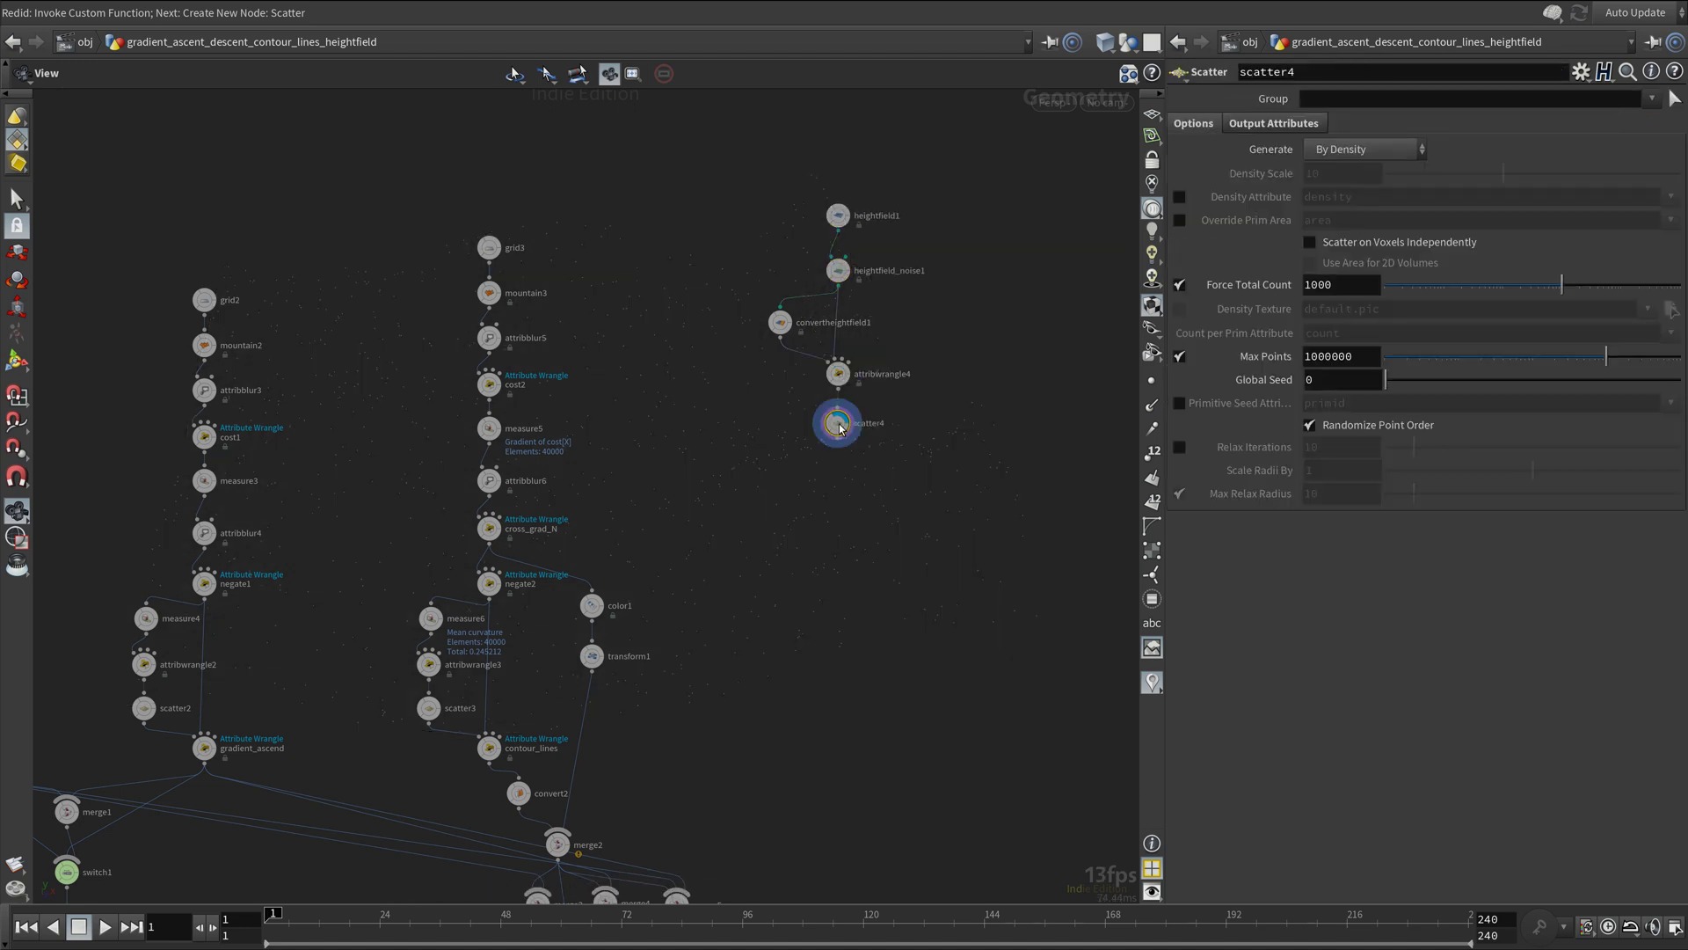
Scatter 1000 seed points on the converted terrain under the gradient wrangle.
click(488, 747)
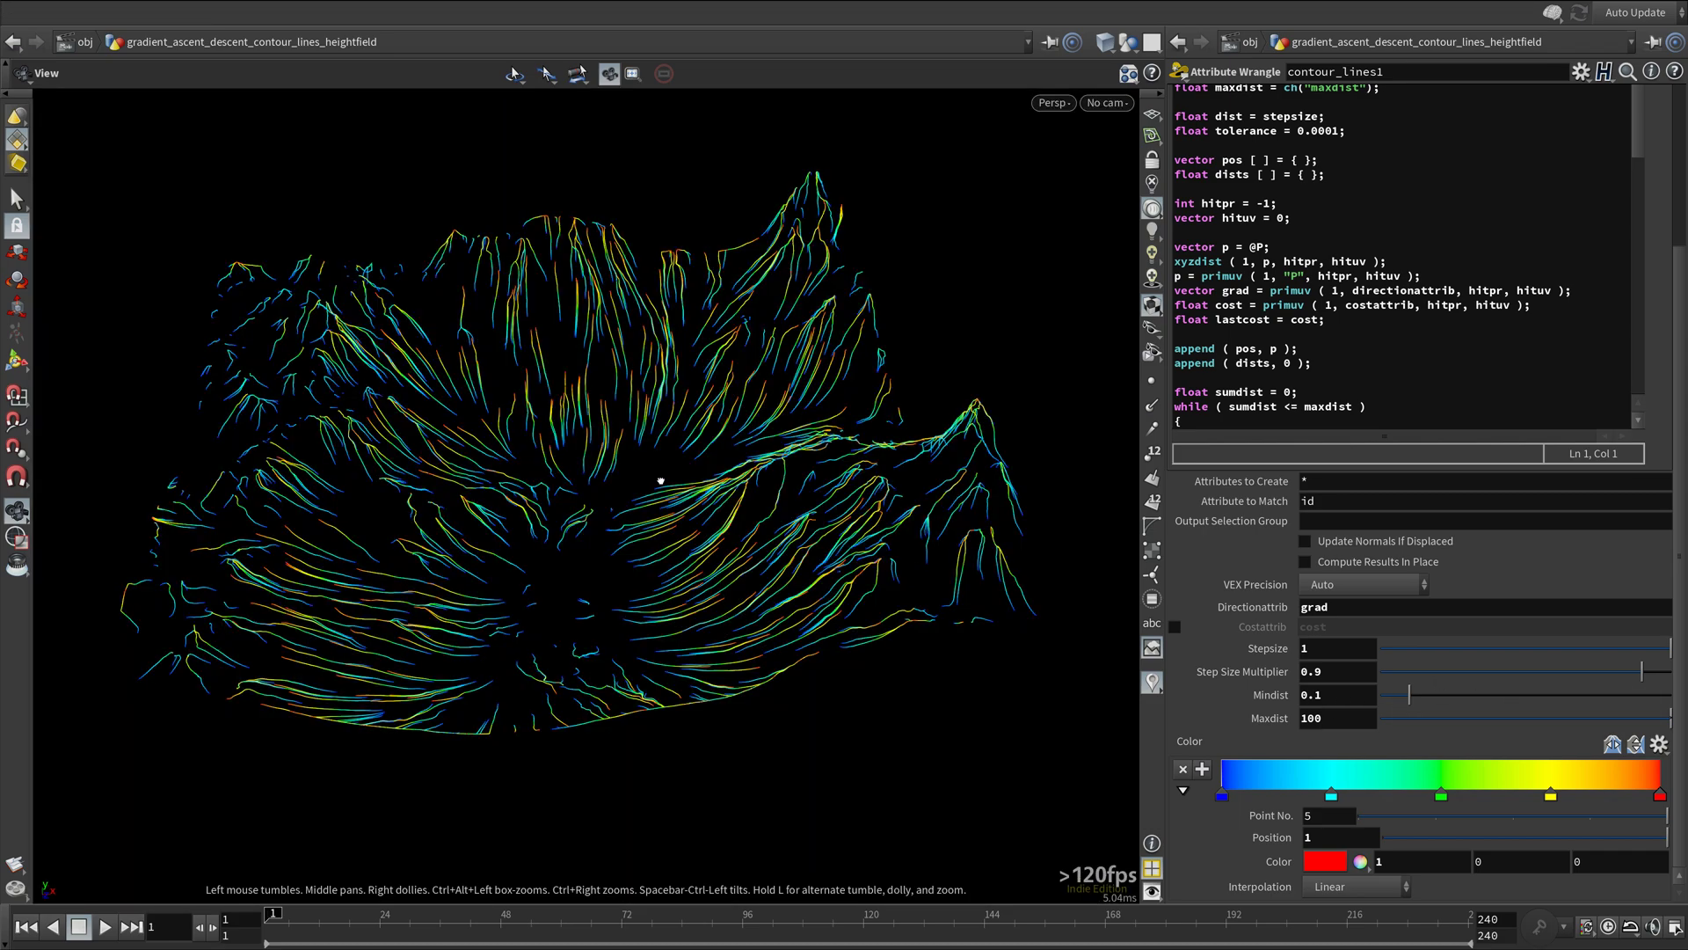
Give contour_lines1 a fire colour ramp, step size 5 and max distance 500.
drag(661, 482, 937, 506)
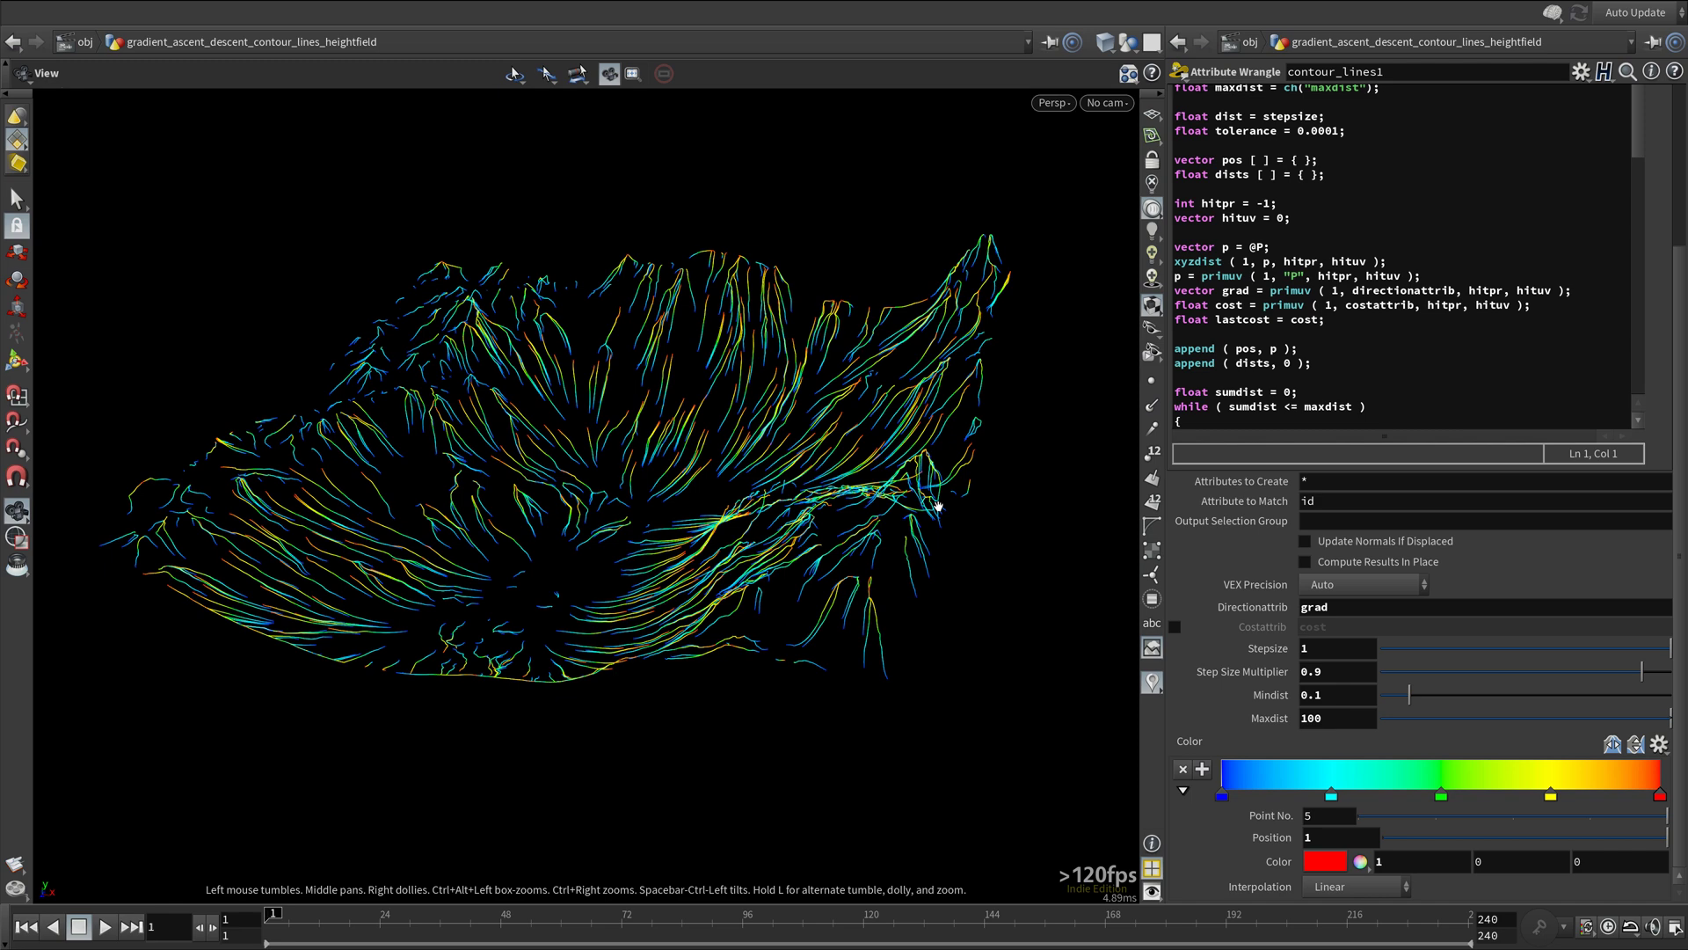
click(1660, 744)
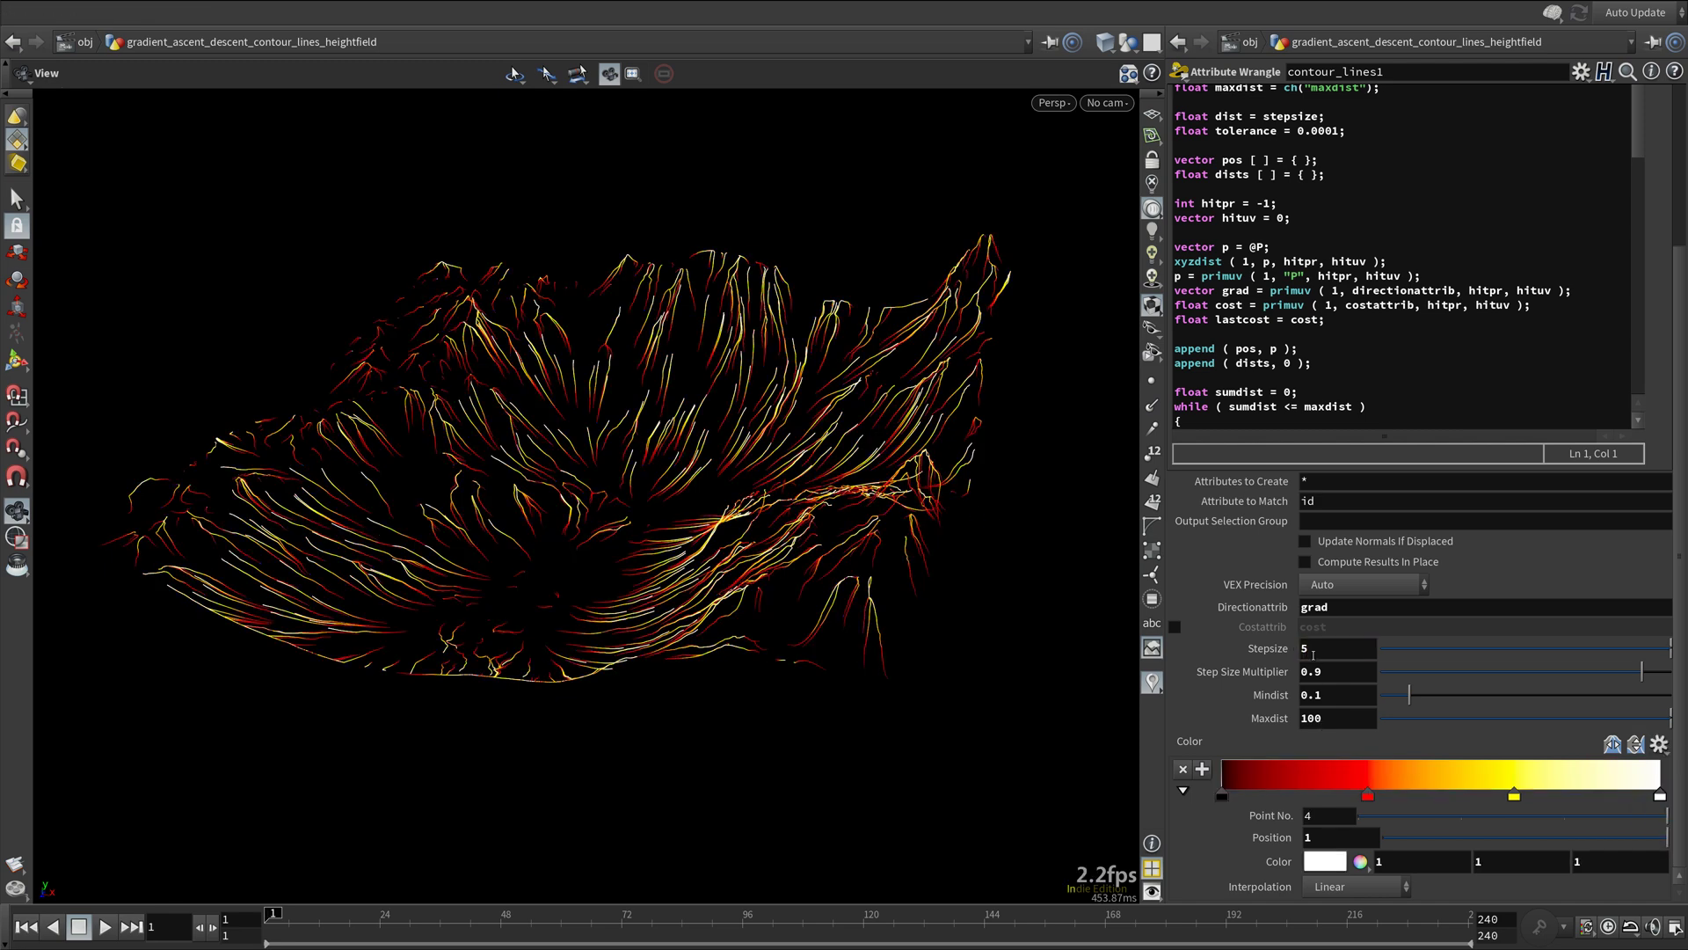
text(1000)
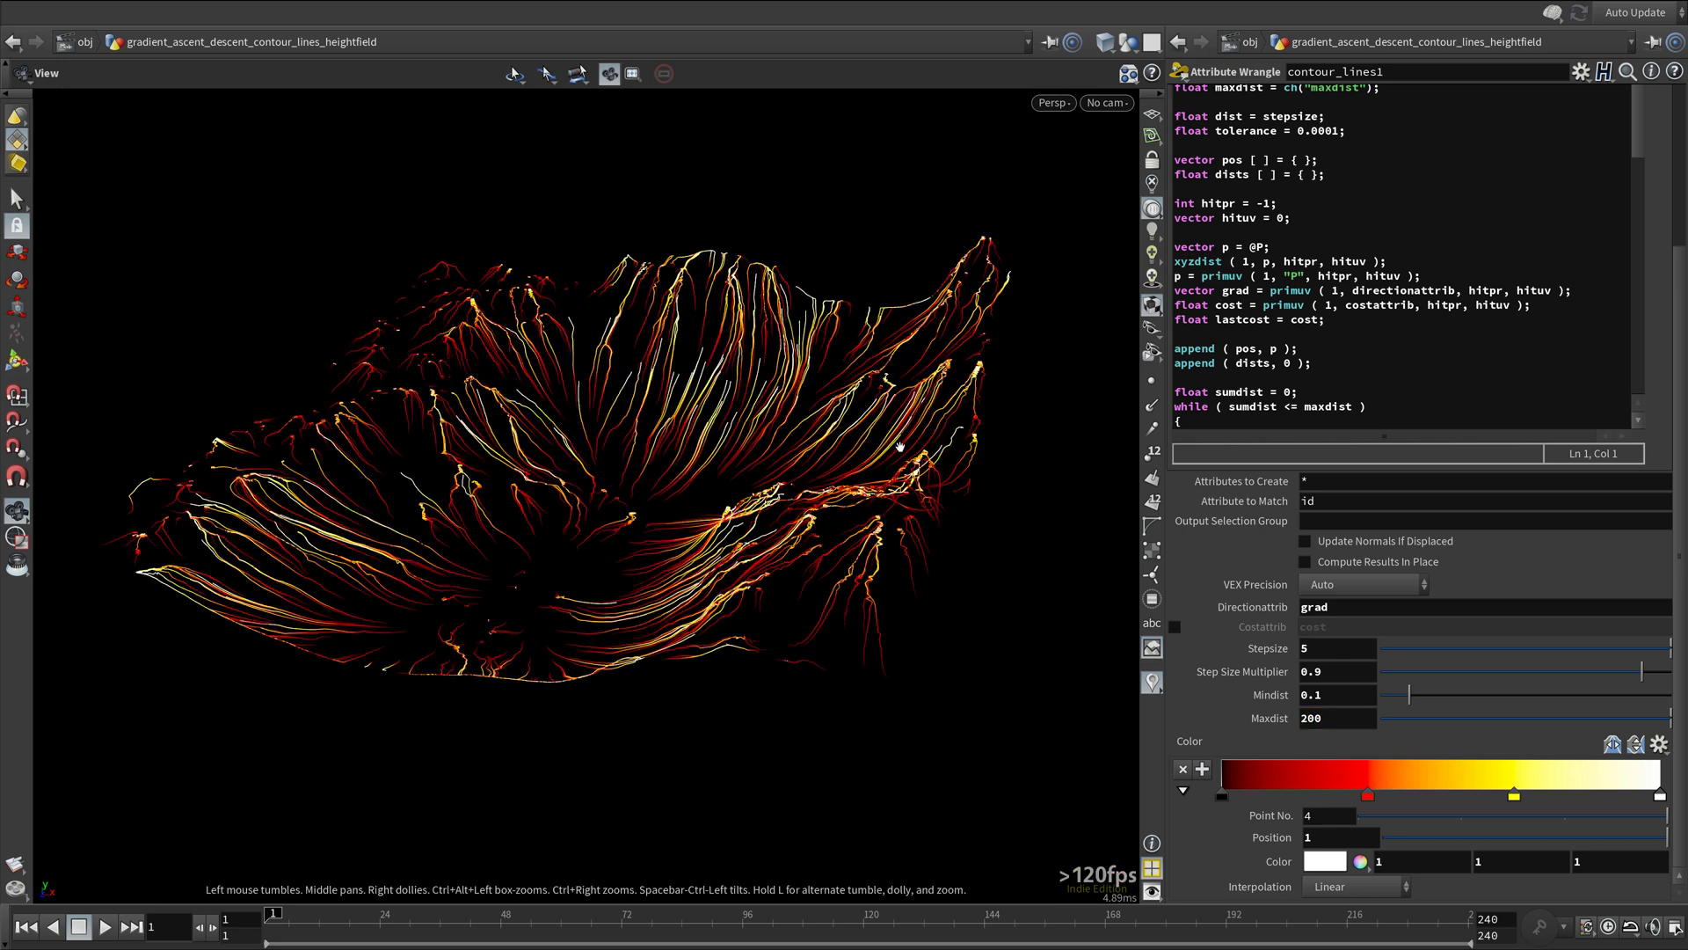
text(500)
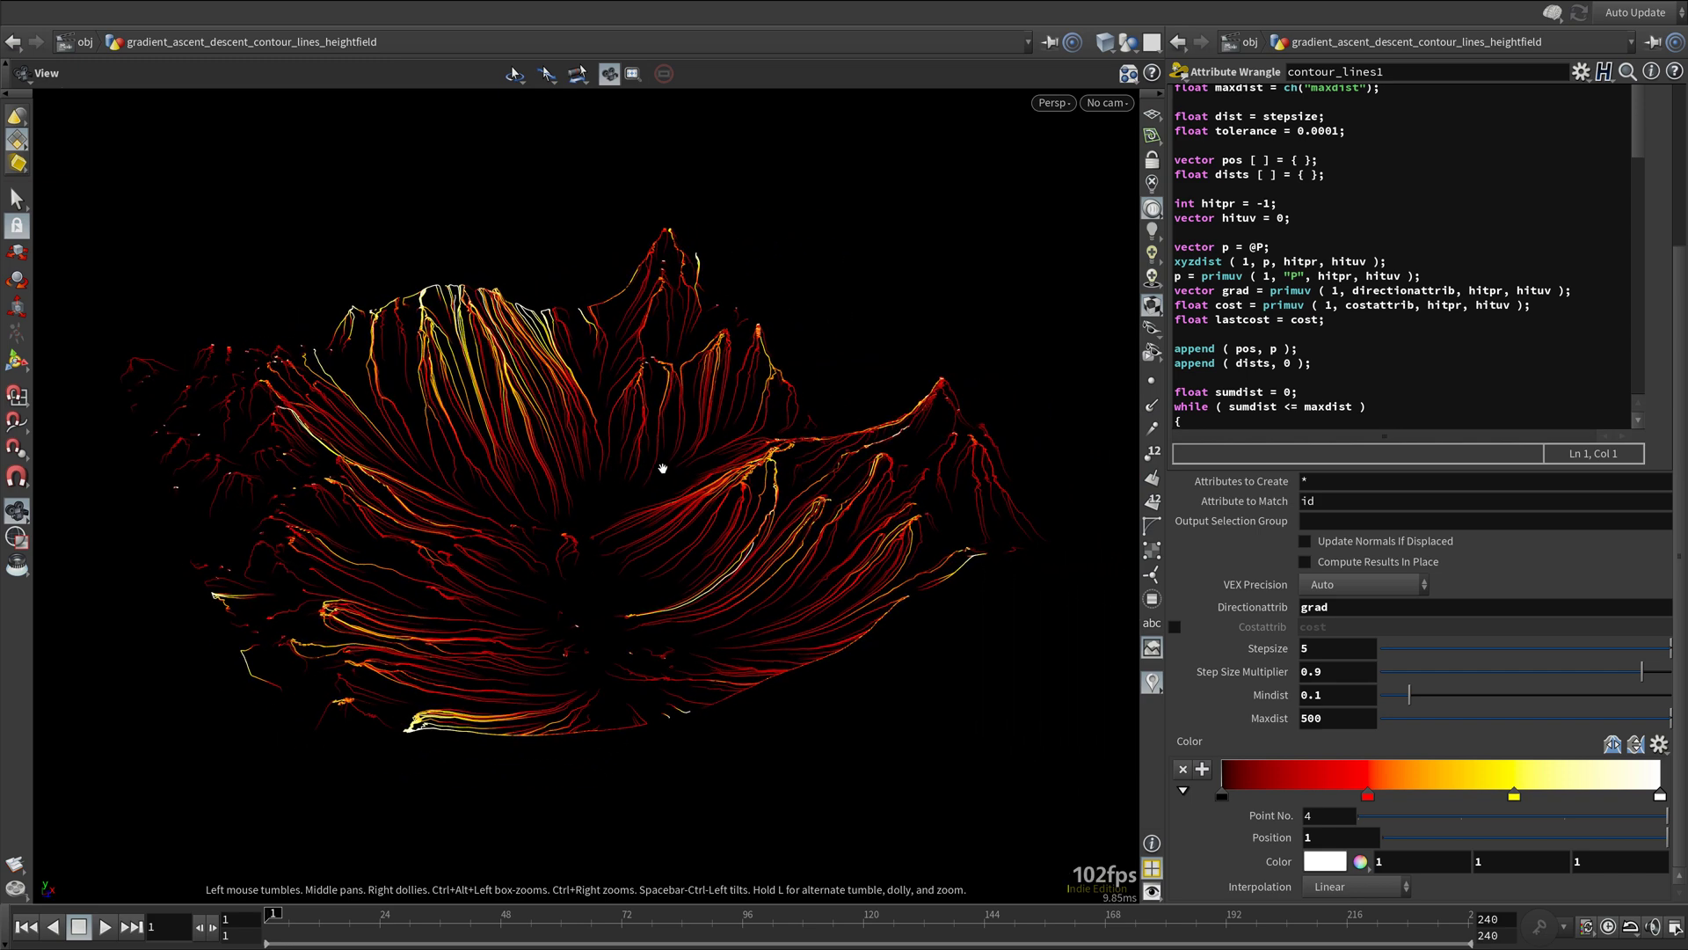
mouse_move(1208, 617)
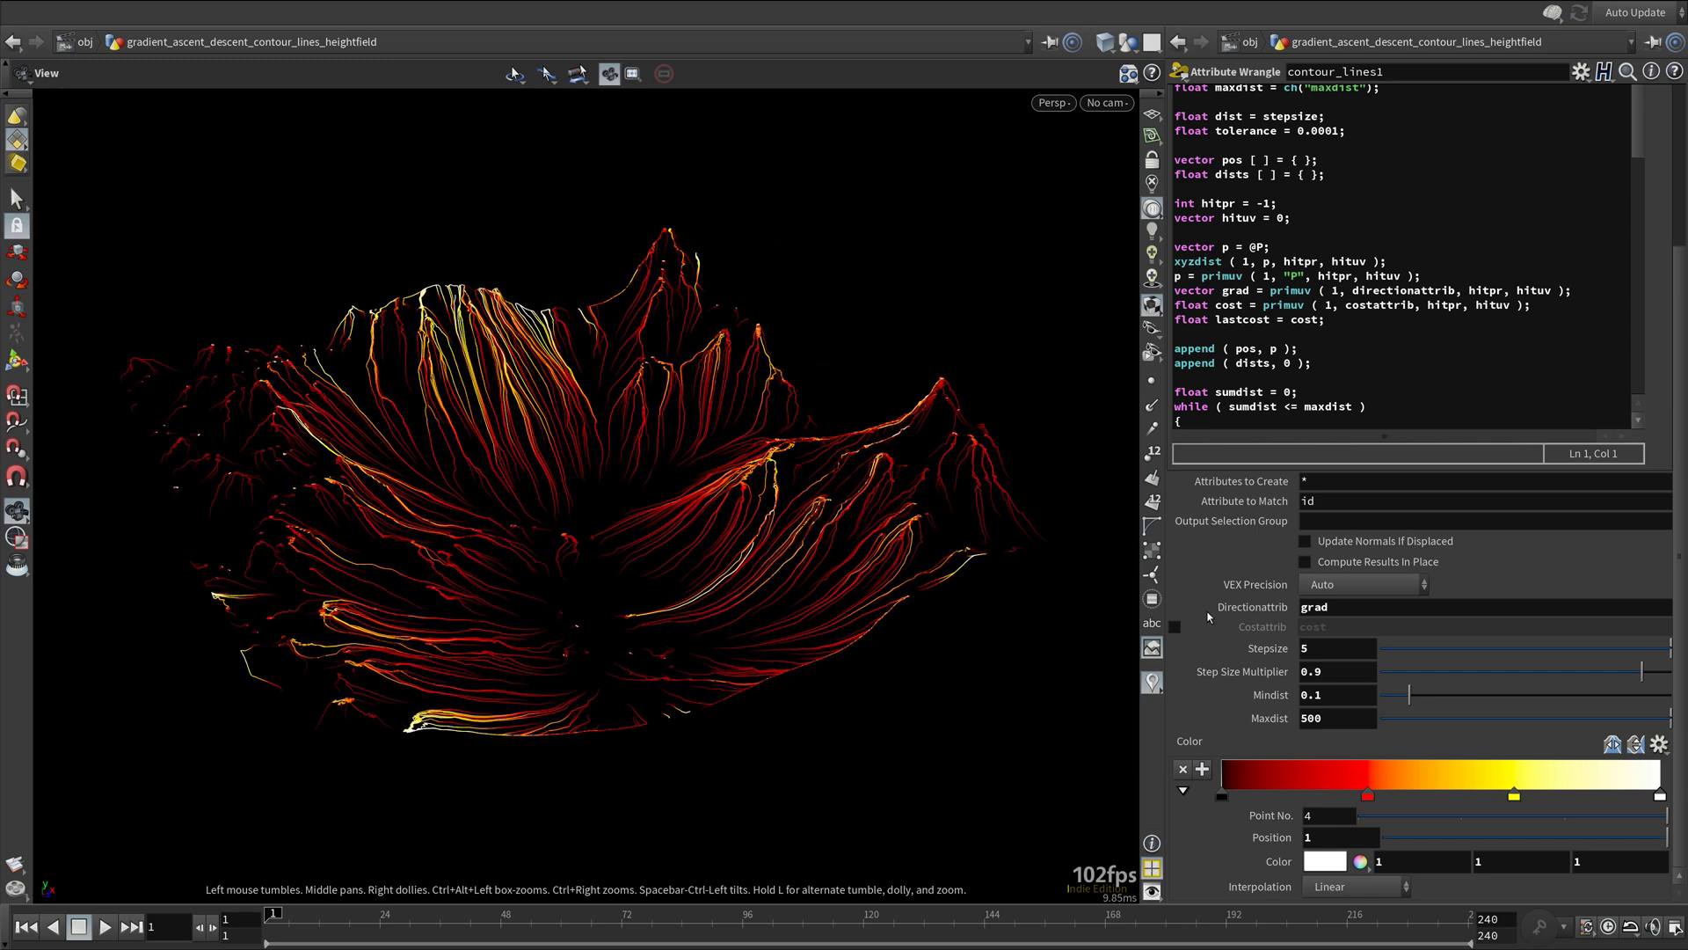
text(2)
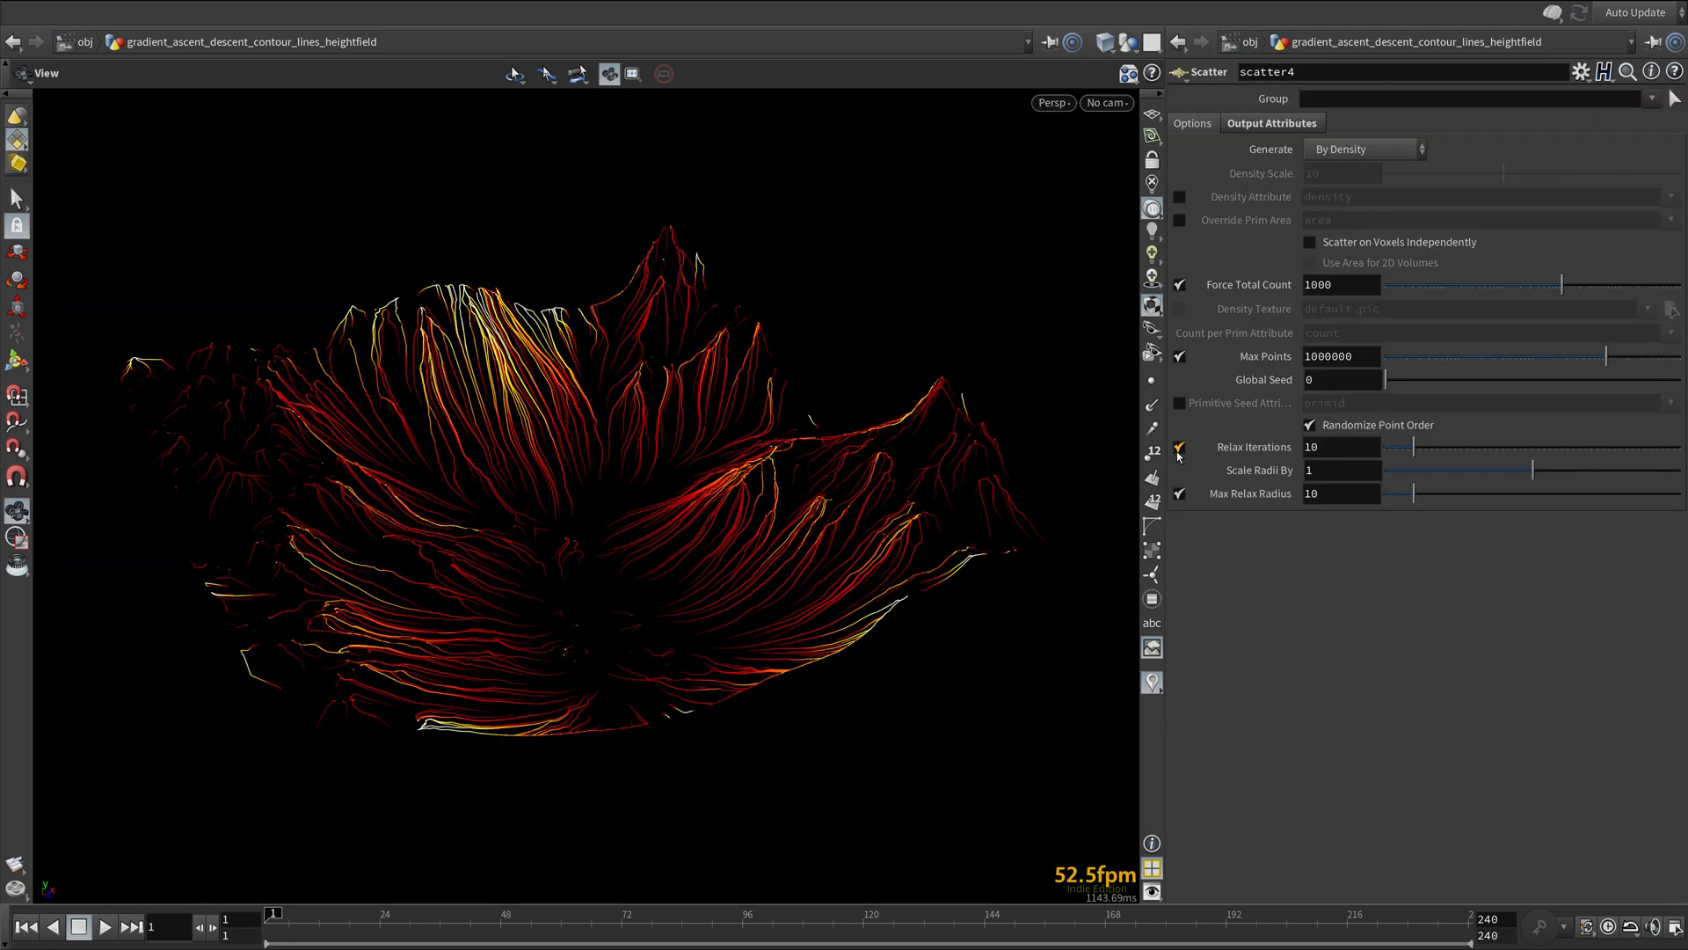
Raise the scatter's Force Total Count to 5000 with relaxation enabled.
click(1340, 285)
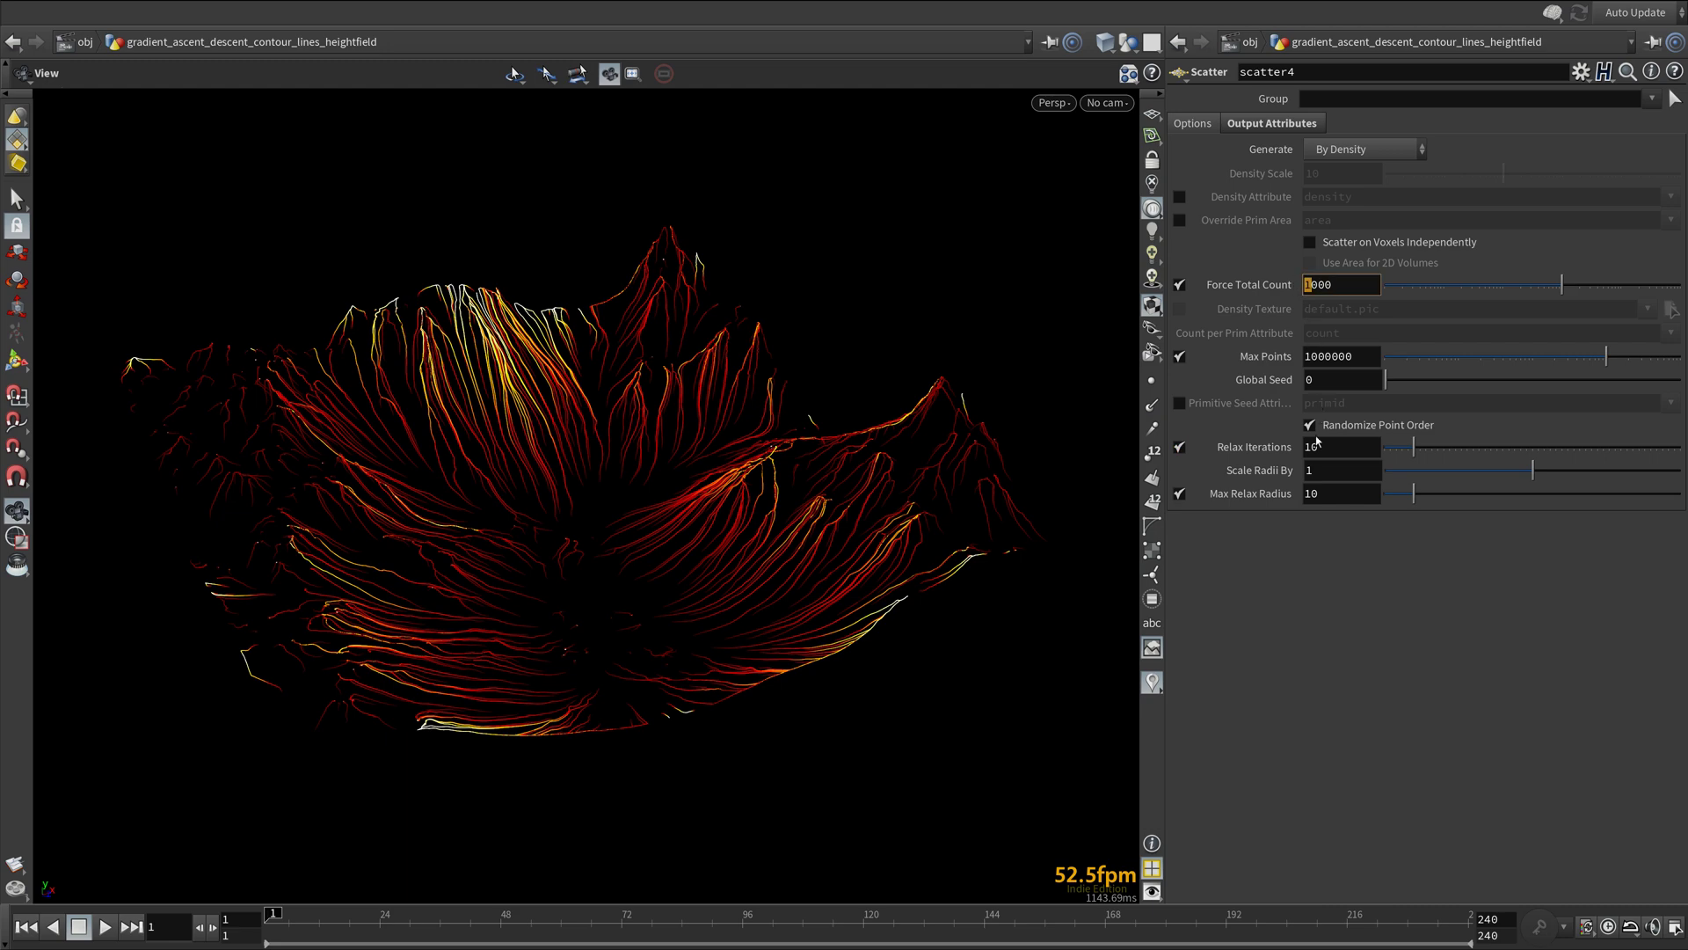
text(5000)
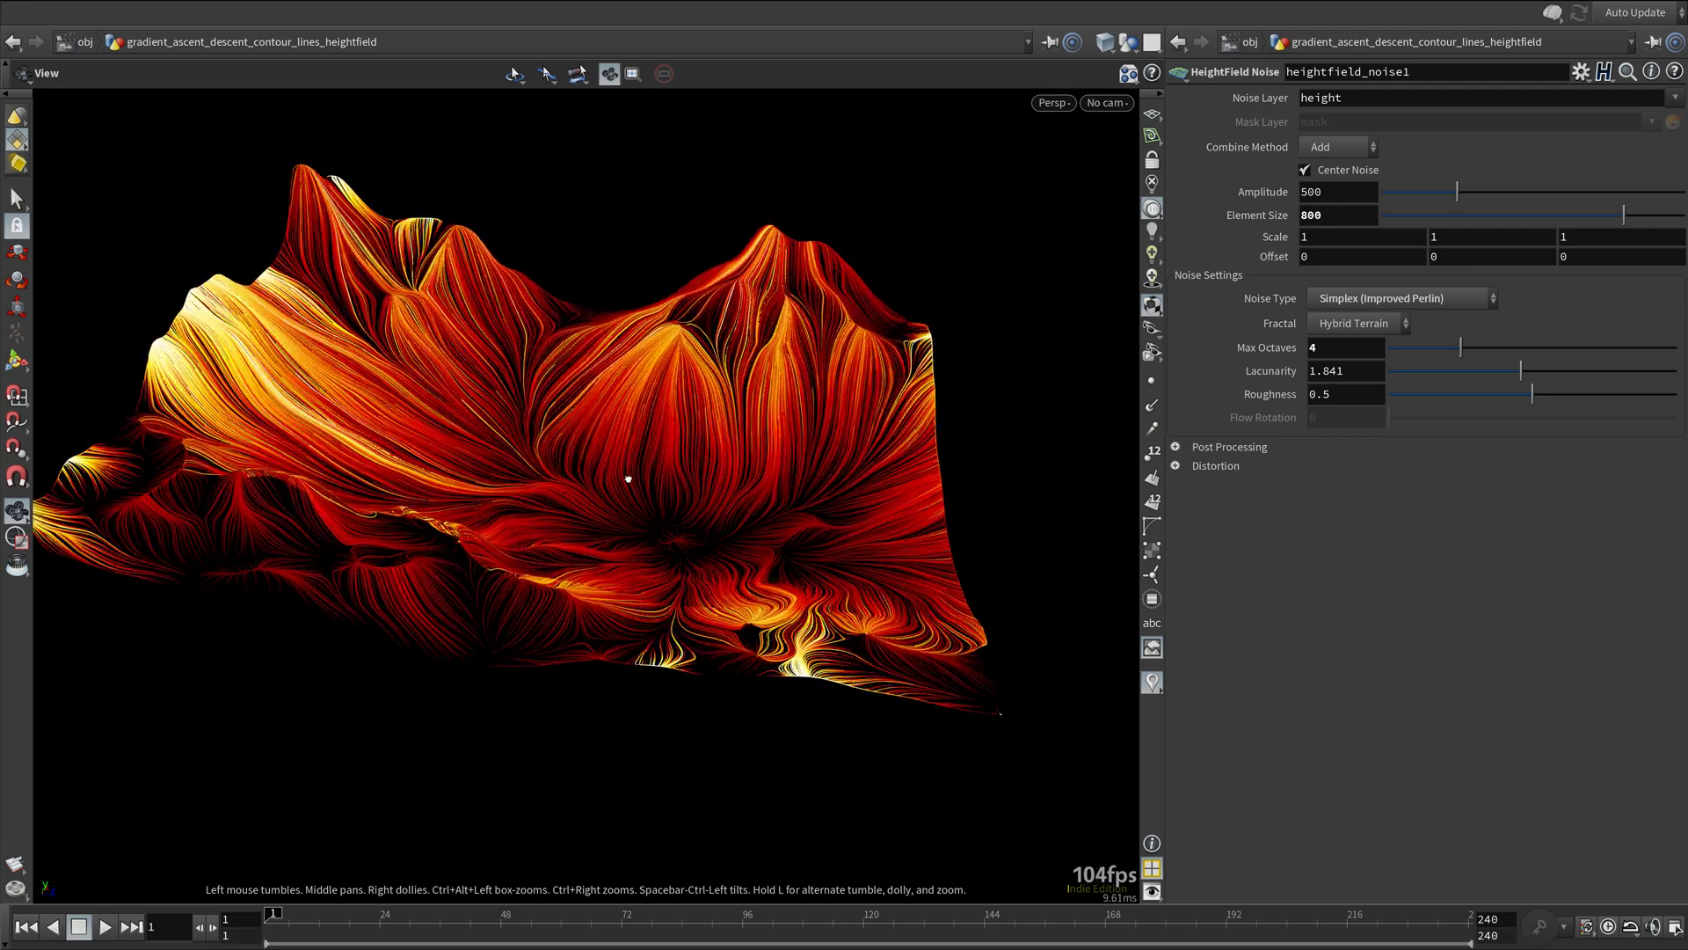
Orbit the view to inspect the smoothed 4-octave terrain and flow lines.
drag(628, 477, 675, 506)
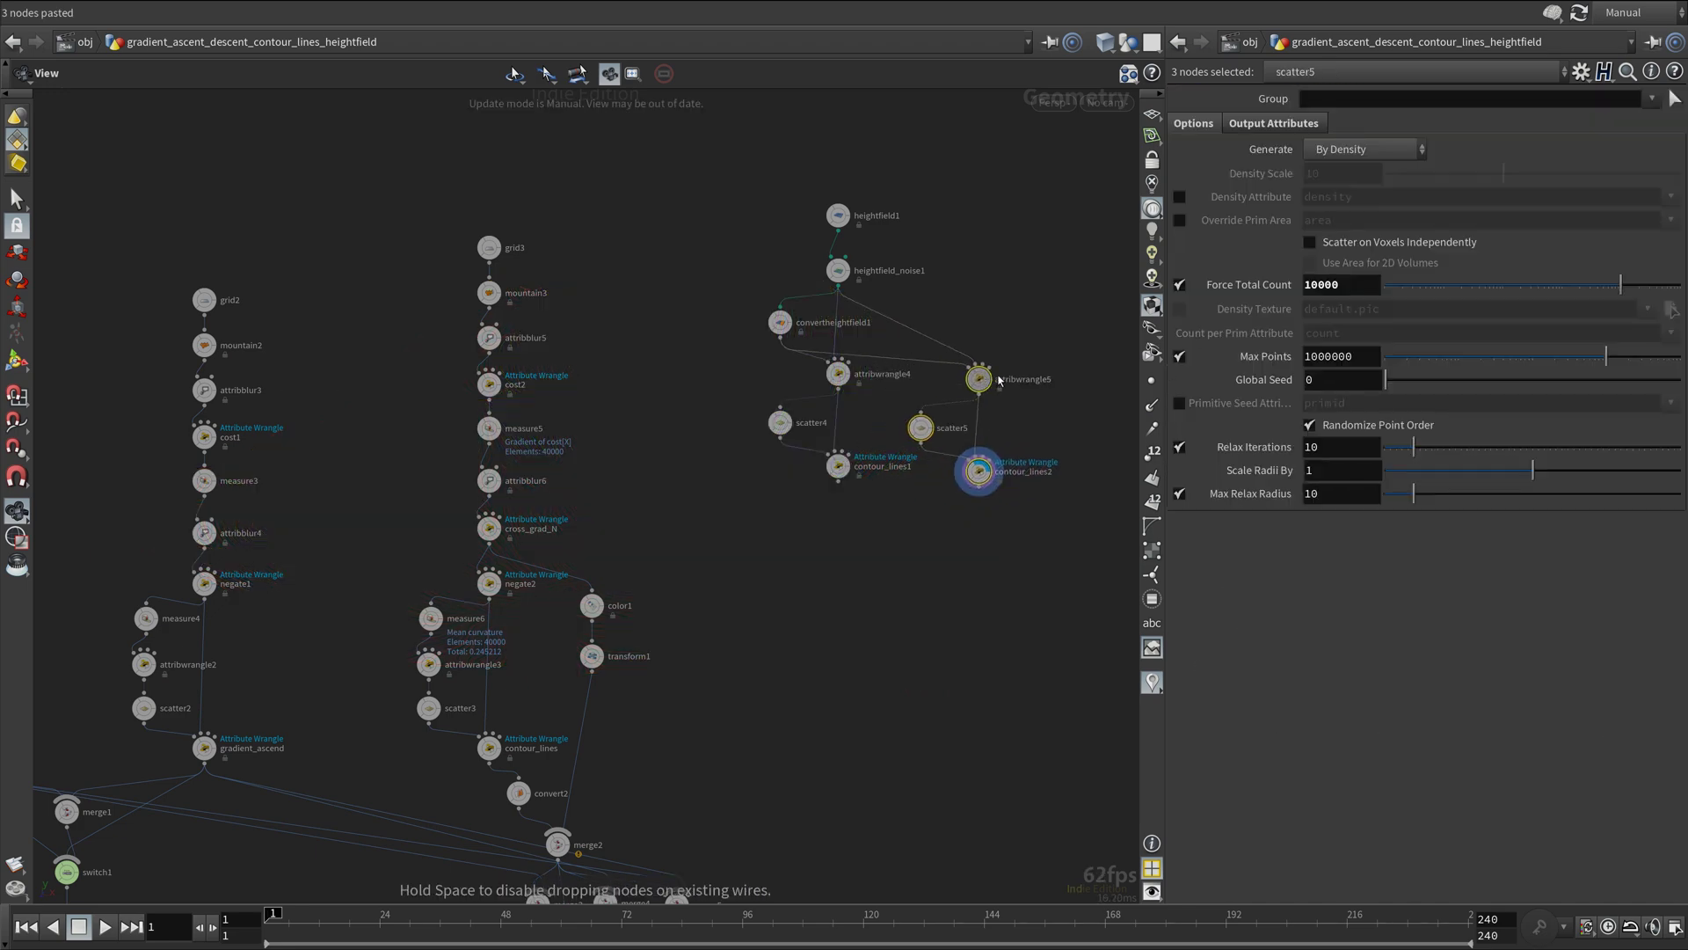
Write the sideways-gradient wrangle v@grad = cross(v@grad, {0,1,0}); on the pasted branch.
scroll(down, 3)
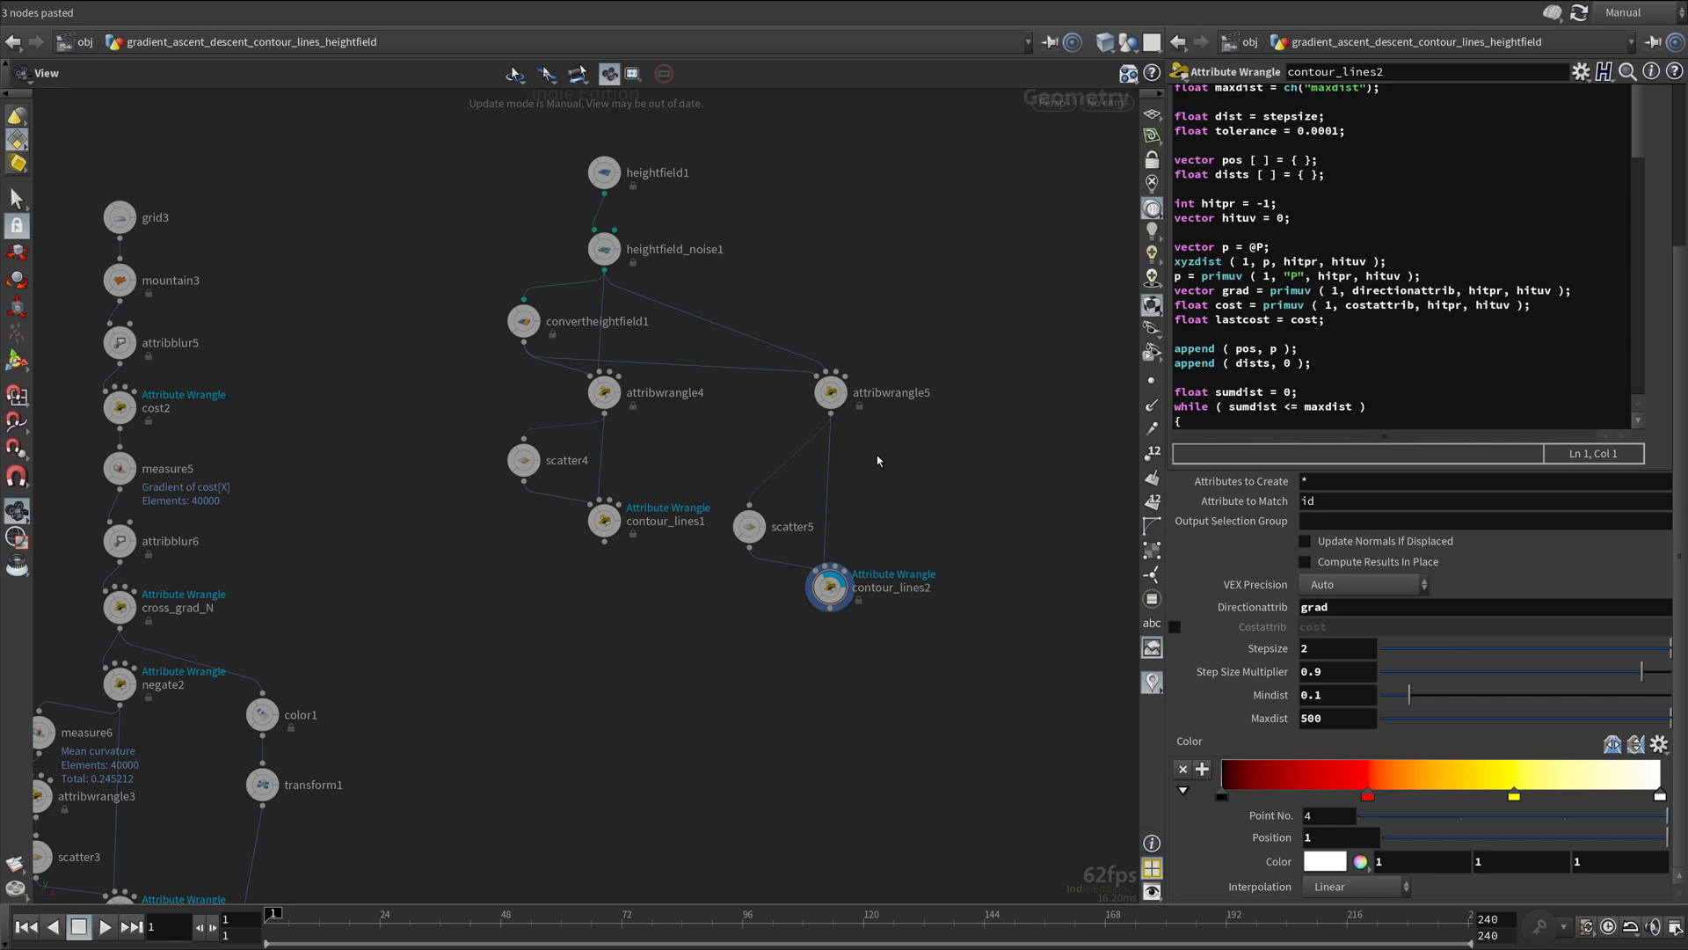
text(v@grad = cross ()
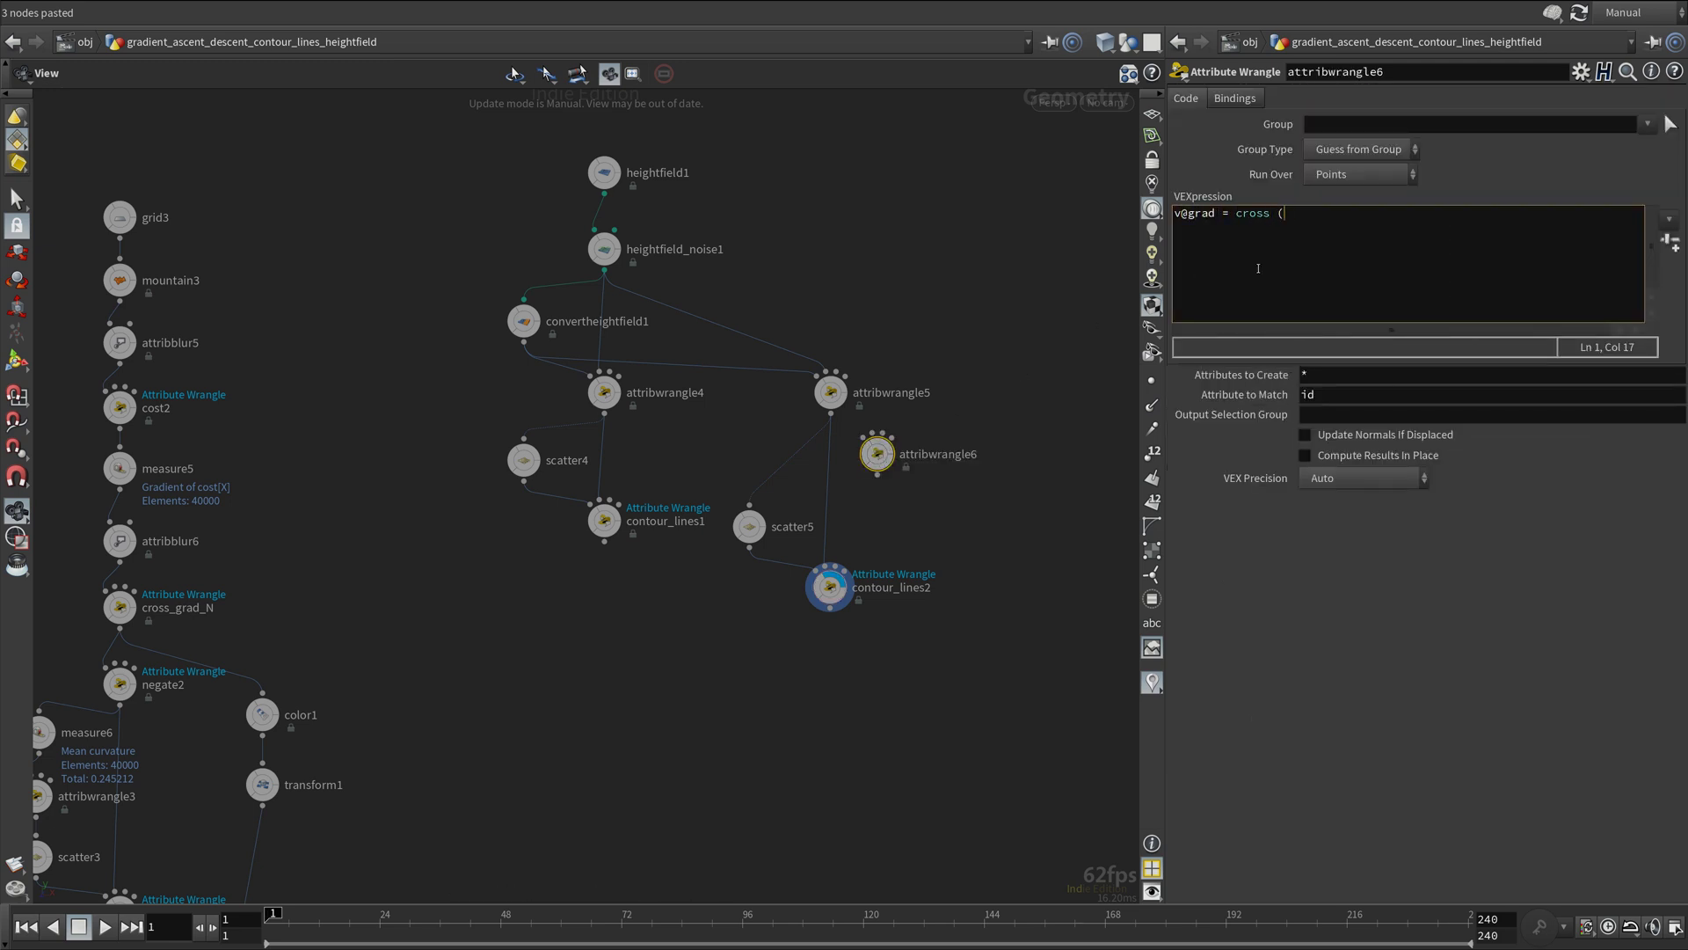
text(v@grad,)
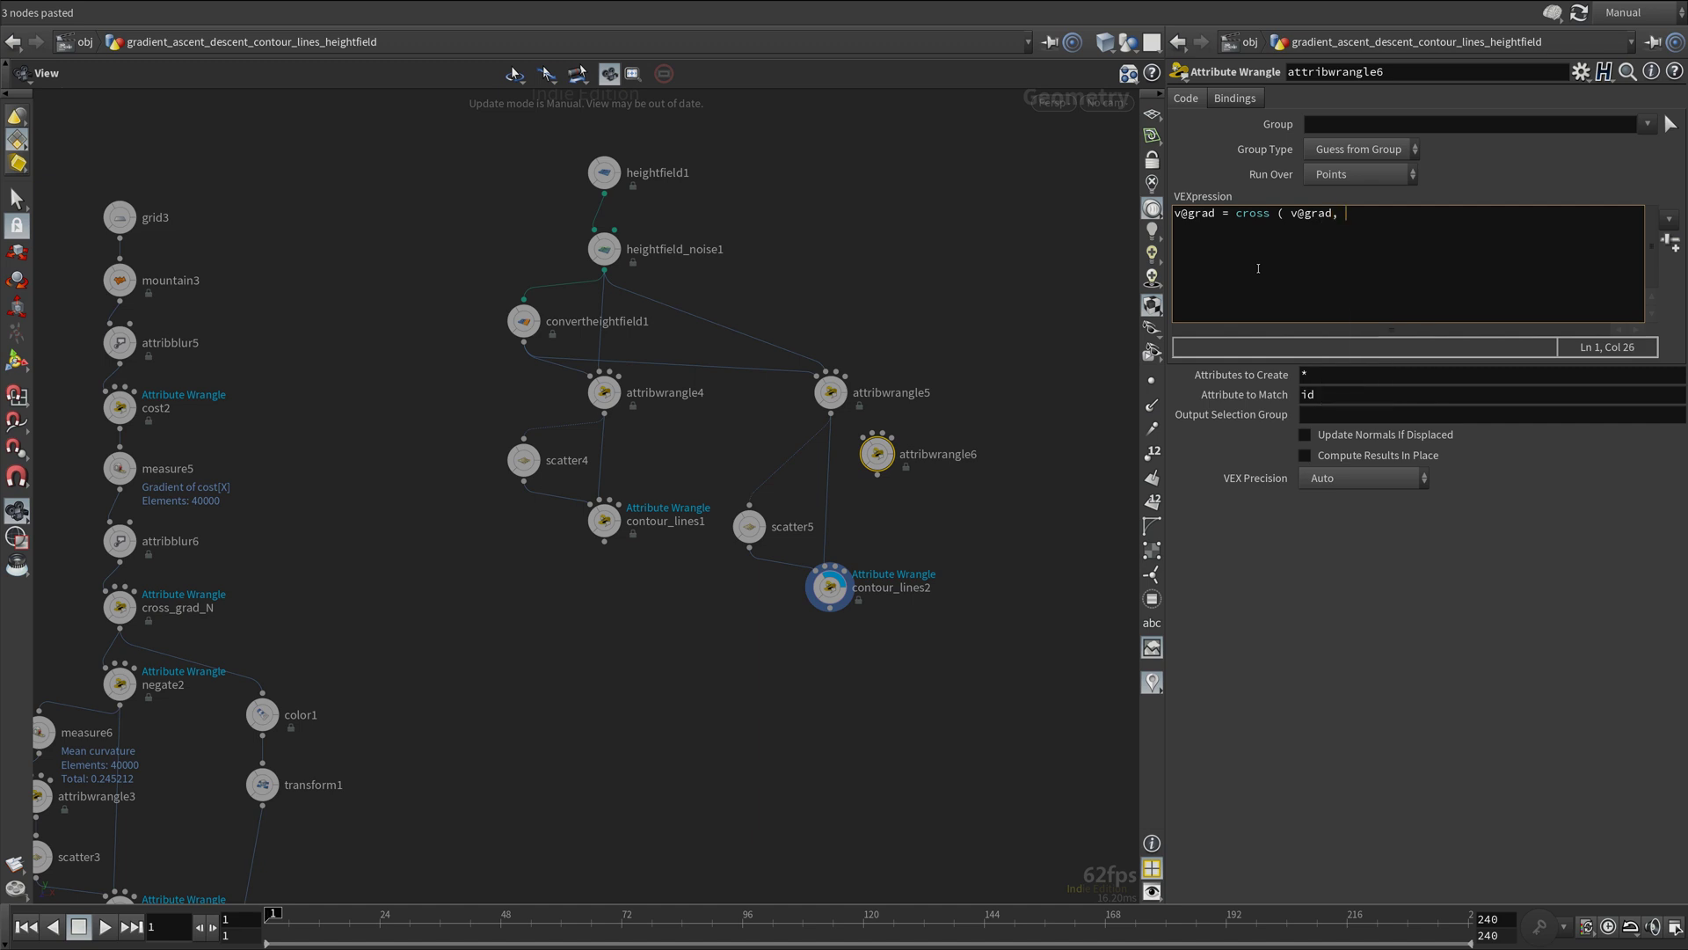
text({ 0, 1, 0)
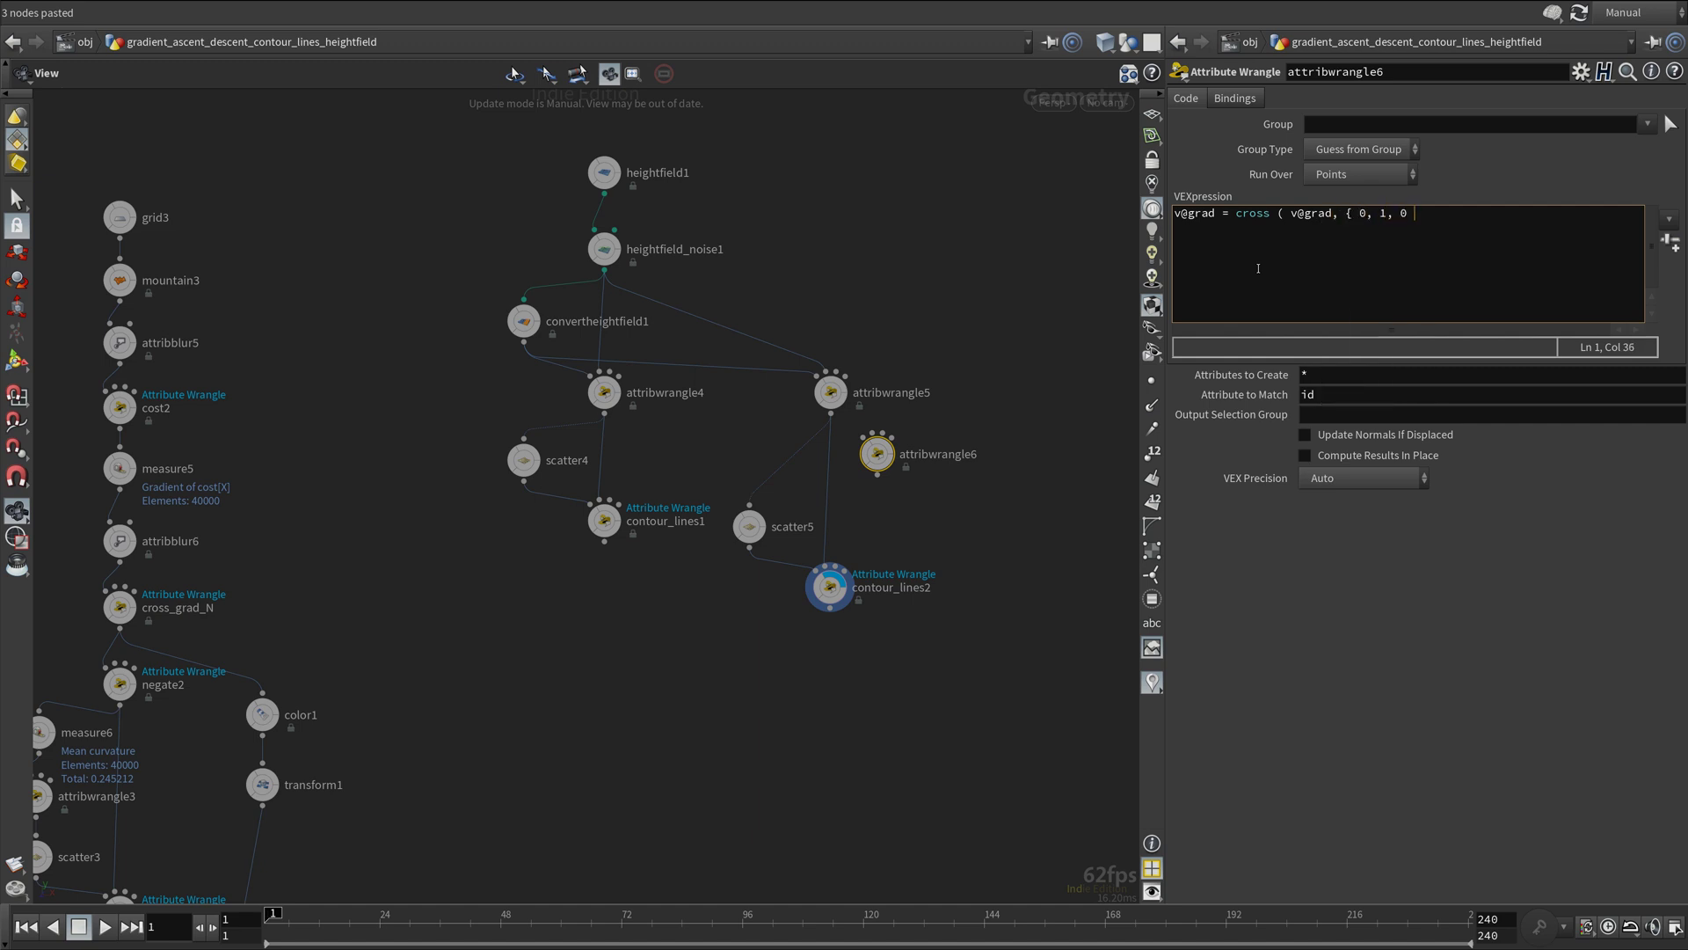
text(} );)
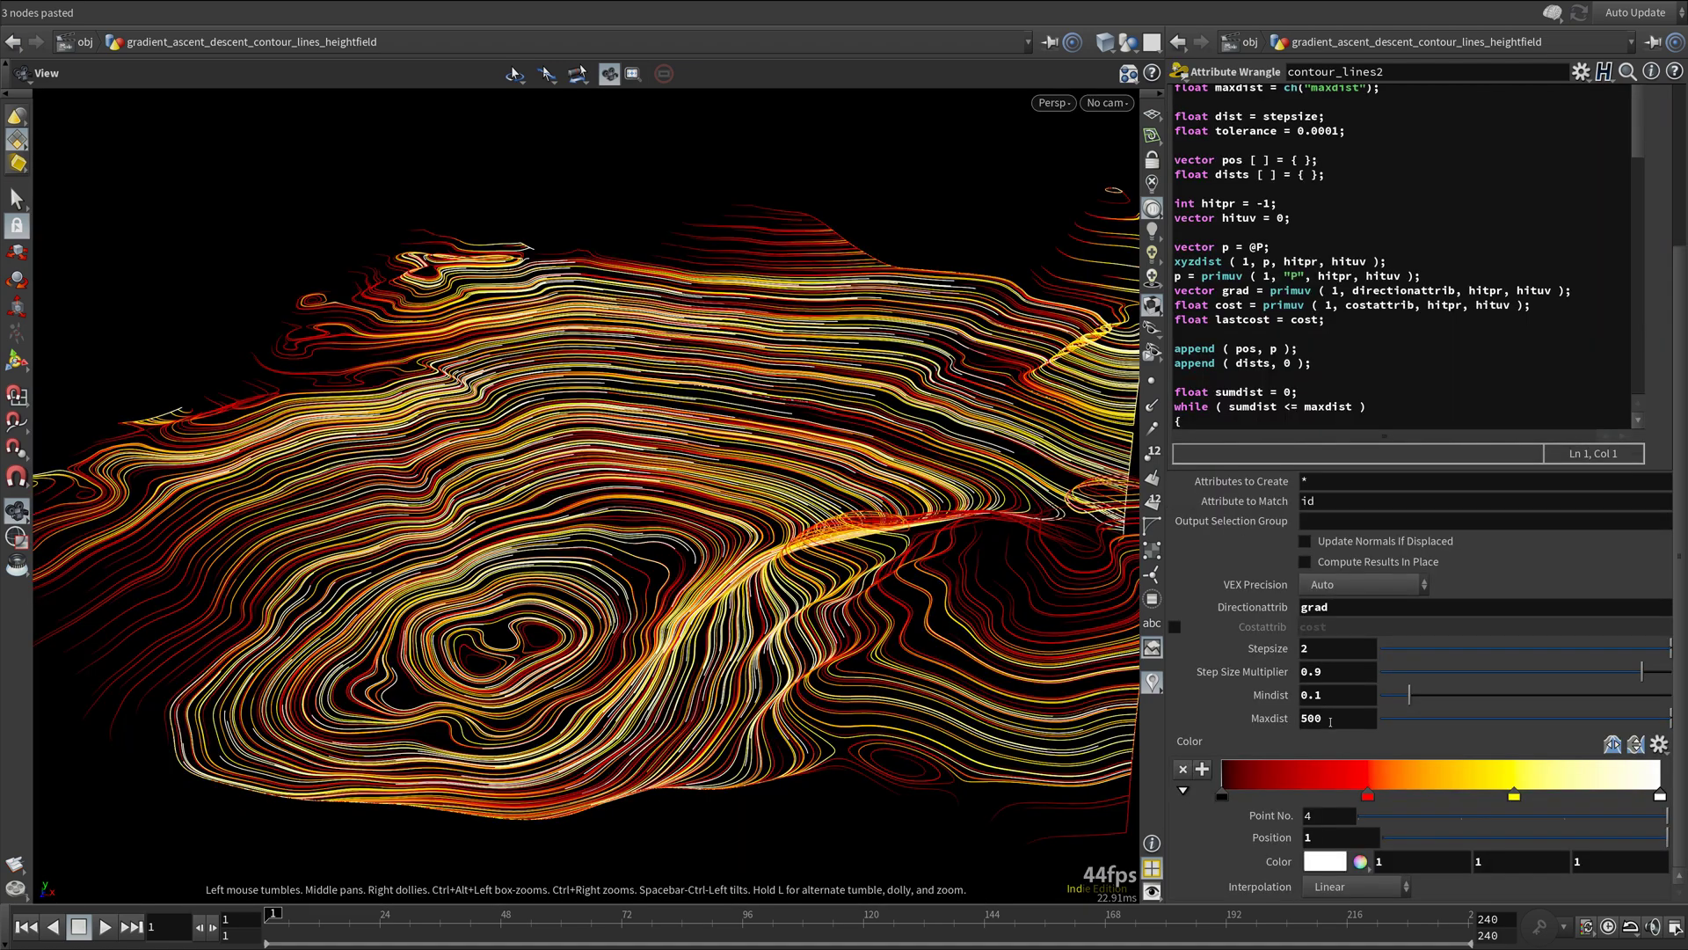
Set contour_lines2 max distance to 1000 and step size 5 to form dense rings.
text(1000)
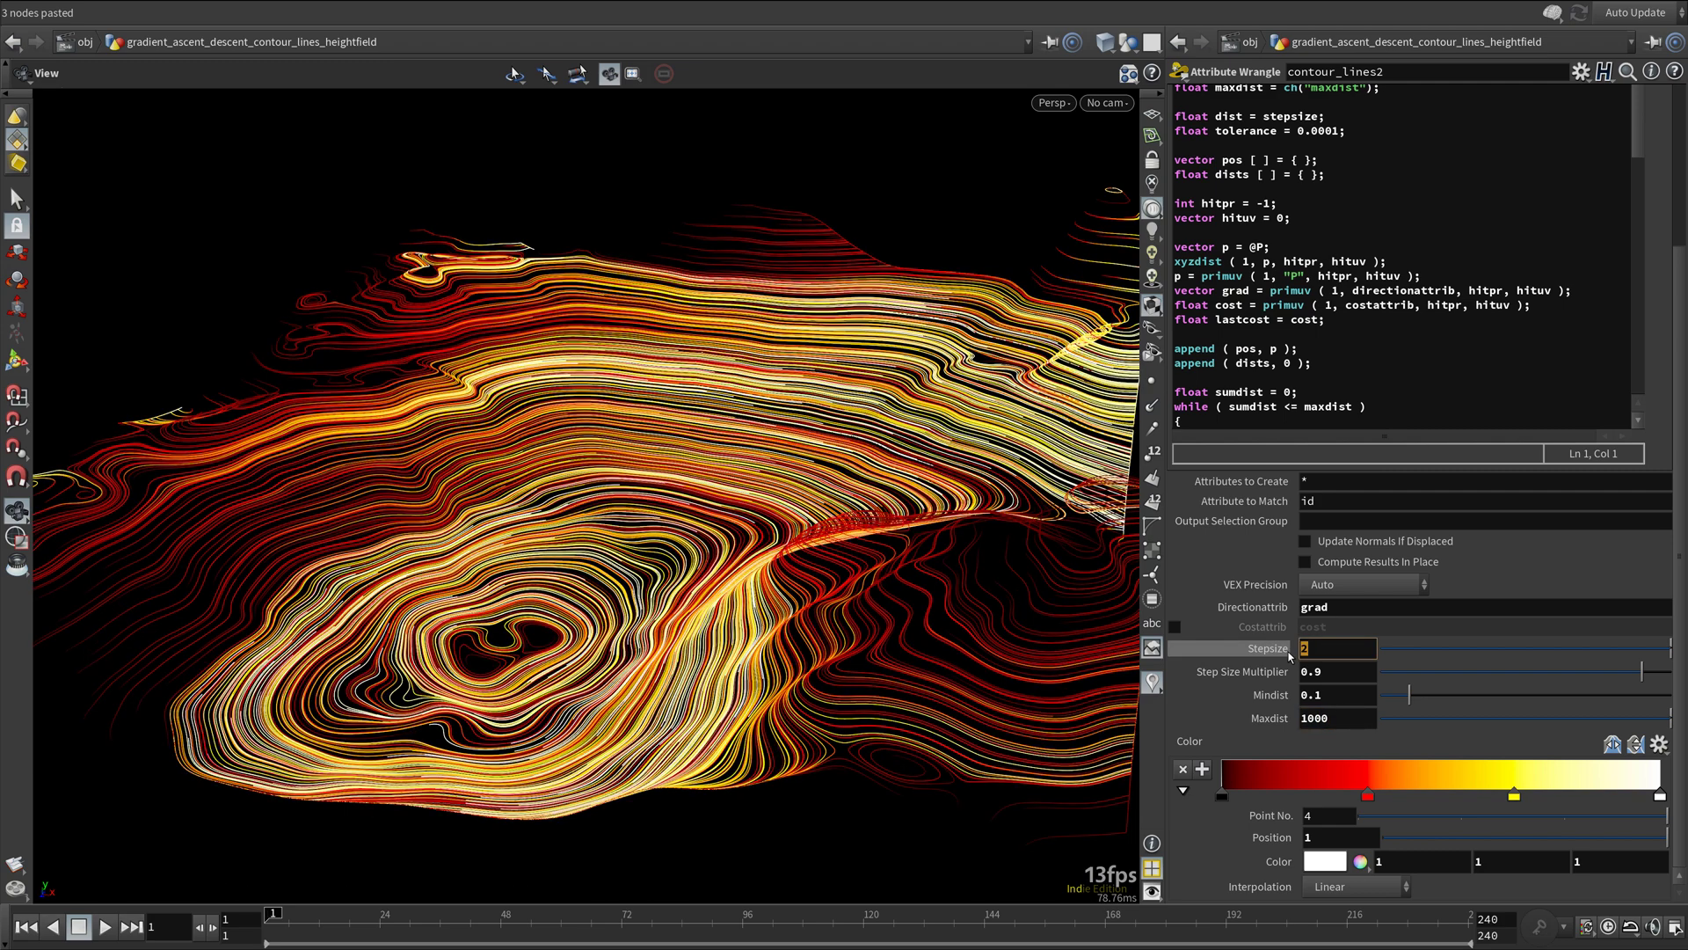
text(5)
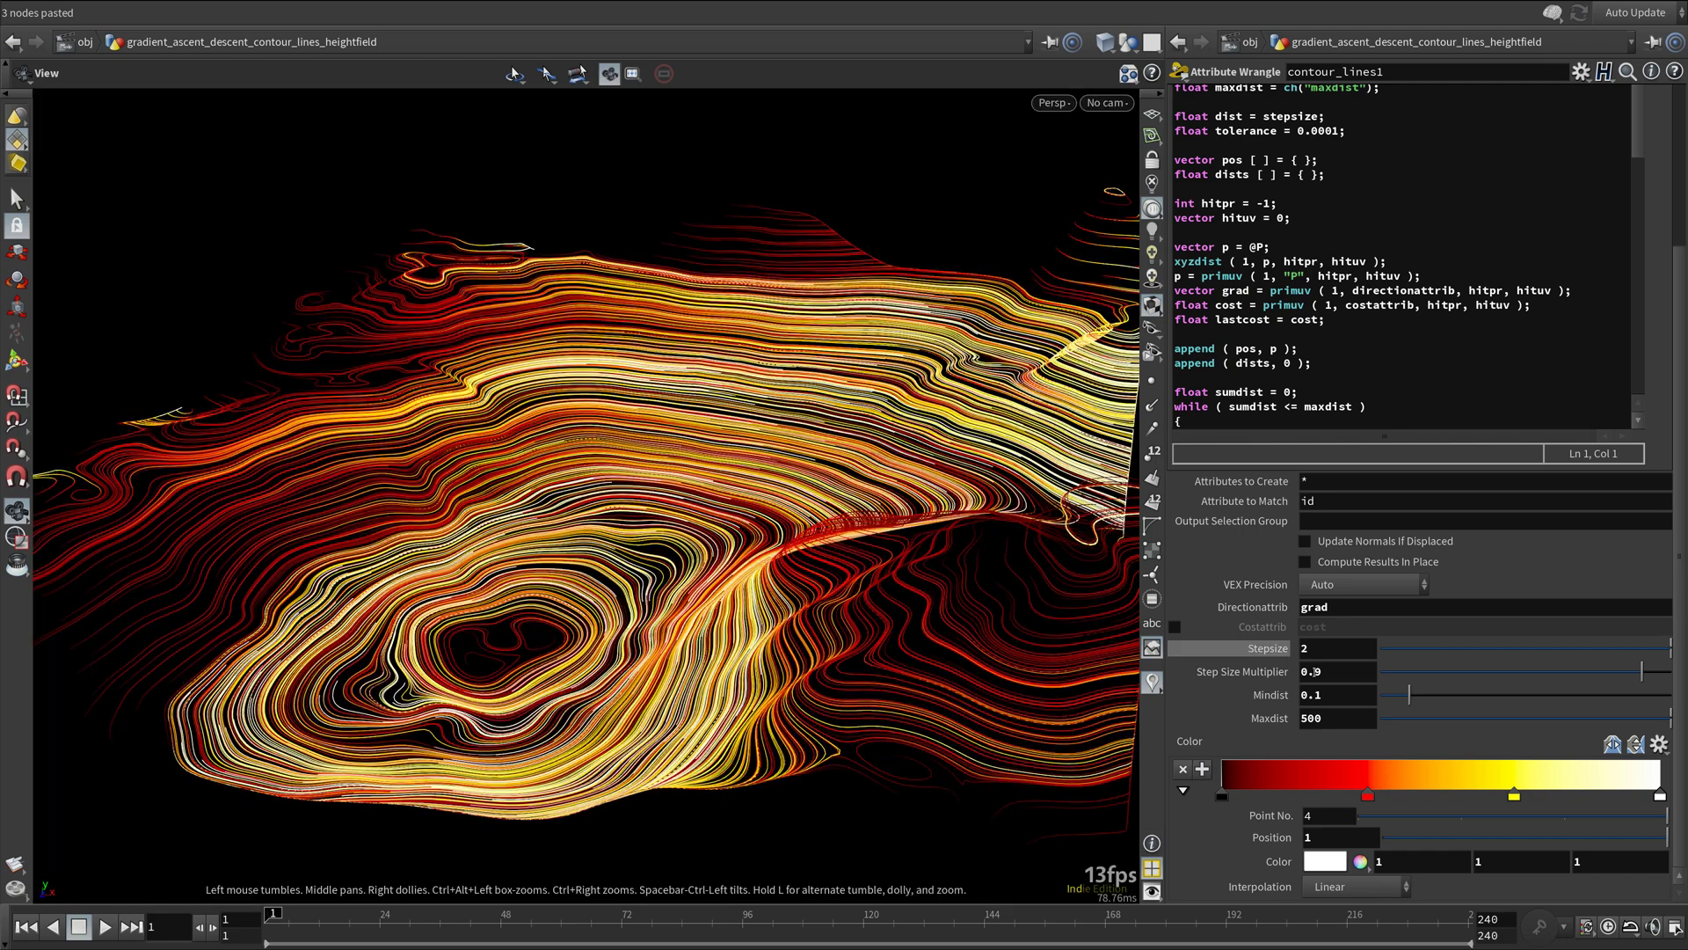
text(5)
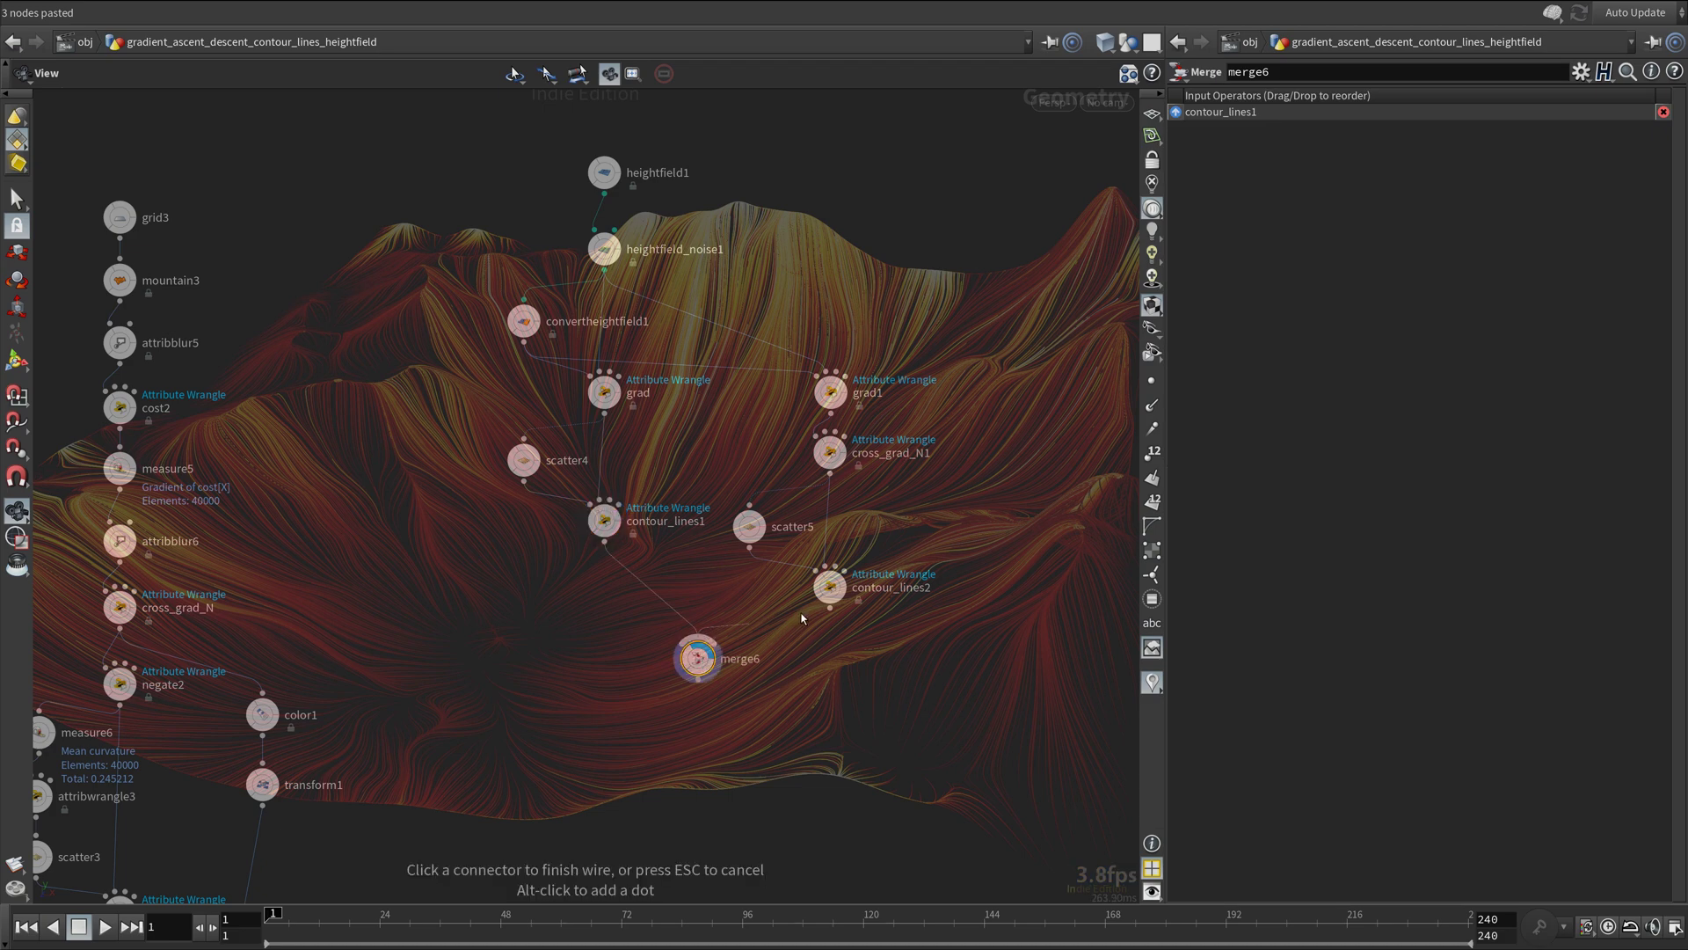
Wire contour_lines1 into merge6 and adjust the first flow-line wrangle's ramp.
drag(698, 658, 719, 714)
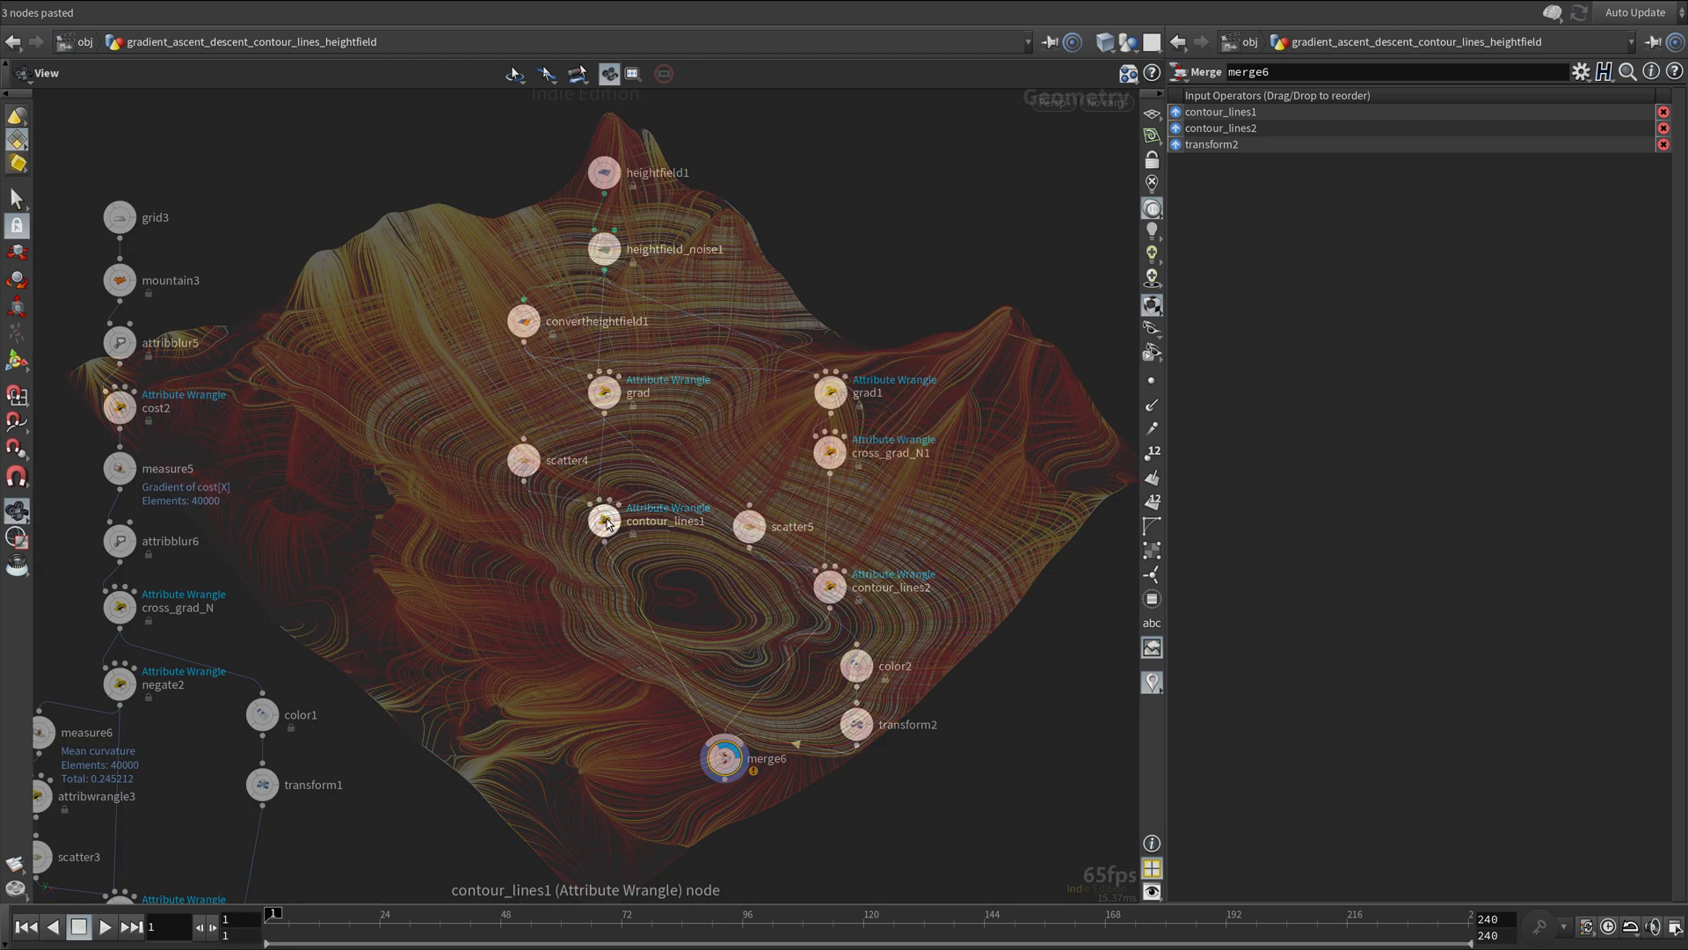
double_click(603, 522)
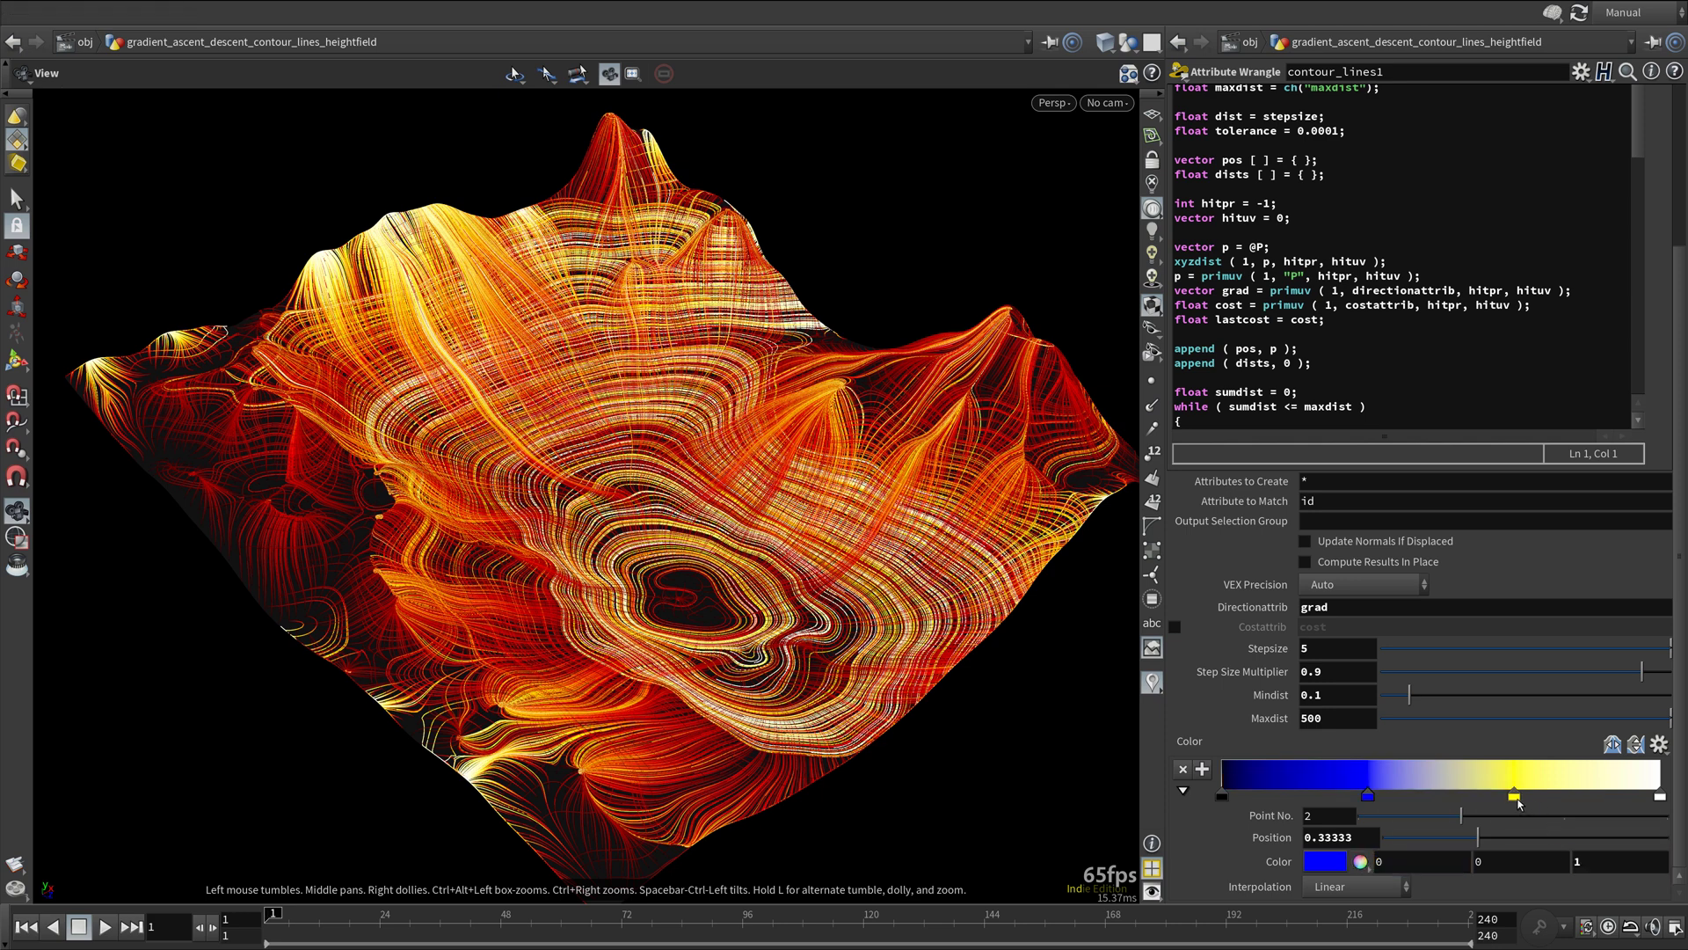
Set the second ramp key of contour_lines1 to blue, giving a blue-to-yellow gradient.
click(1514, 795)
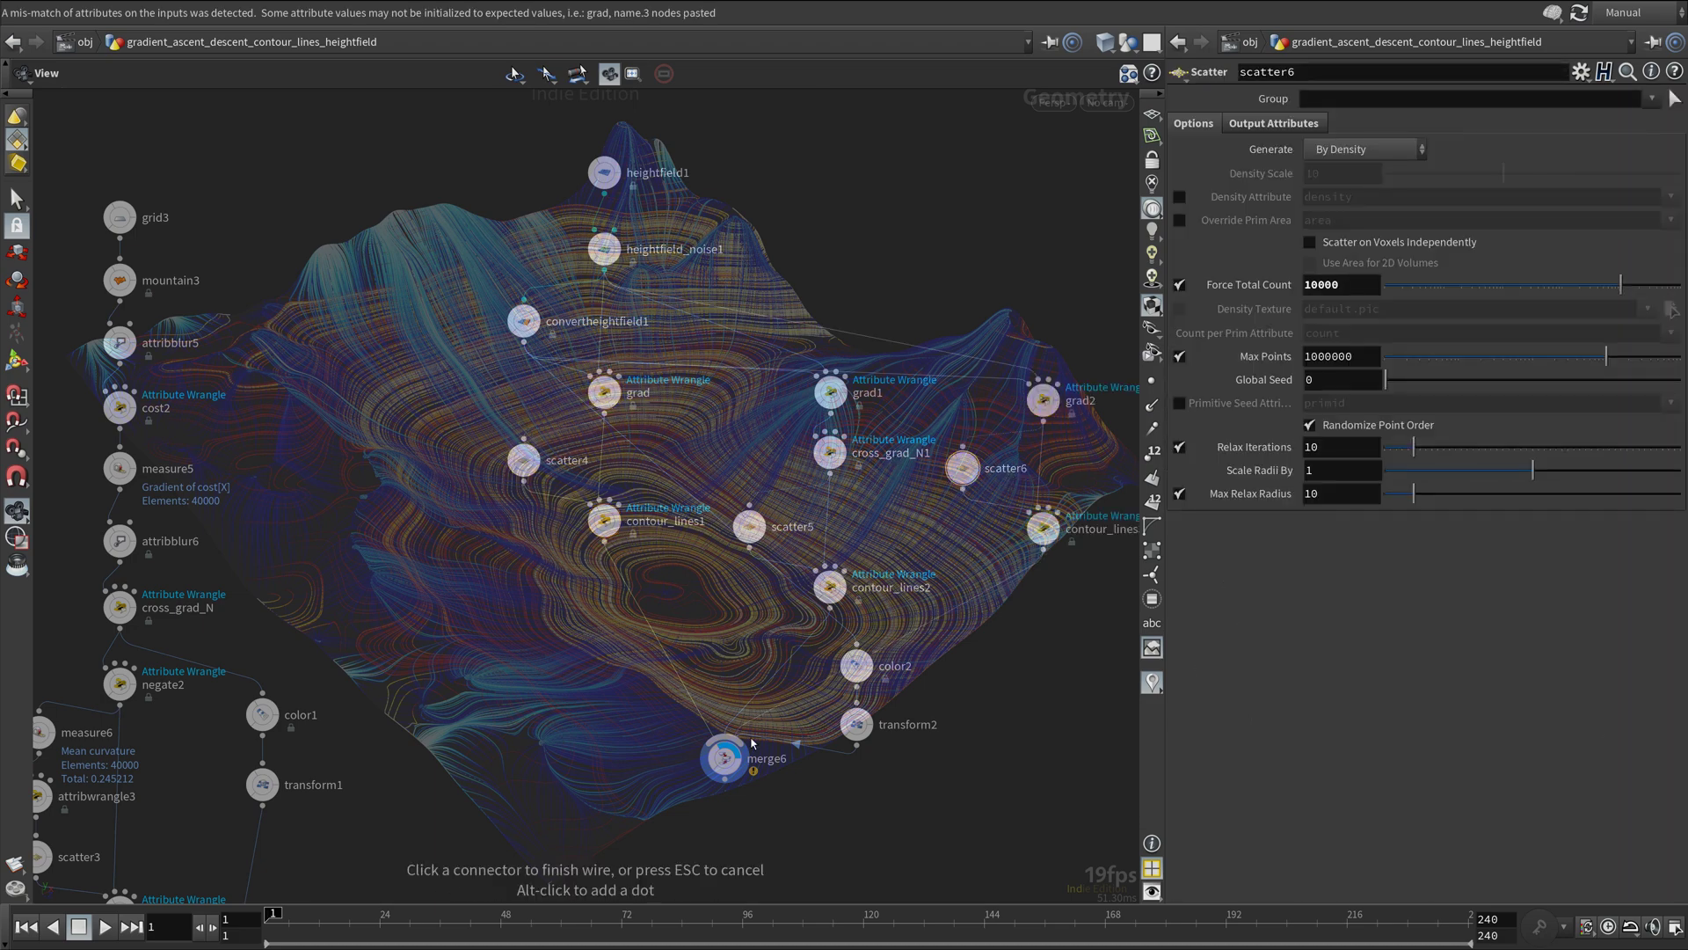
Wire the third curve branch into the merge and select scatter4 (10000 forced points).
click(1043, 399)
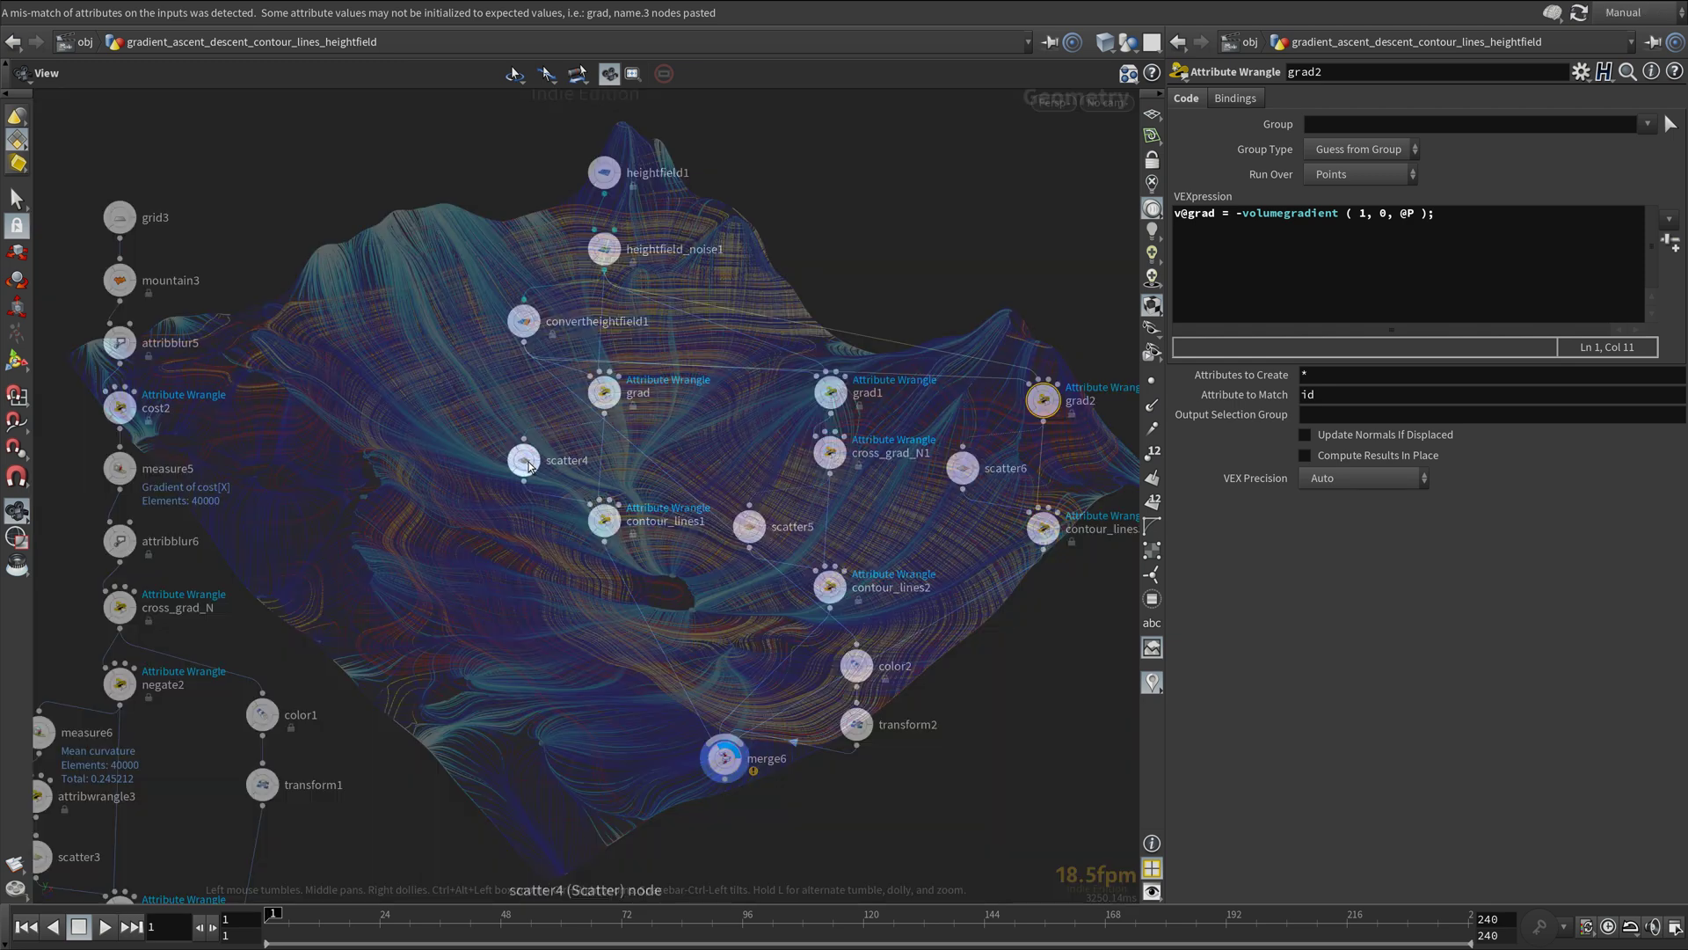
click(524, 459)
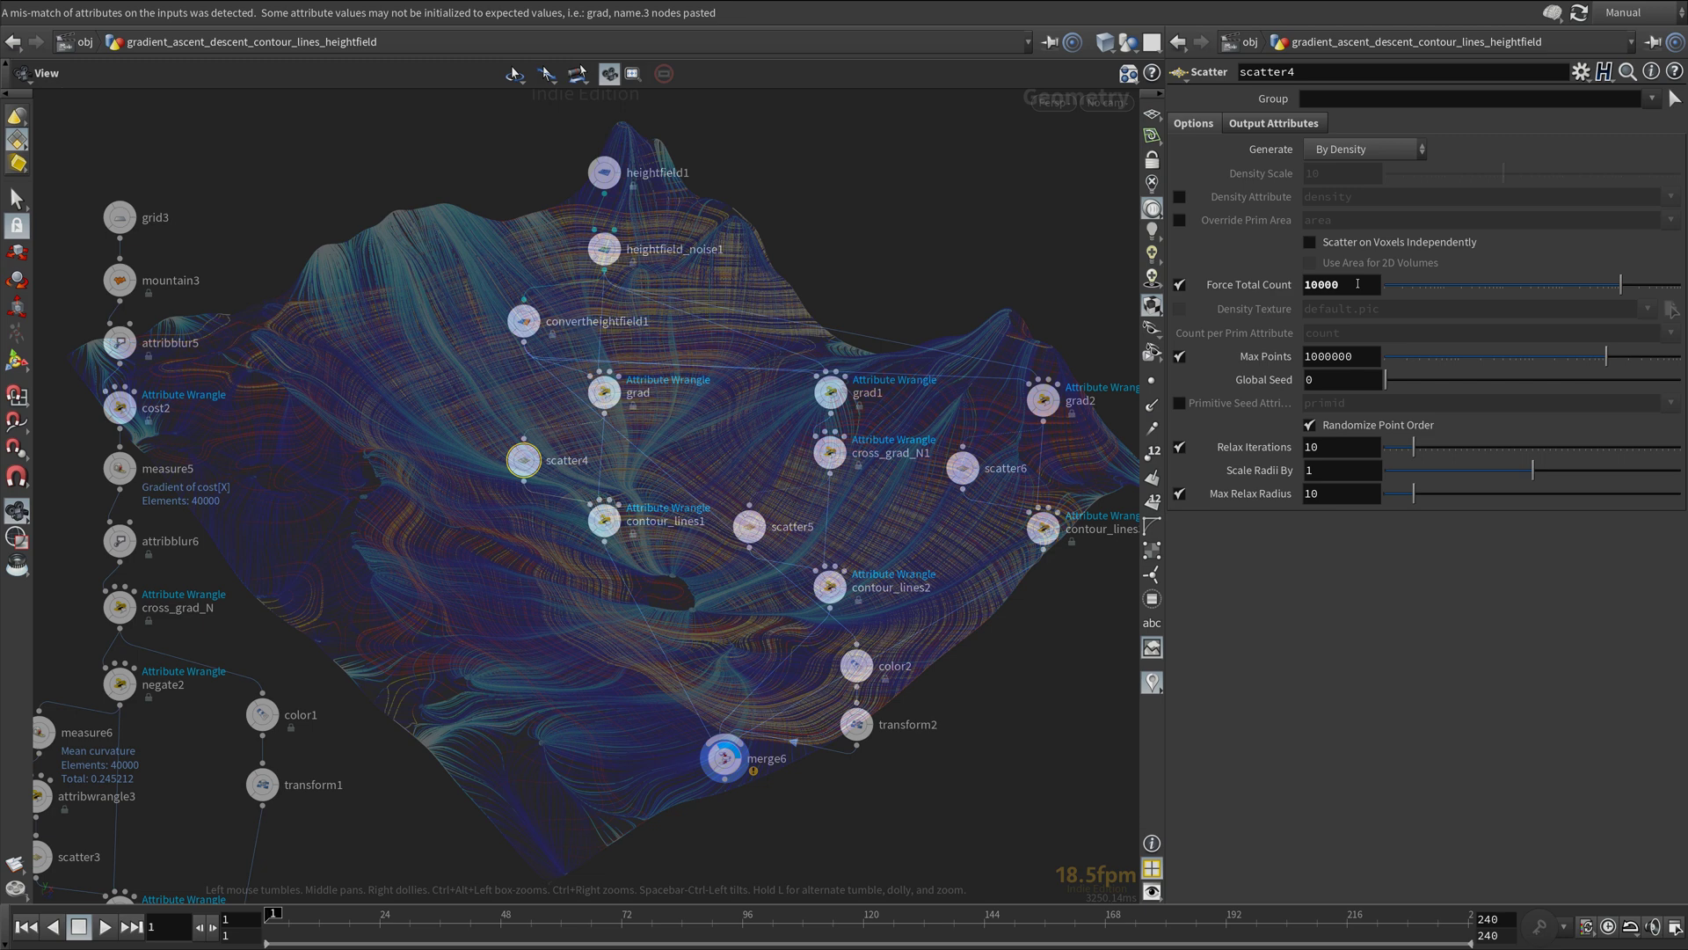
mouse_move(888, 417)
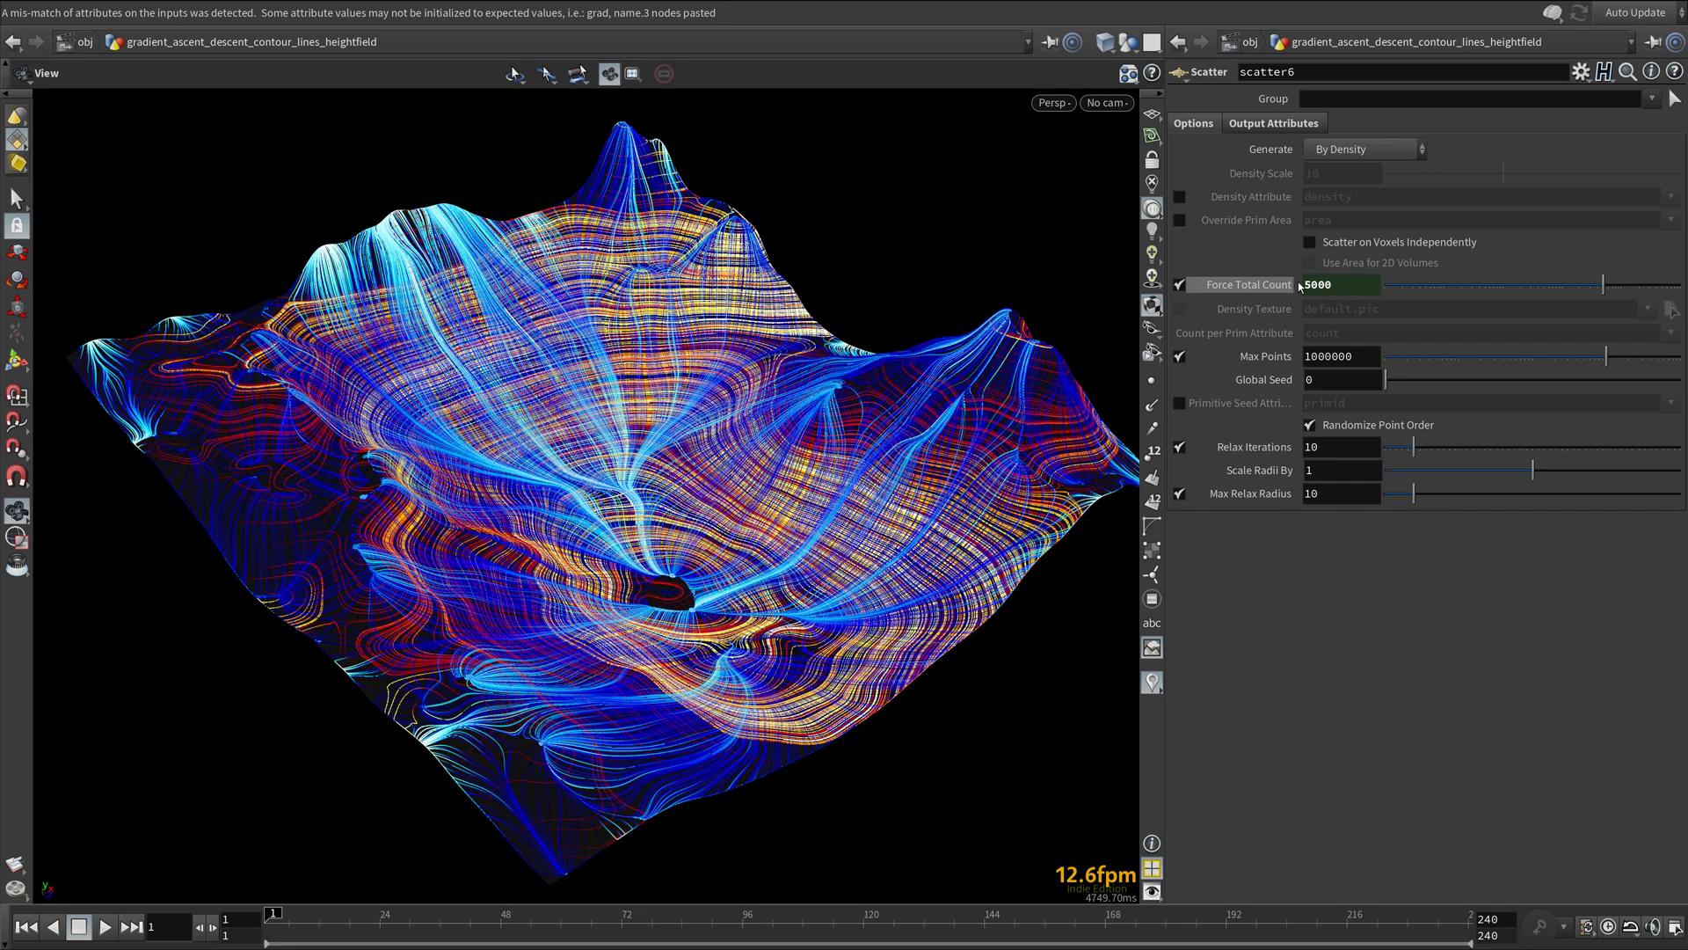
Set scatter6 Force Total Count to 3000 and scatter5 to 200, then 500.
text(3000)
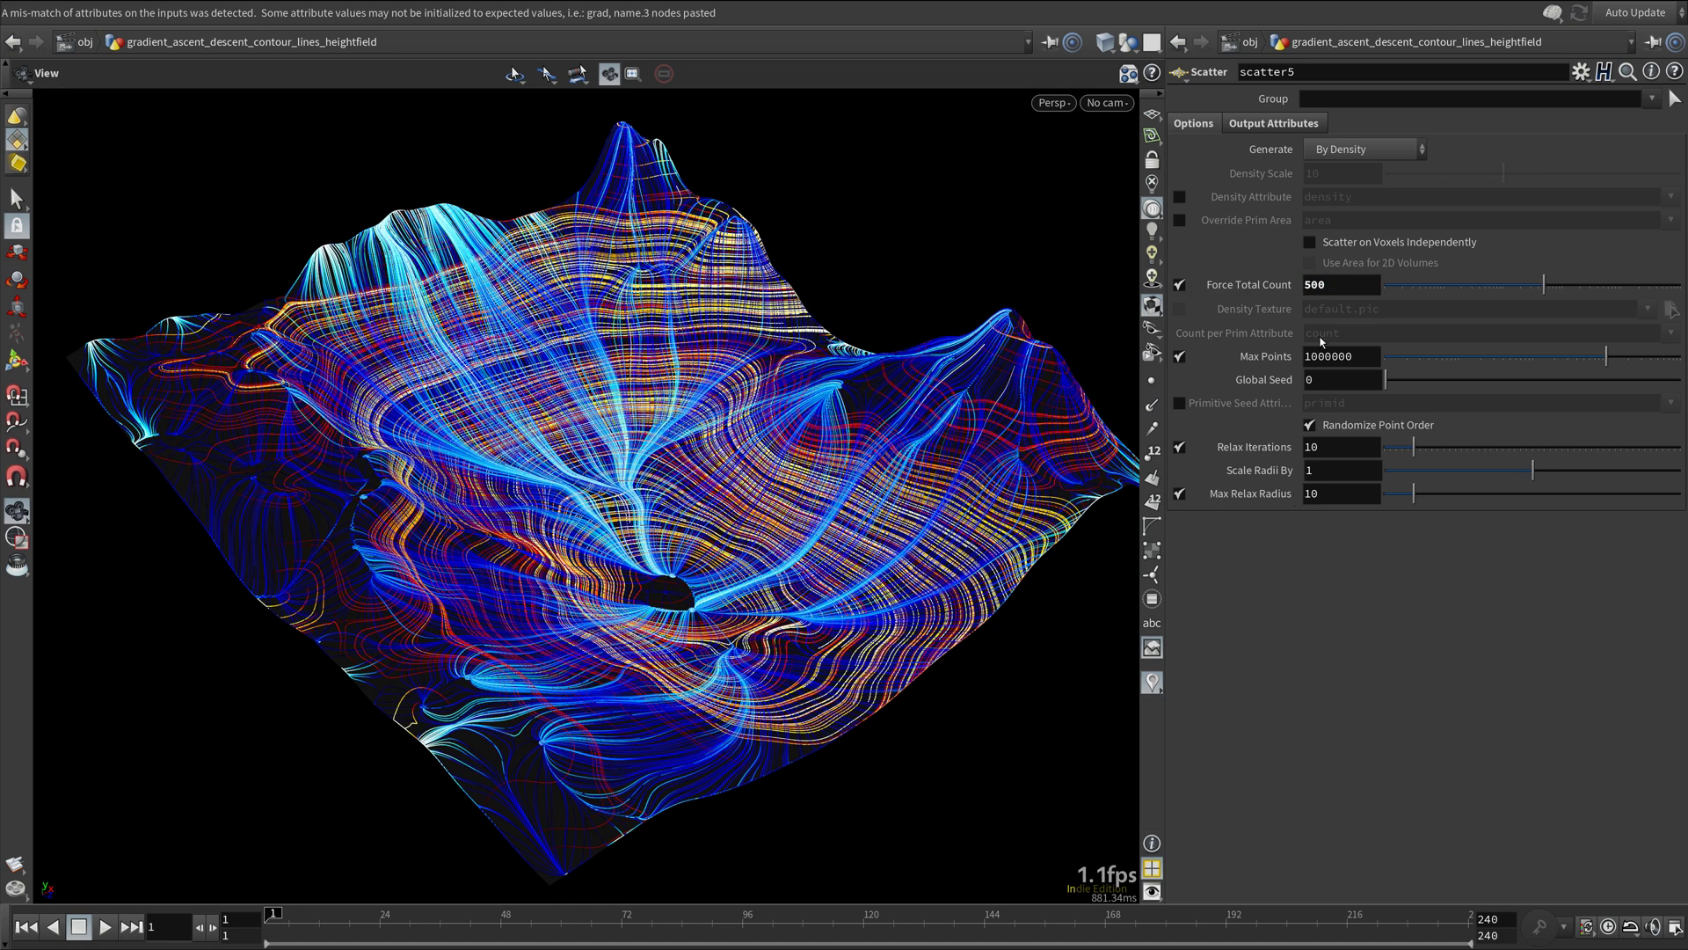
text(200)
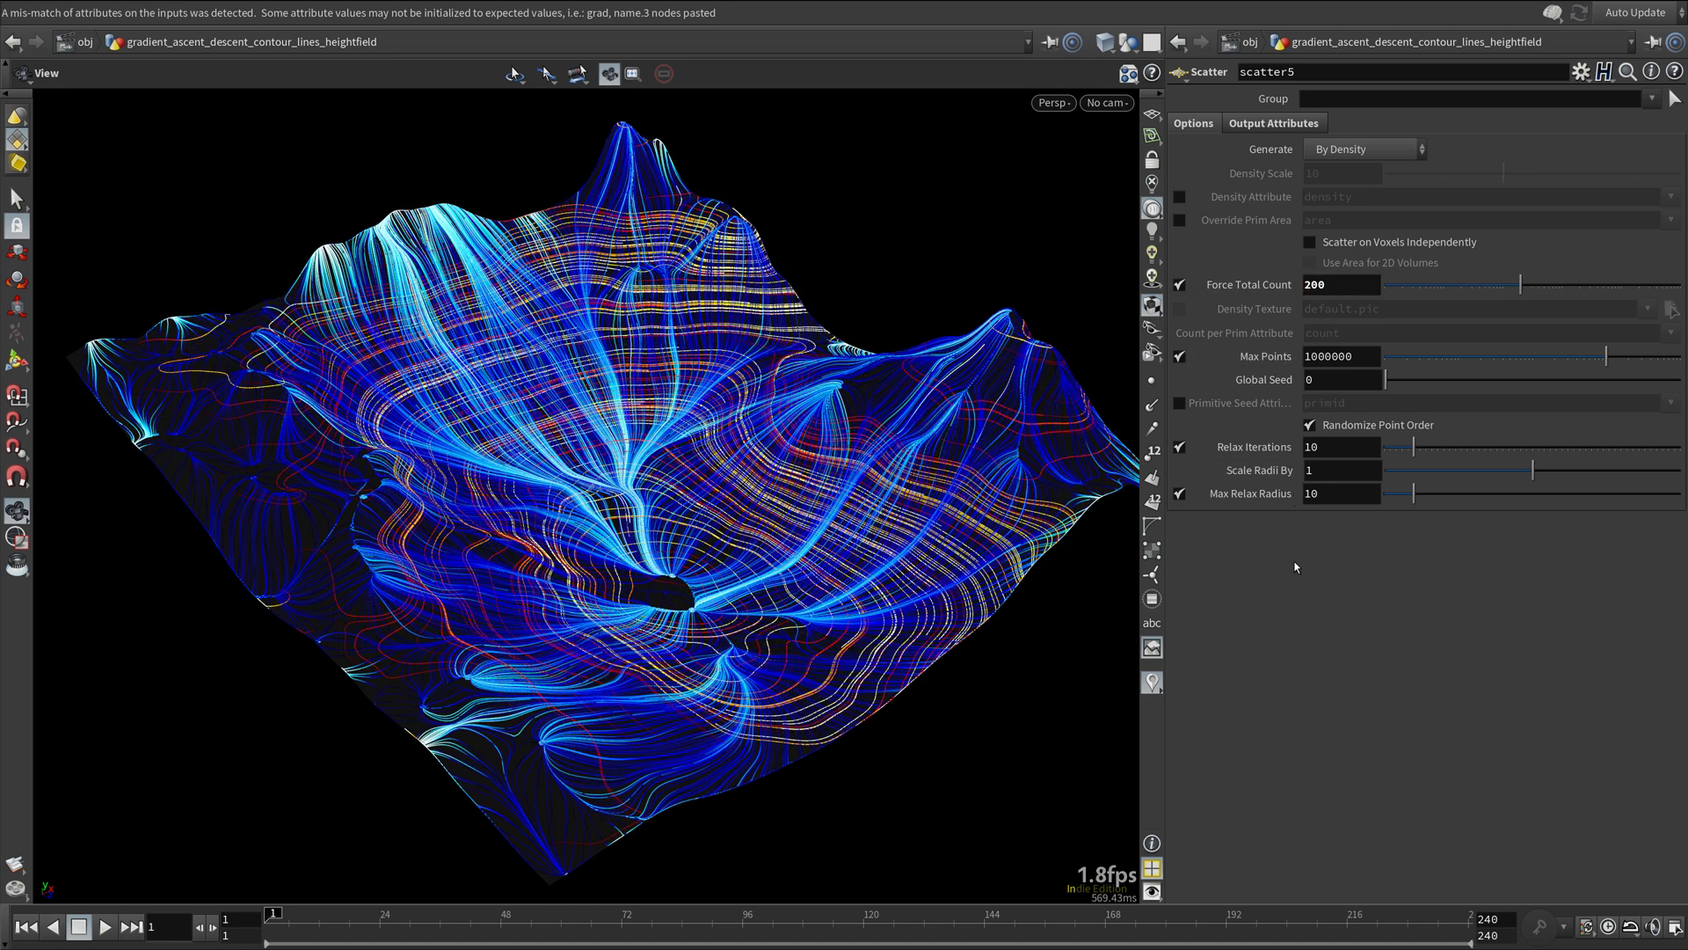
click(1340, 285)
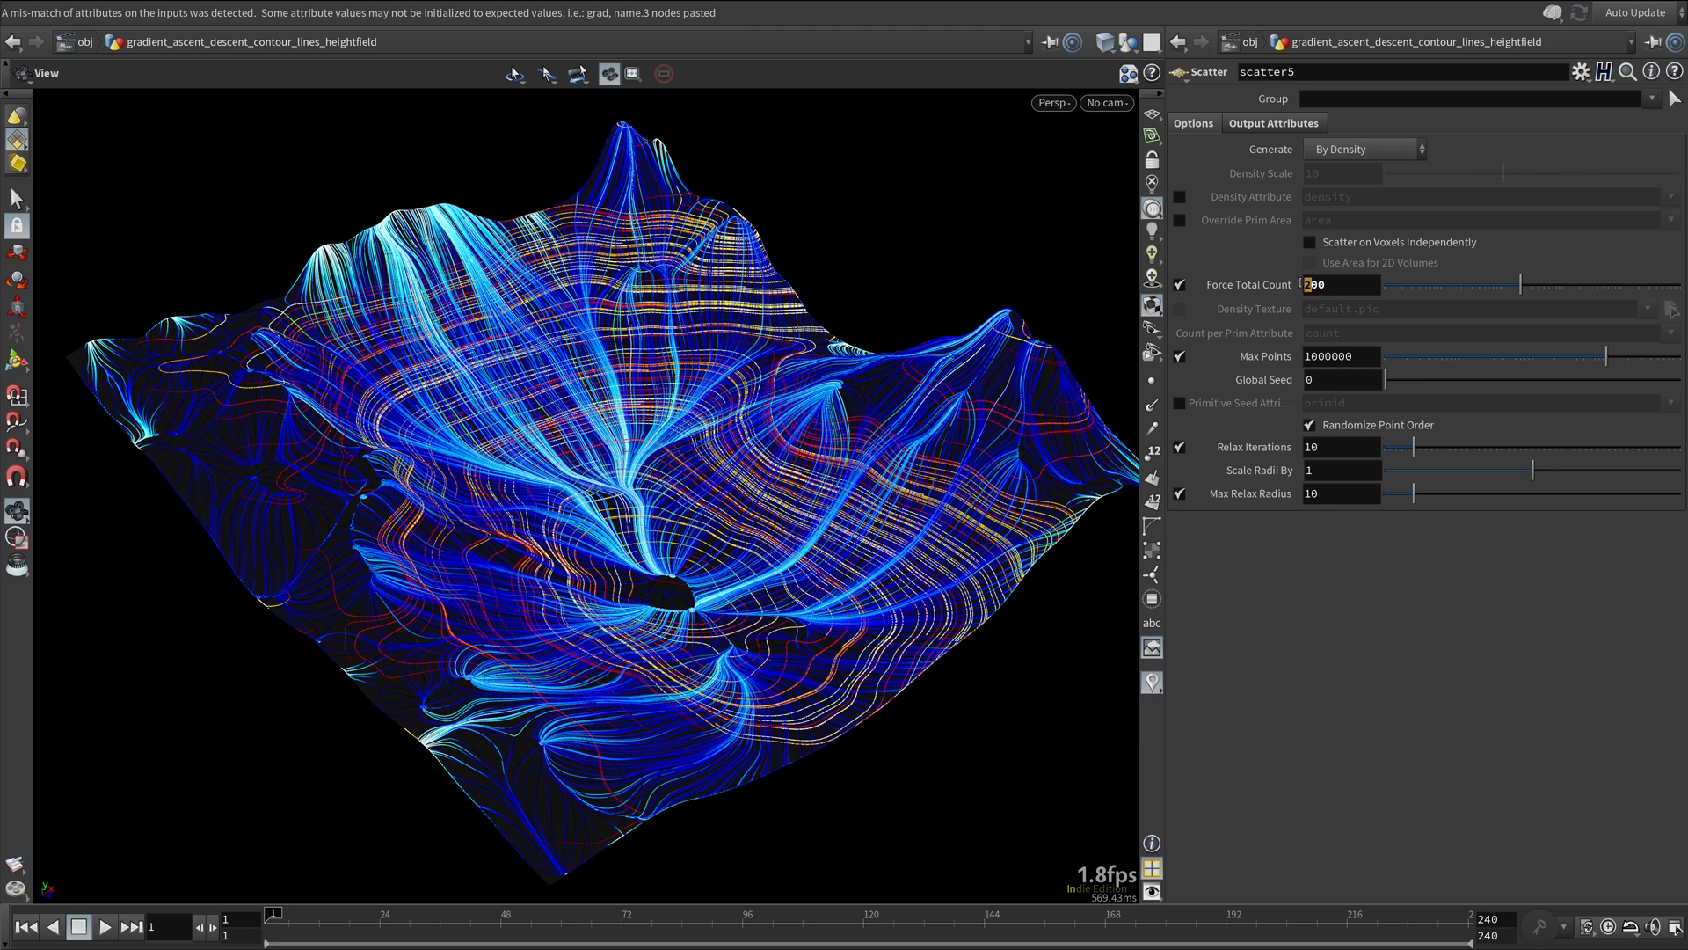
text(500)
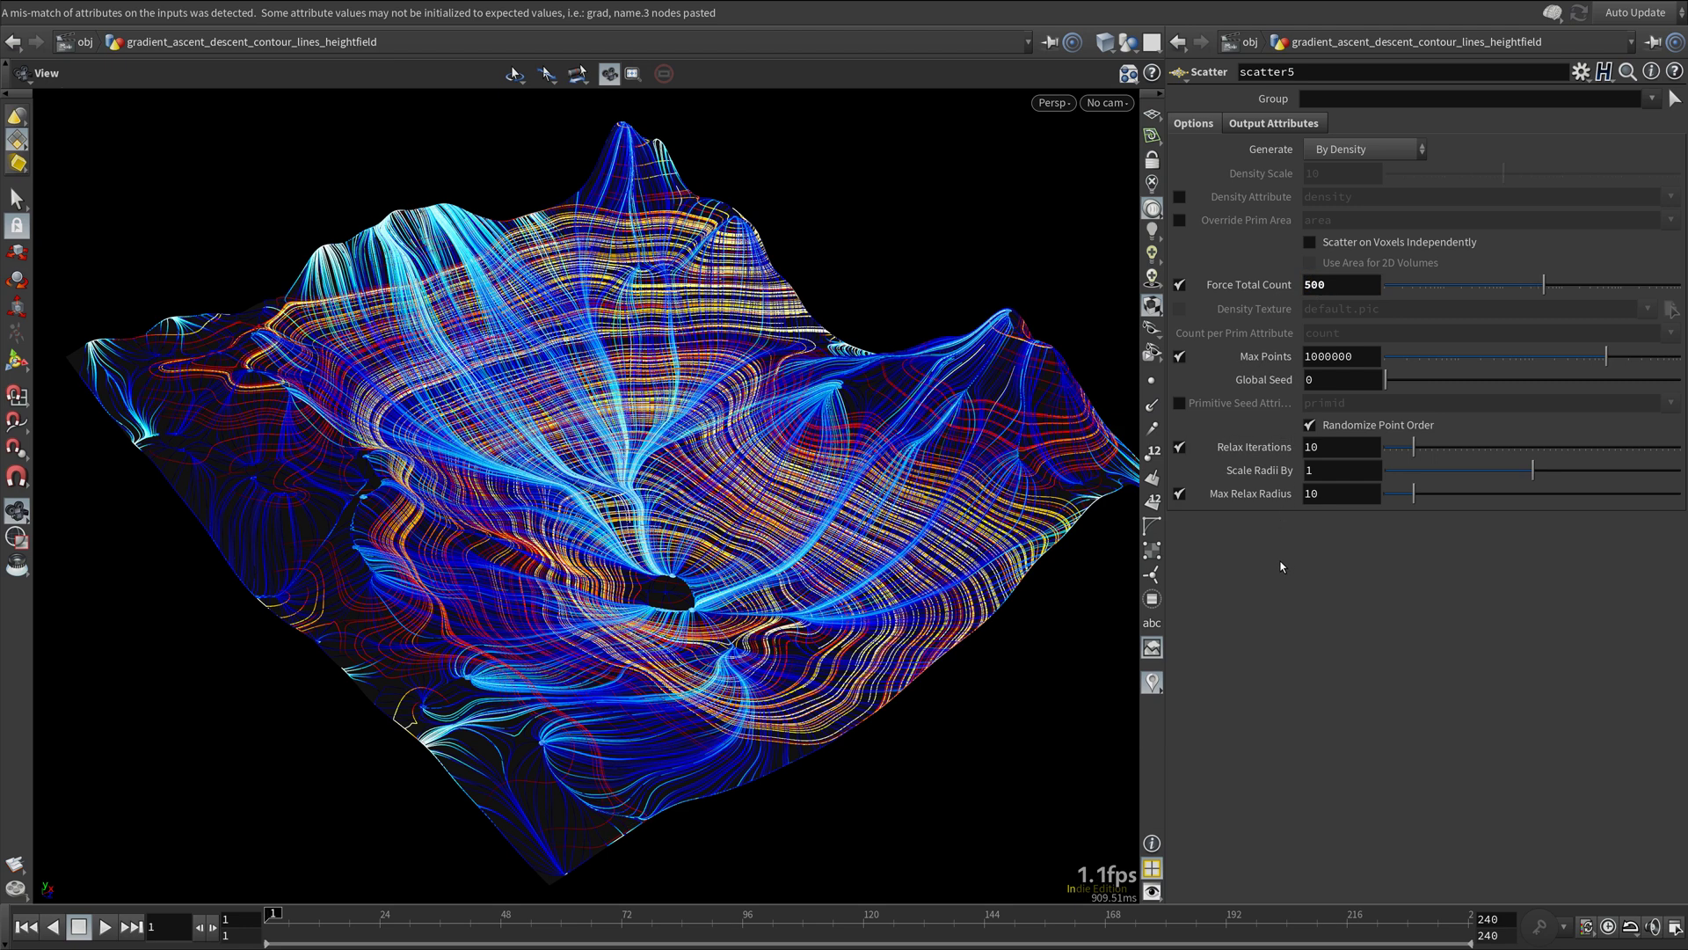
mouse_move(1289, 461)
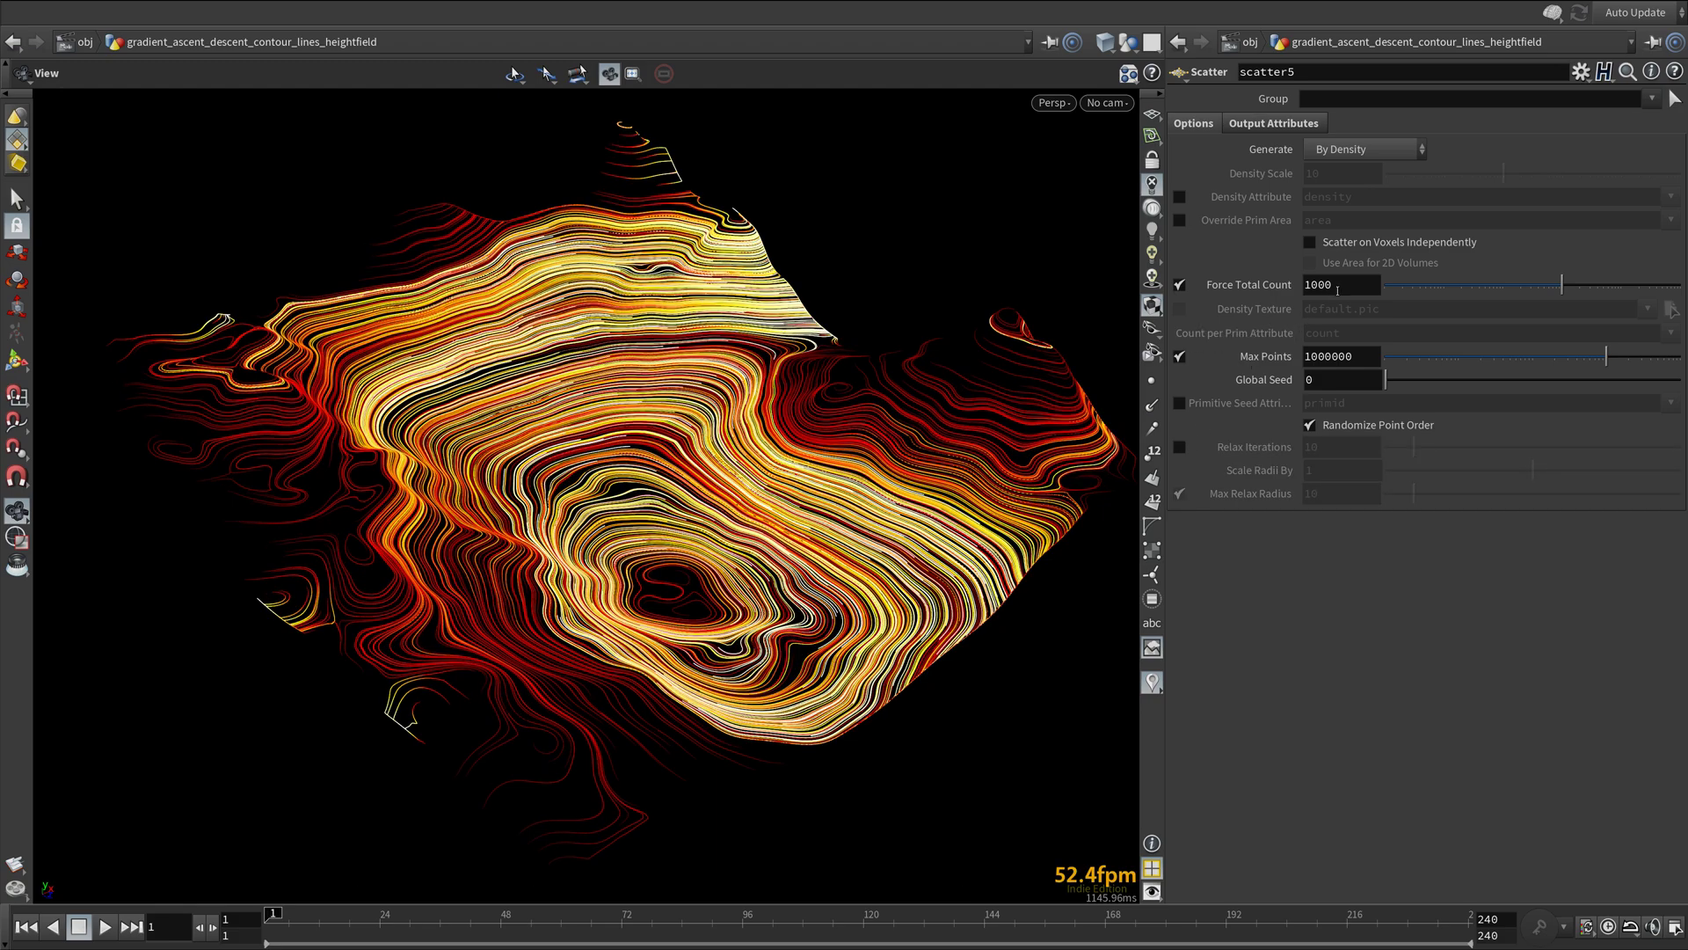
Raise scatter5 Force Total Count to 10000, then settle it at 3000.
text(10000)
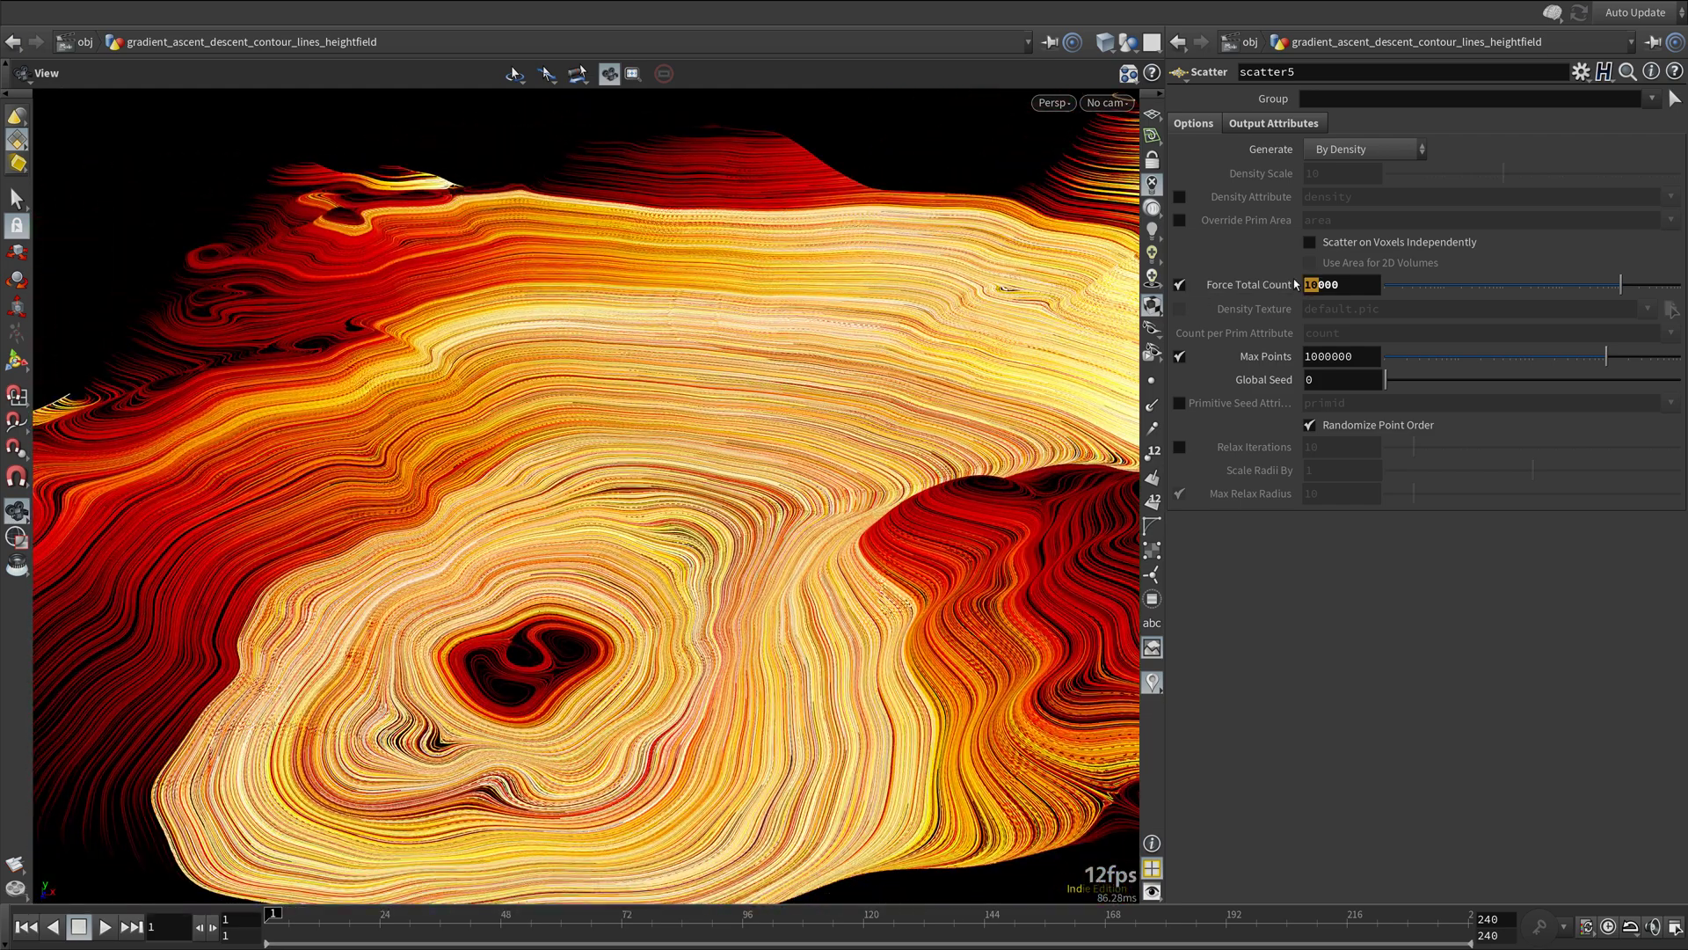
text(3000)
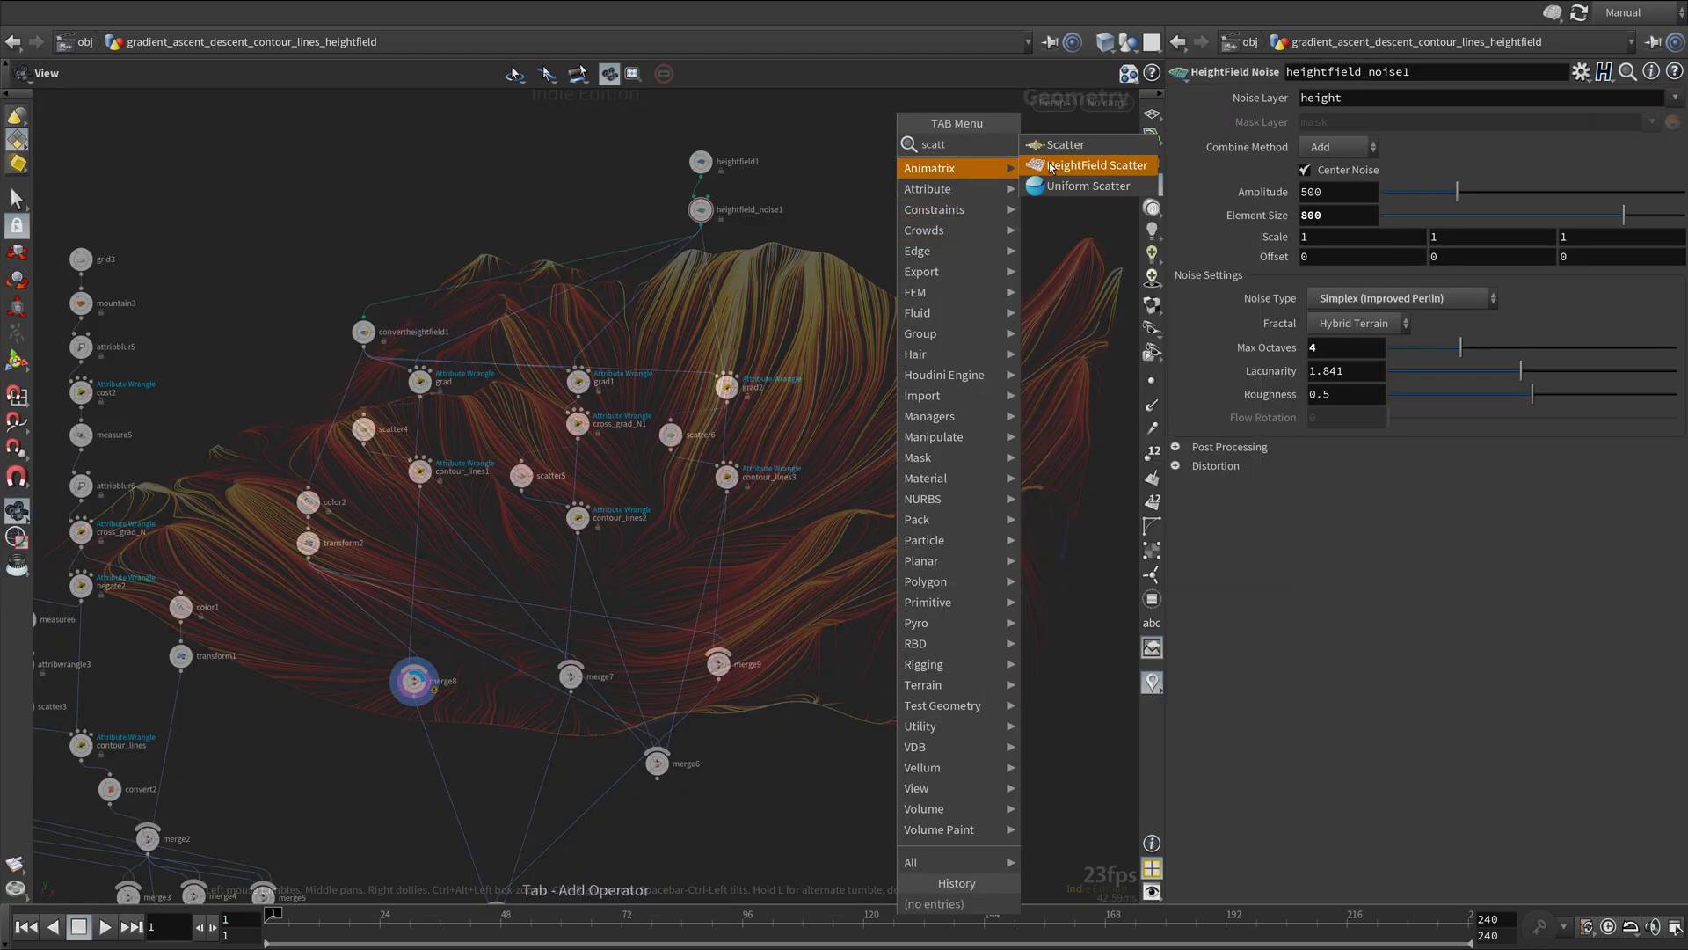
Add a HeightField Scatter under heightfield_noise1 with Max Points 3000.
click(1088, 165)
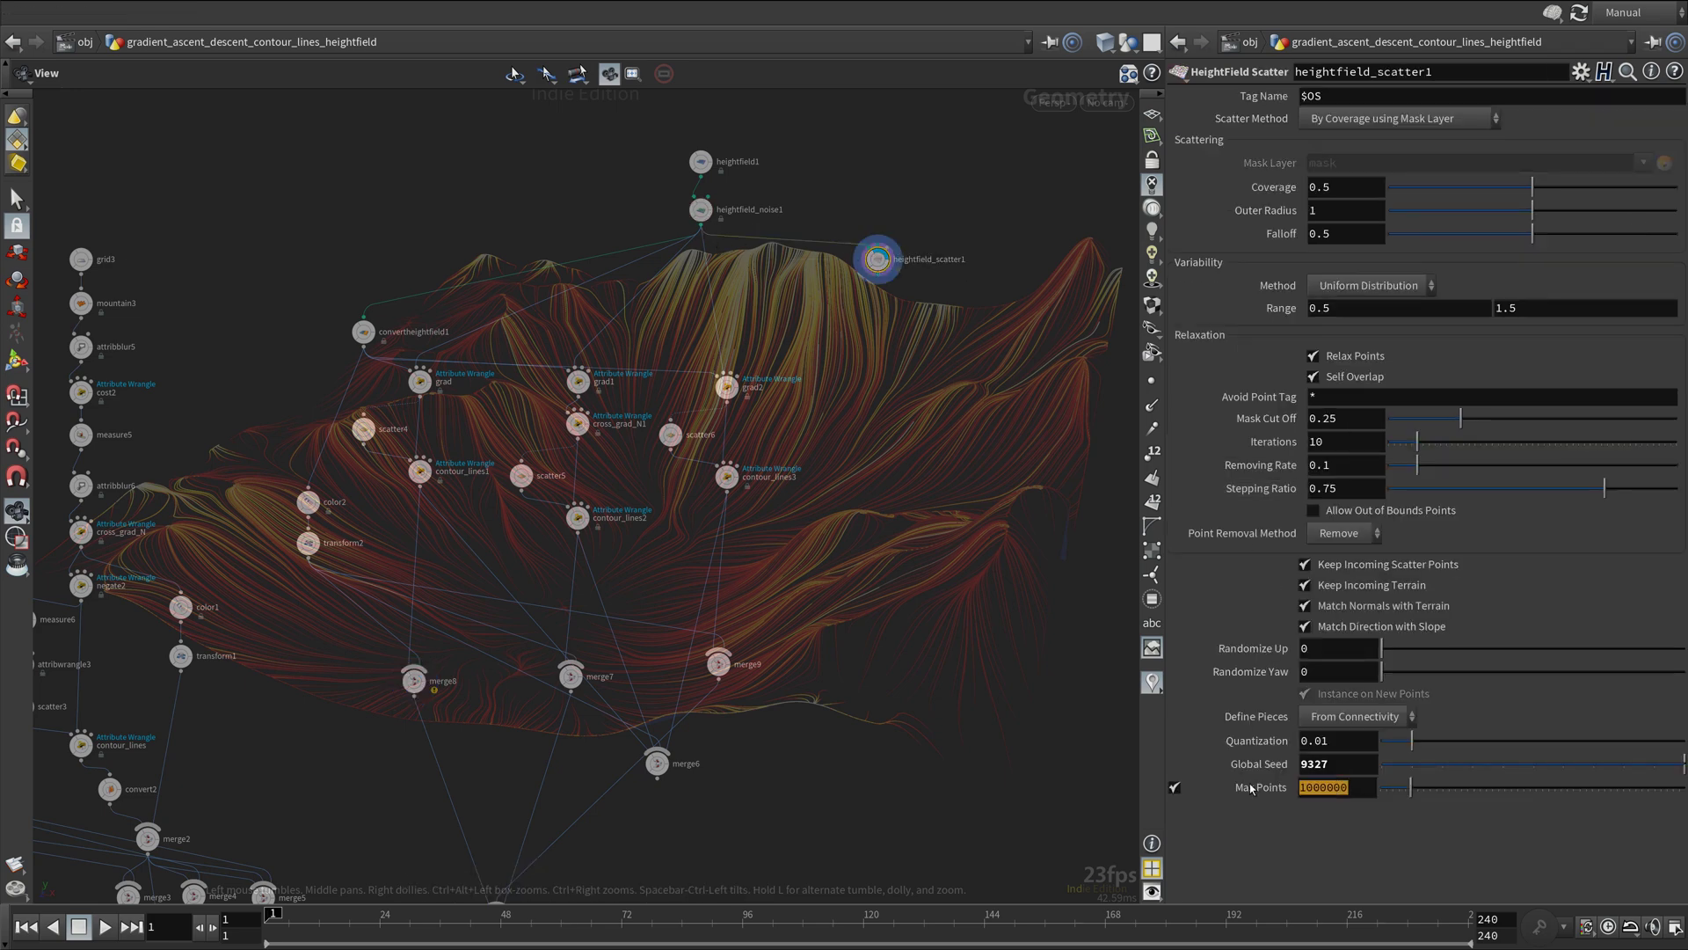
text(3000)
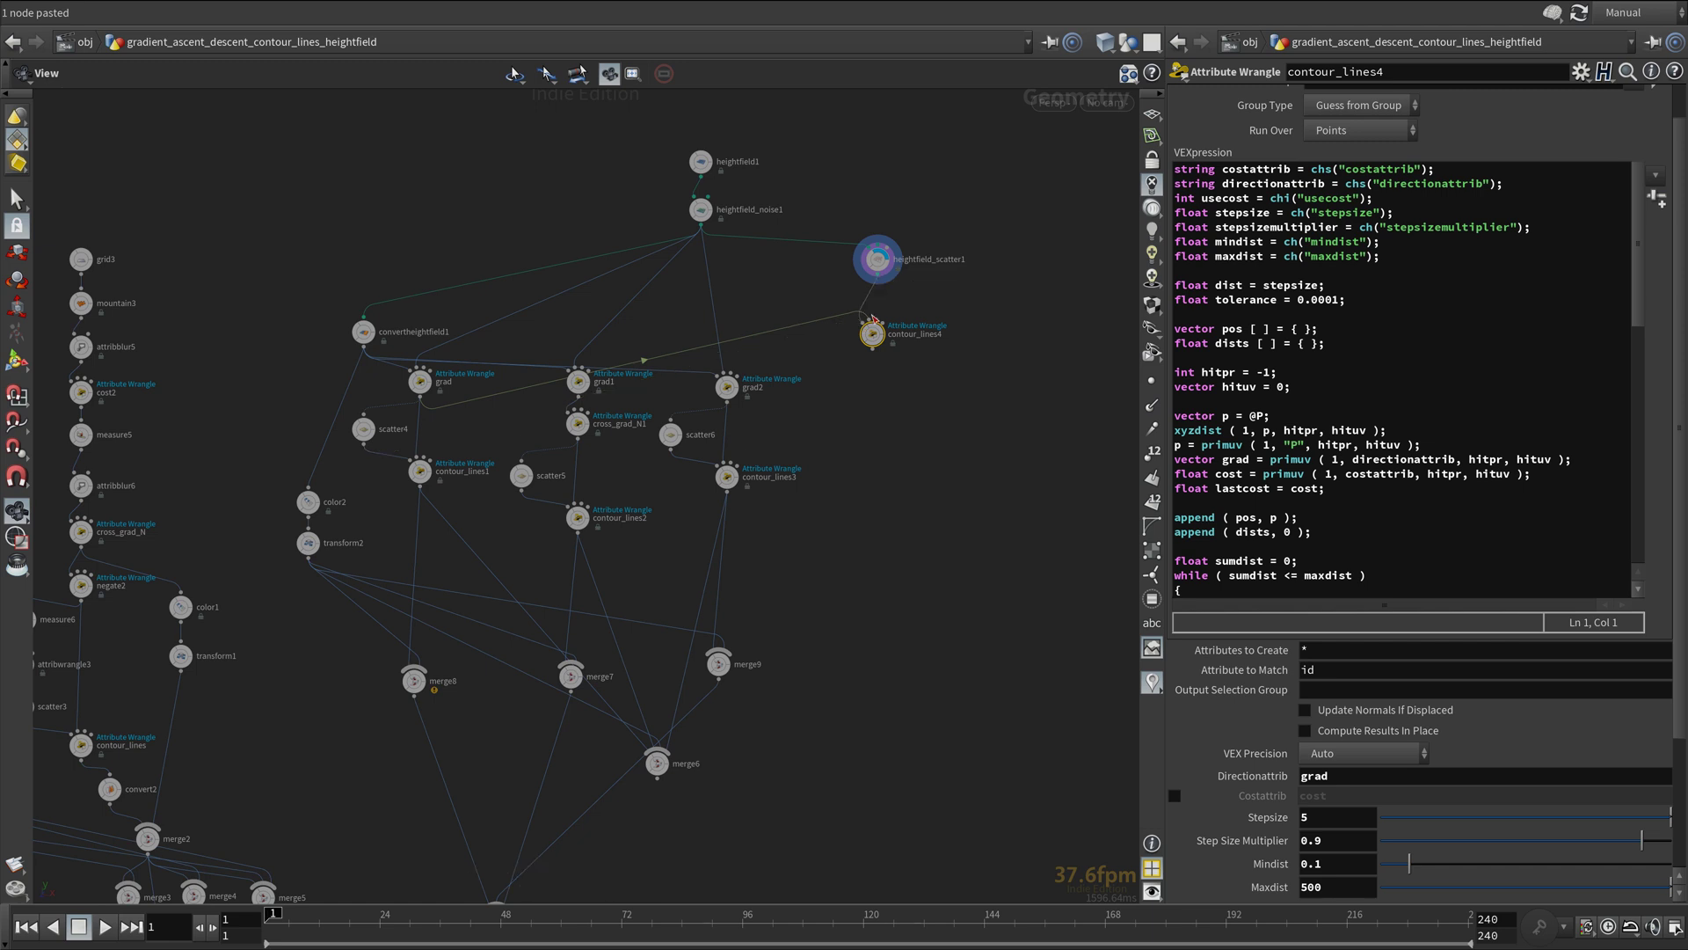
mouse_move(872, 334)
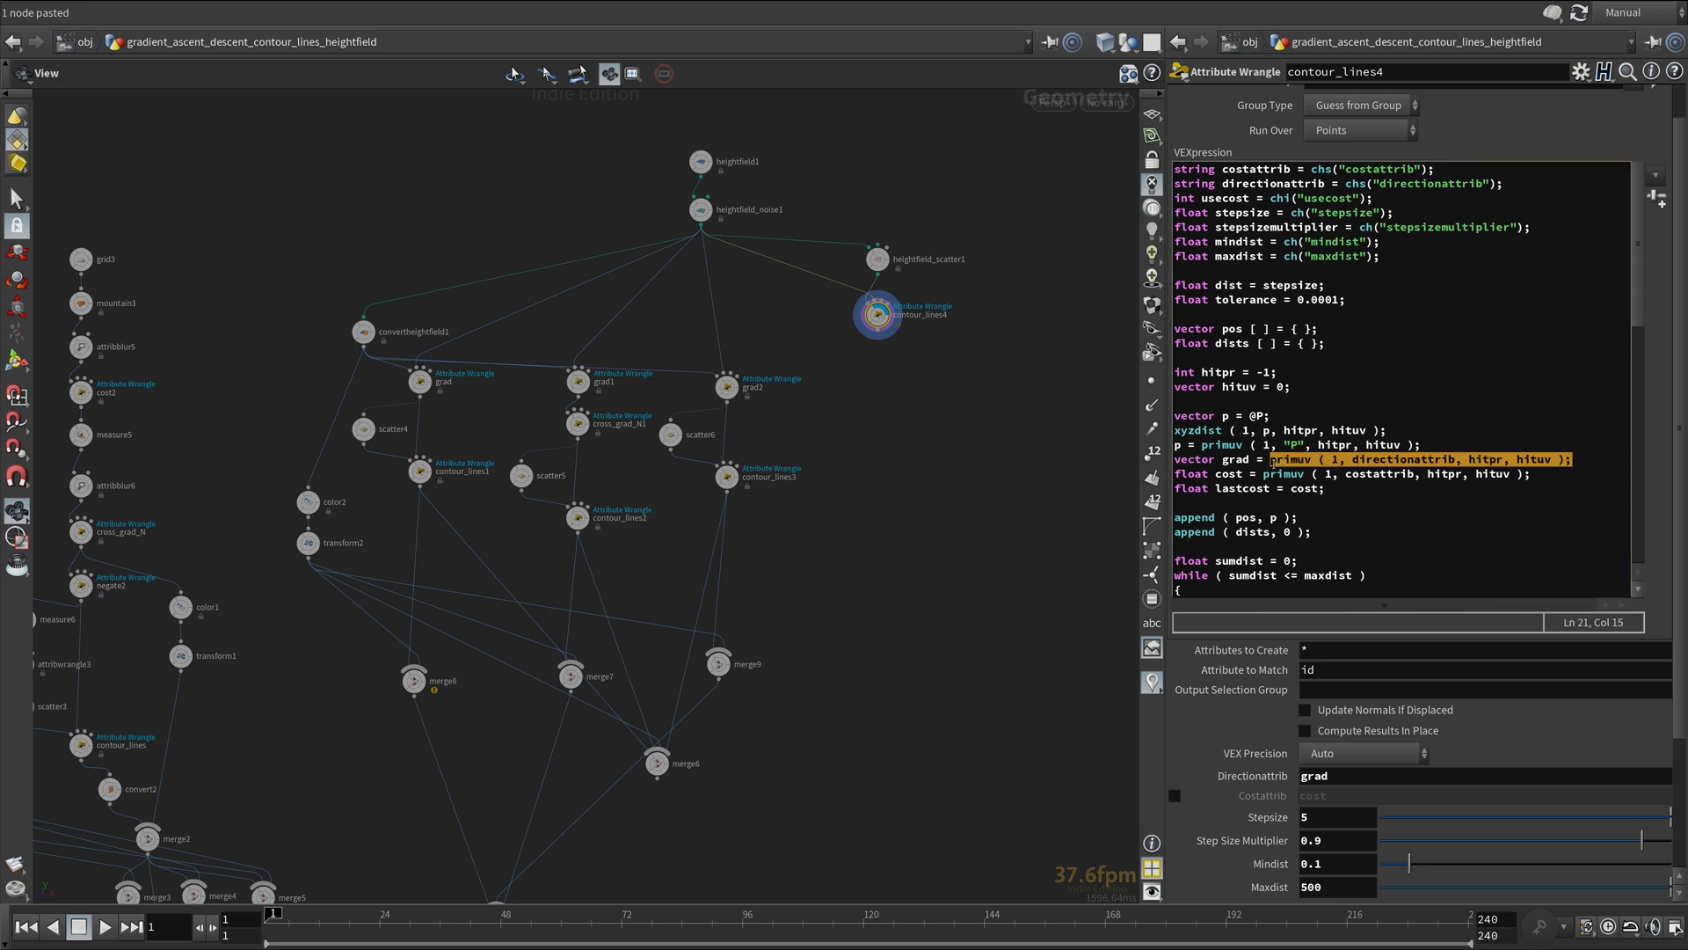
Rewrite contour_lines4 to use -volumegradient and volumesample at hitp, and merge it with transform2.
text(volumegradie)
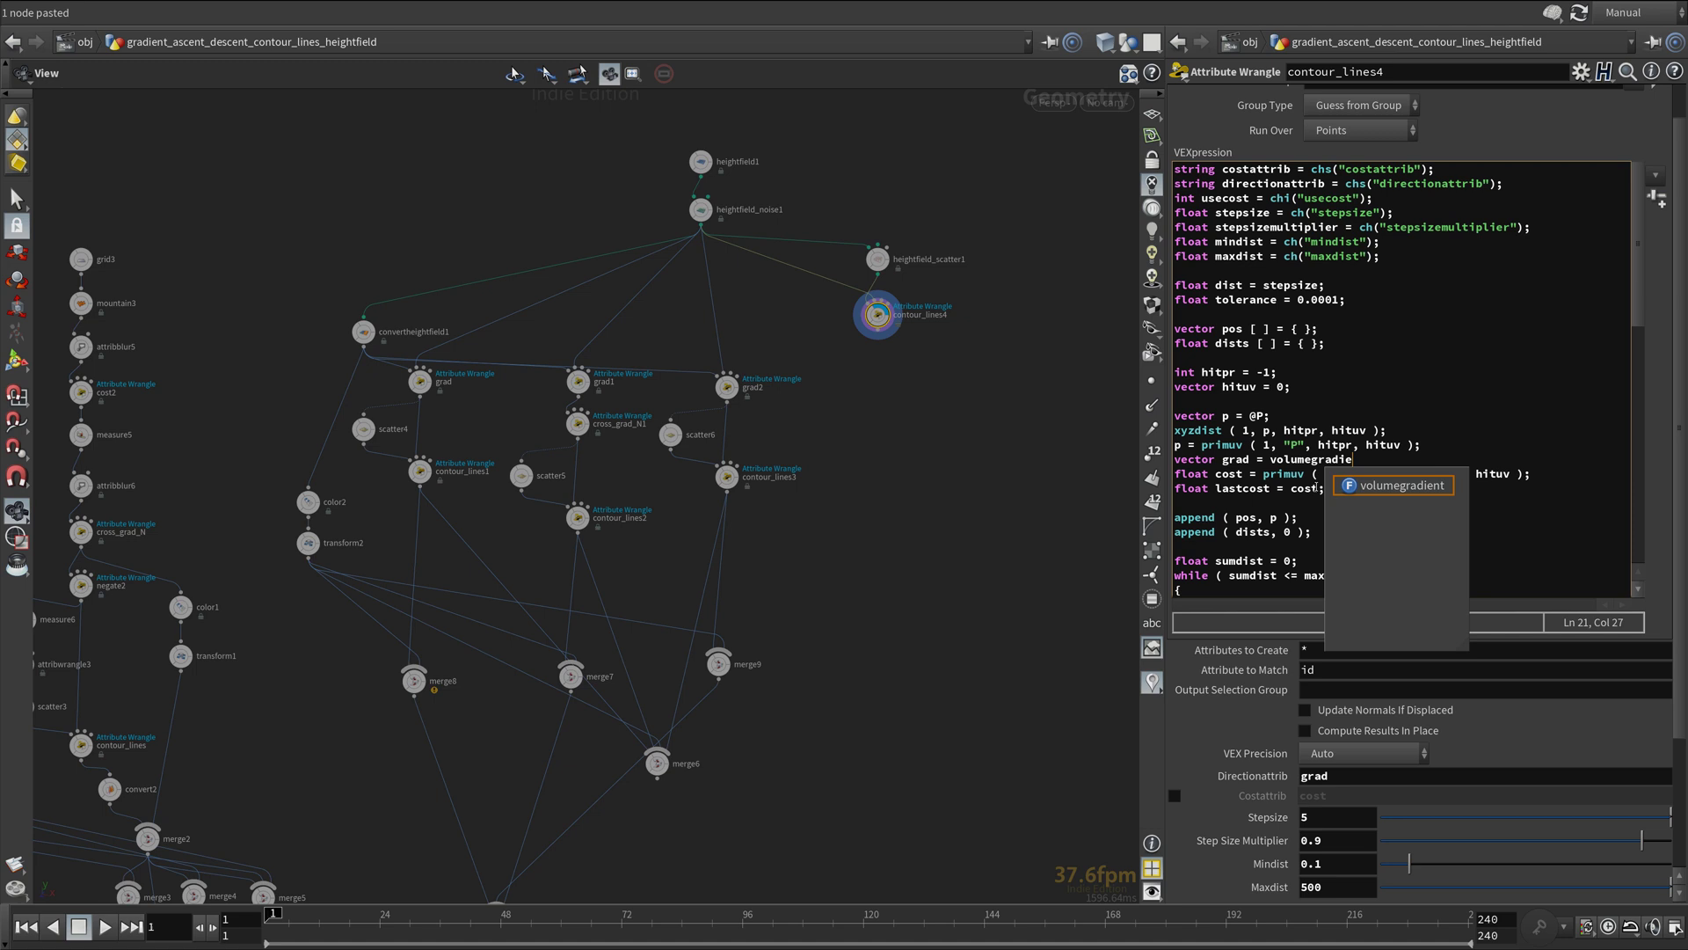
text(( 1, hitpr, p );)
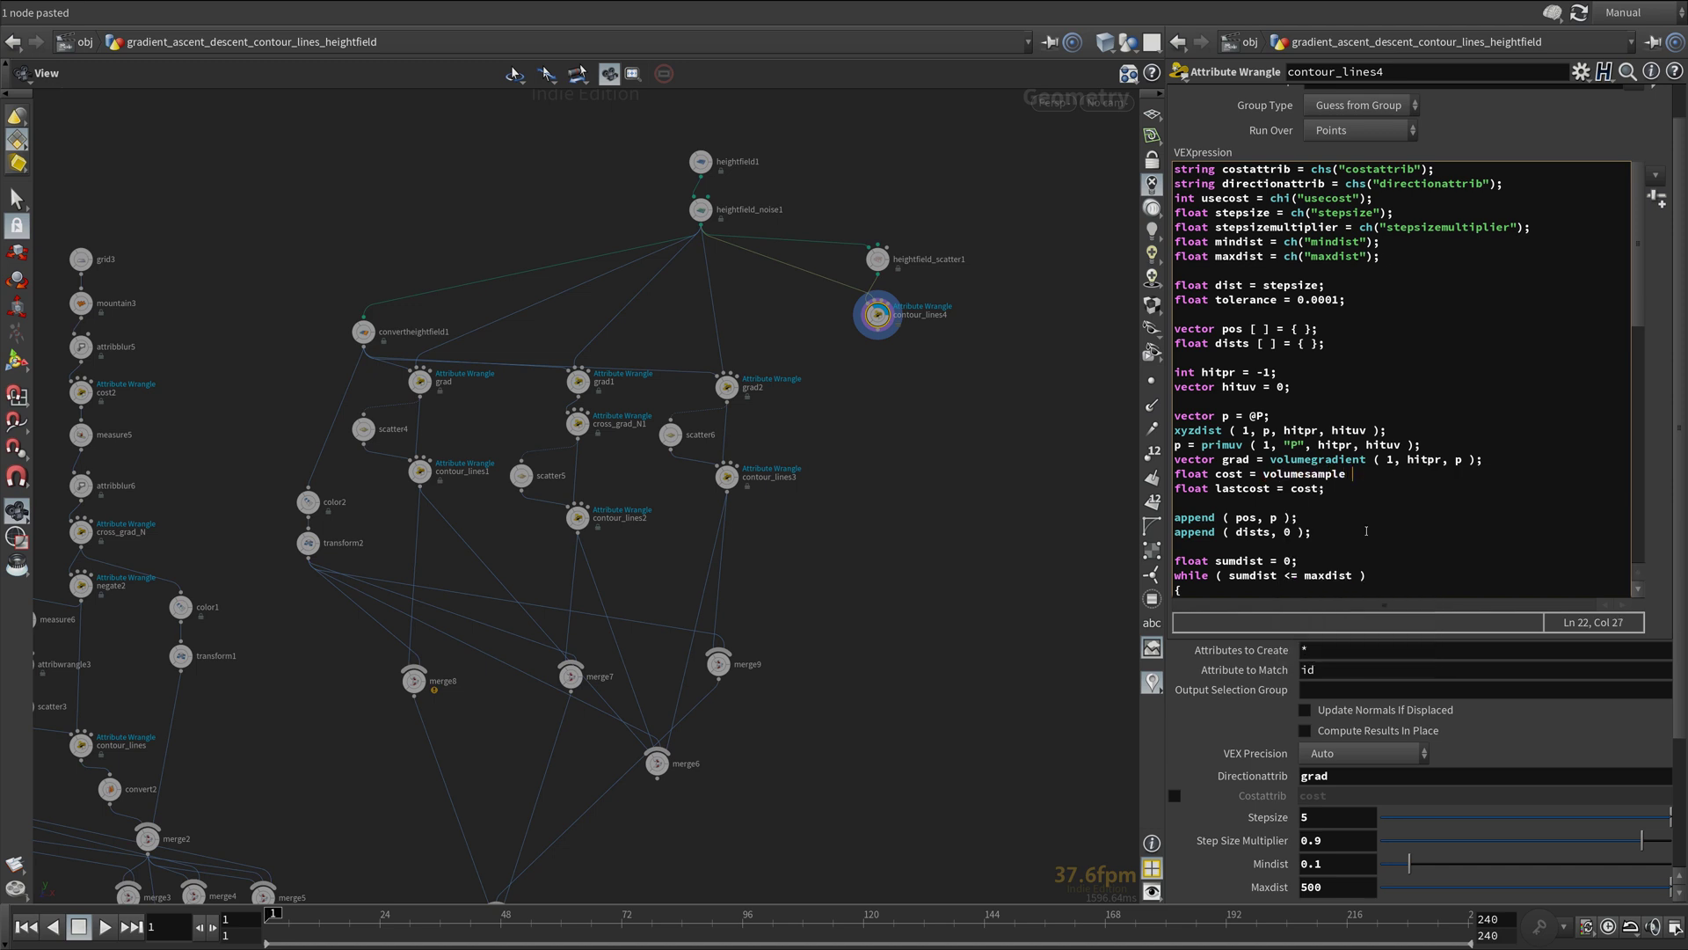
text(hitpr, p );)
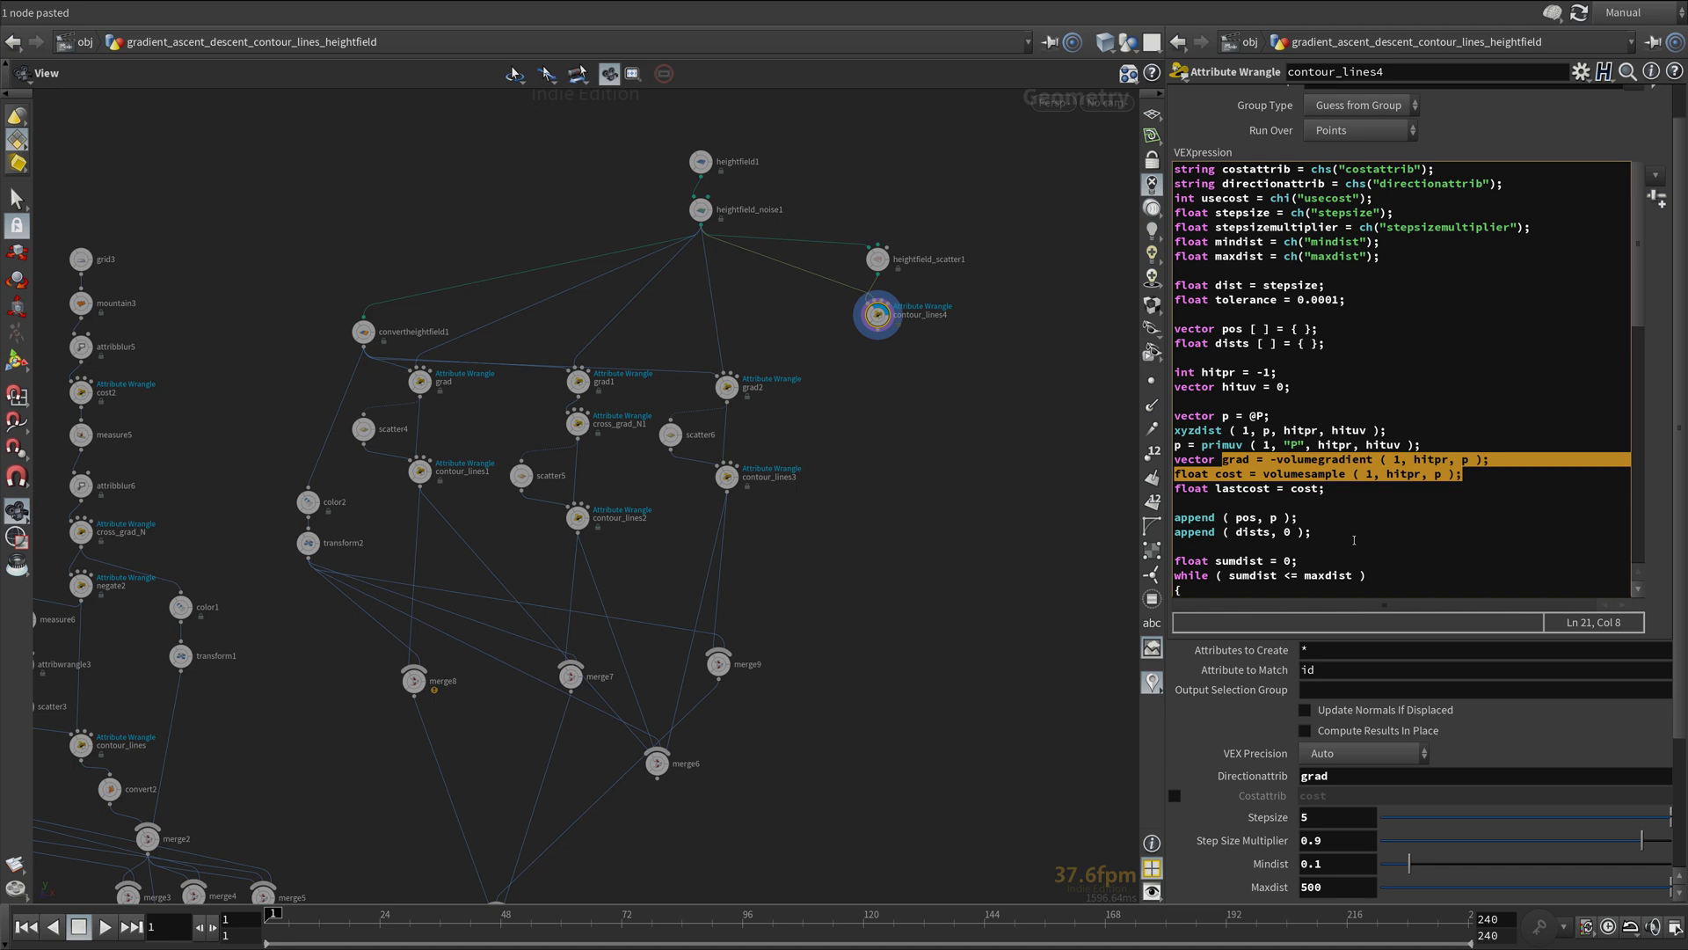
scroll(down, 3)
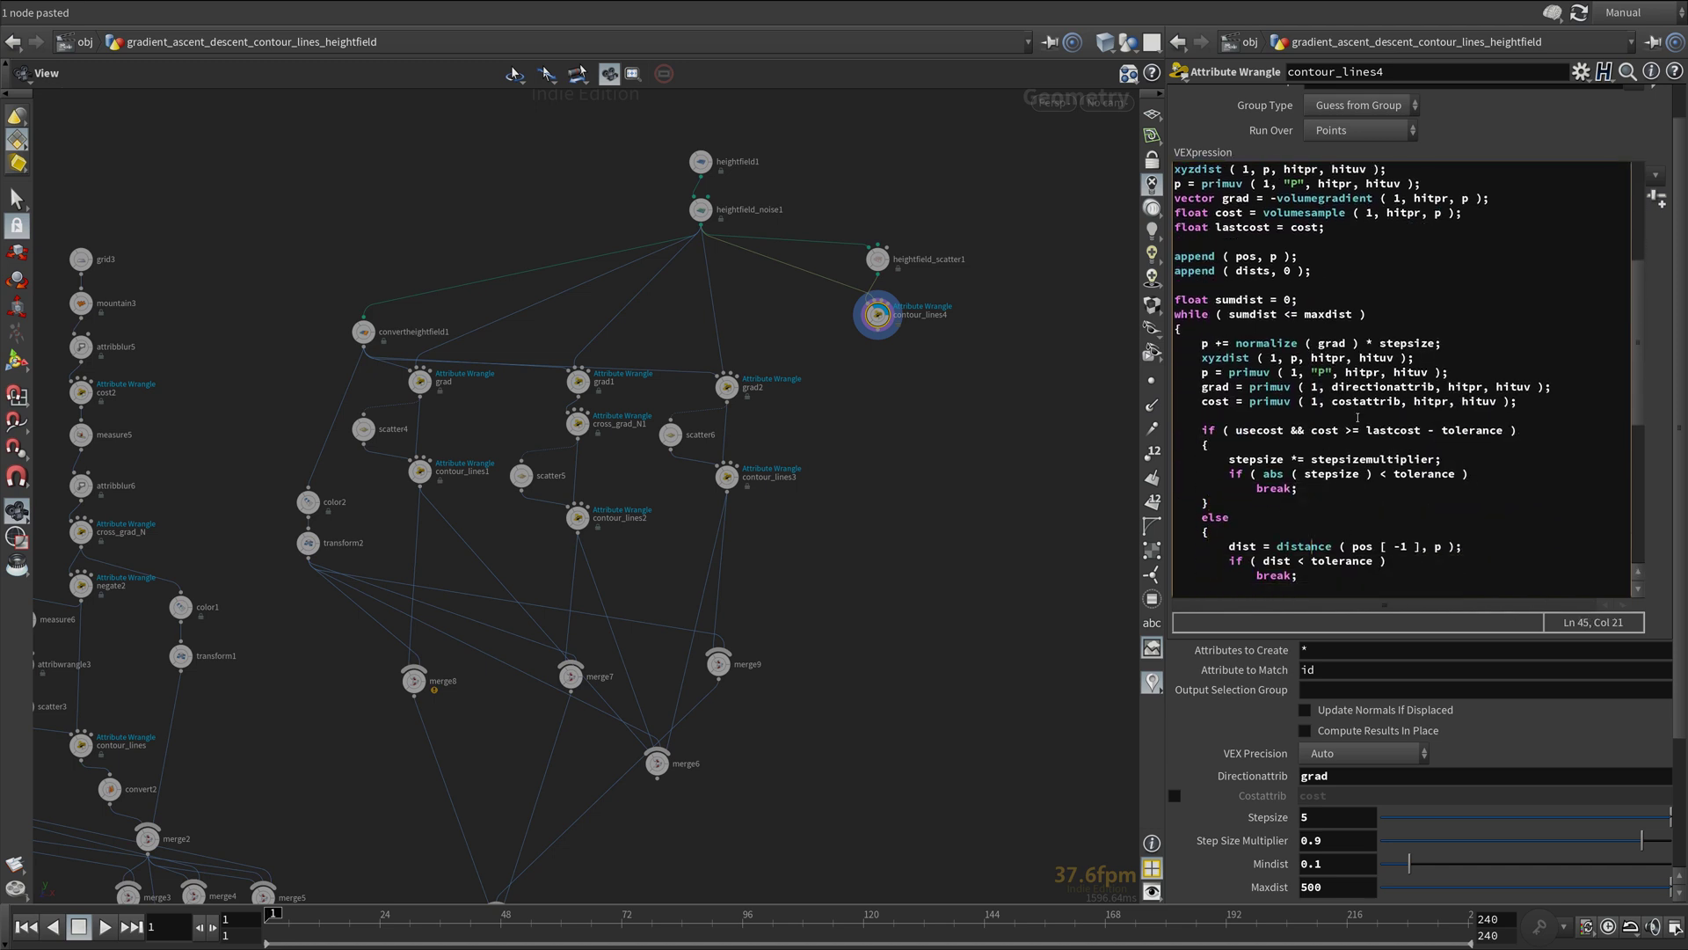
drag(1240, 385, 1518, 401)
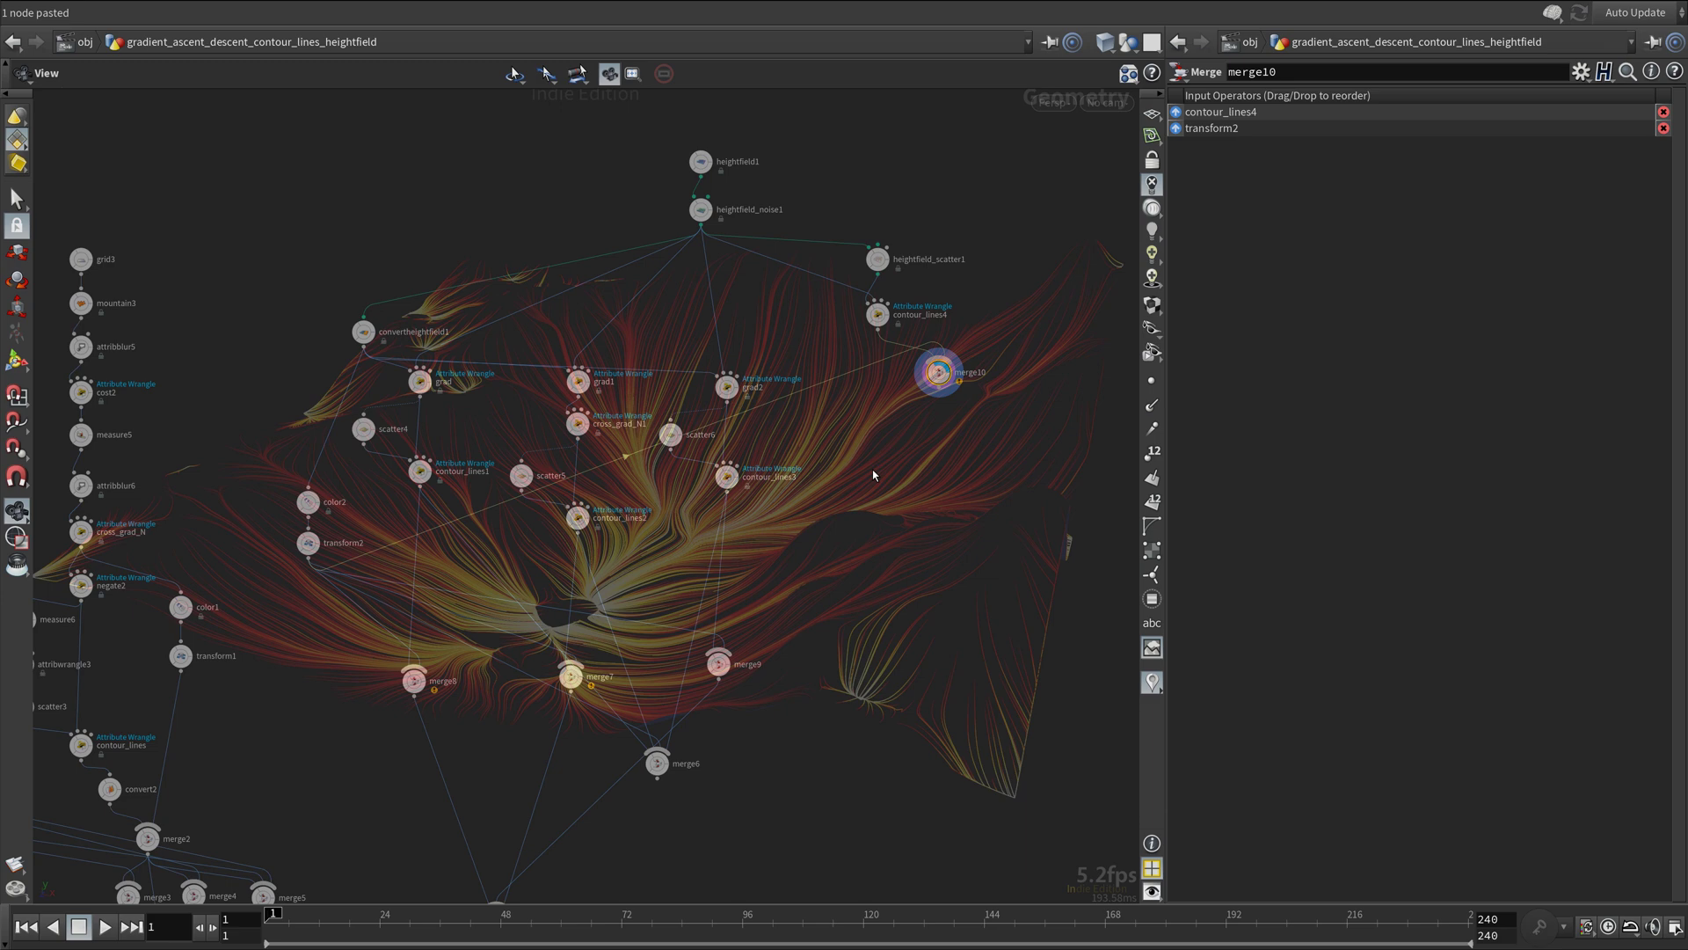
Copy and paste contour_lines4 to create the contour_lines5 wrangle beside it.
click(718, 665)
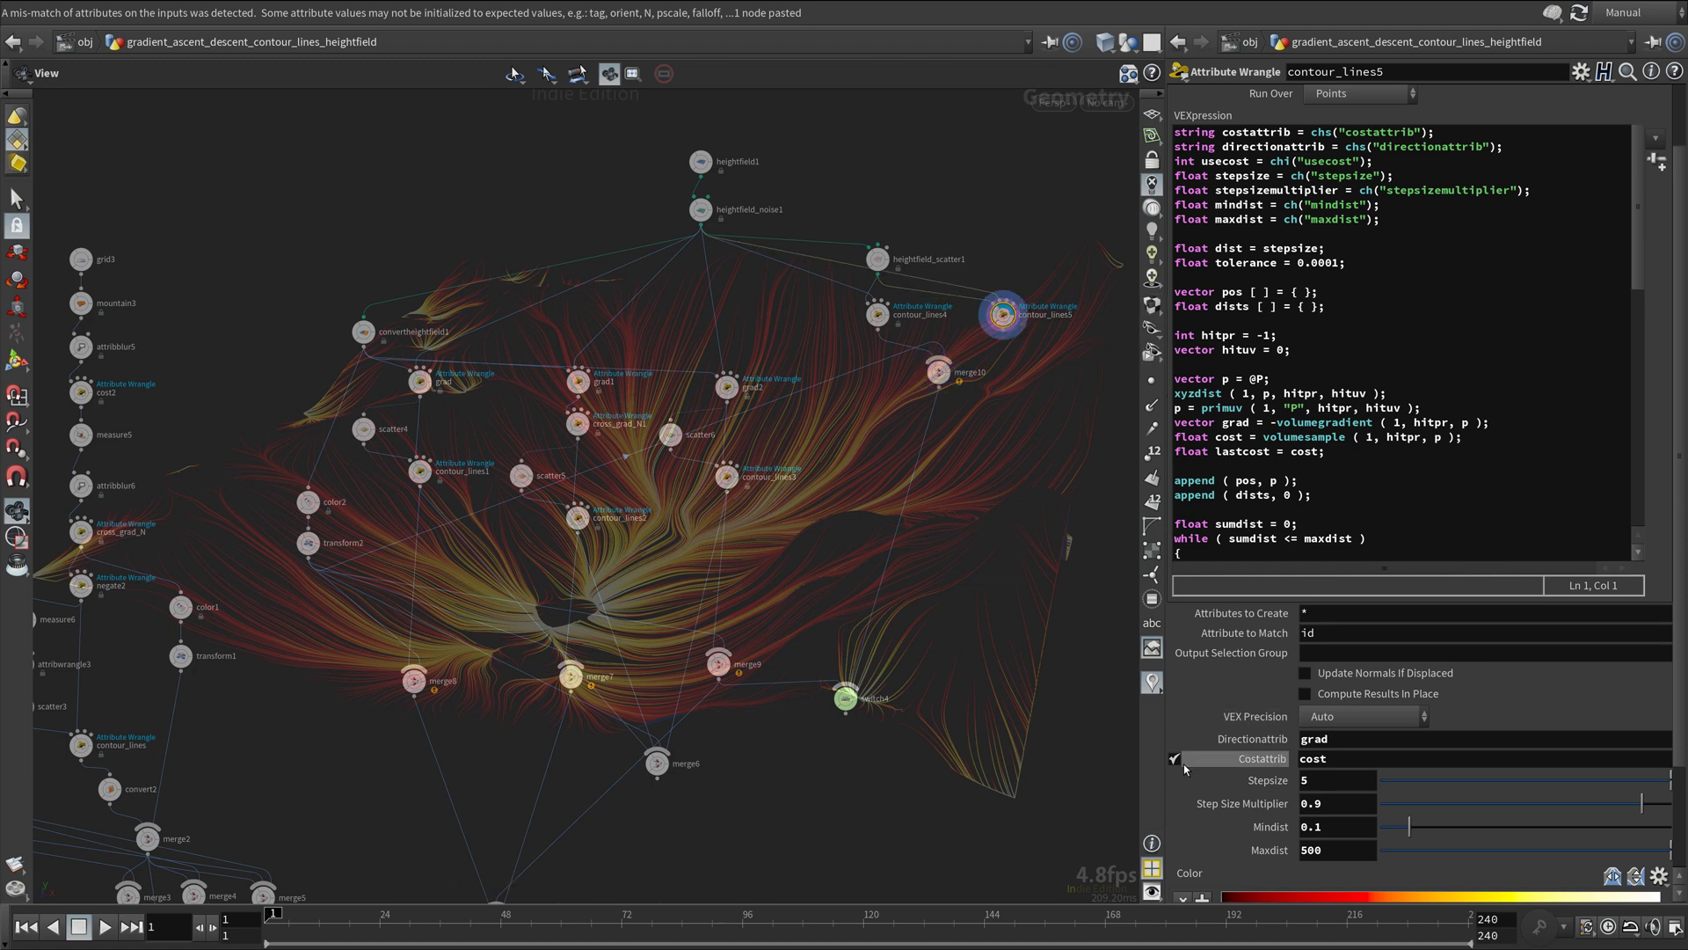
Turn off Costattrib on contour_lines5 and add grad = cross( grad, {0,1,0} );.
click(1173, 760)
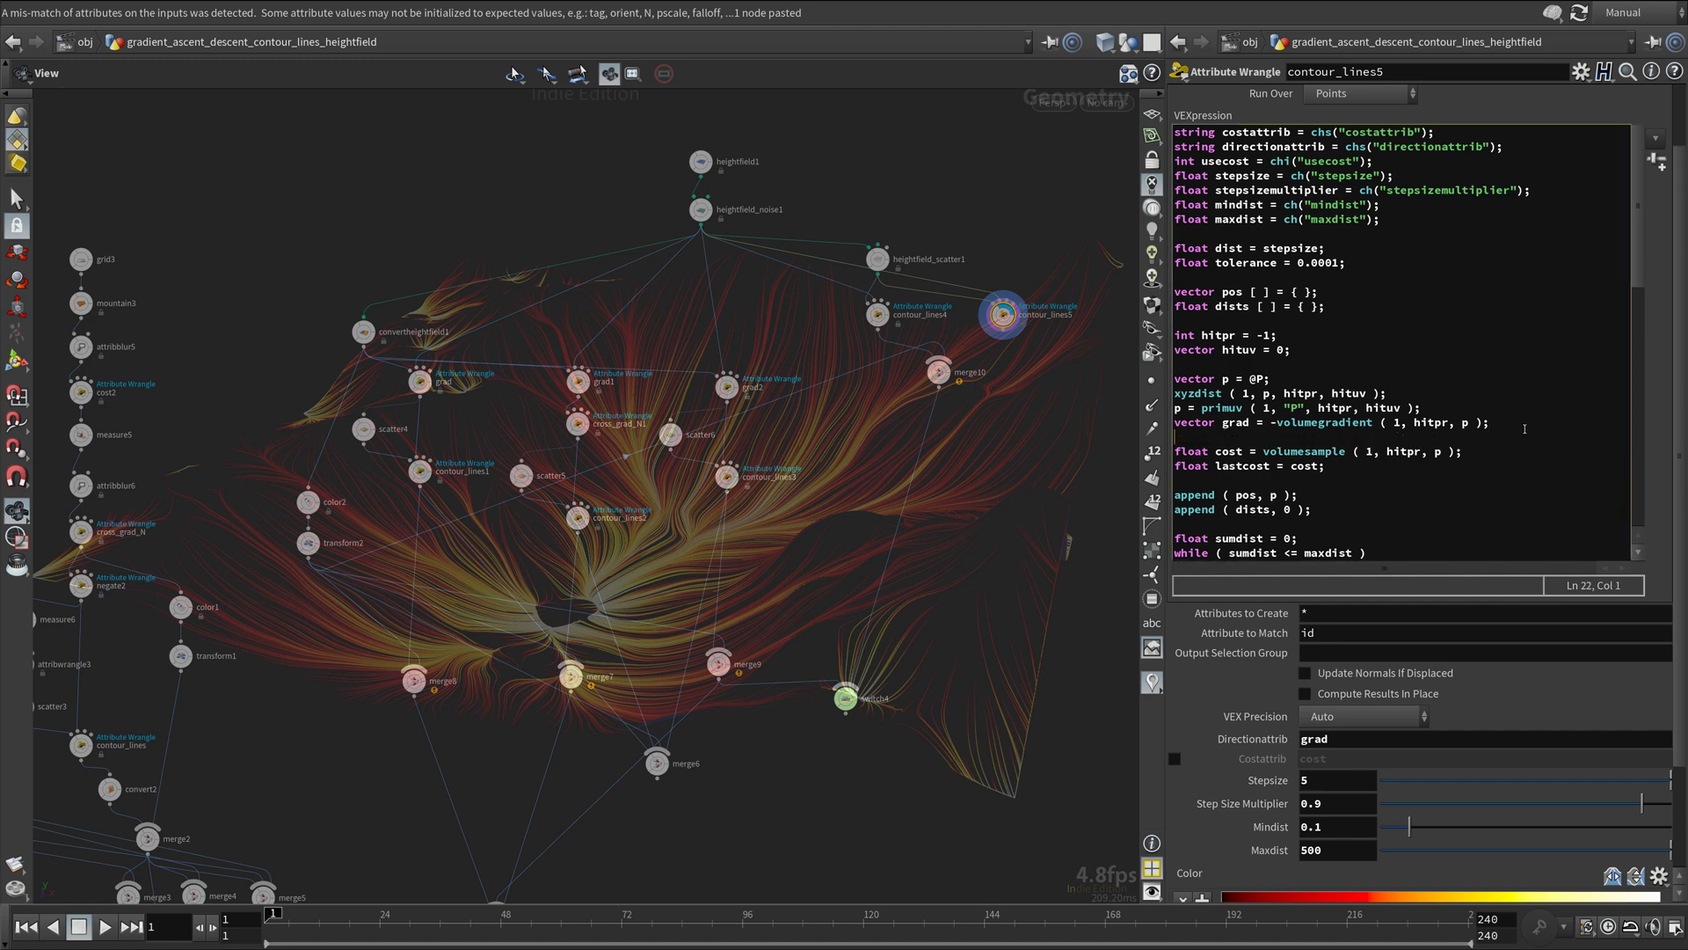
text(grad = g)
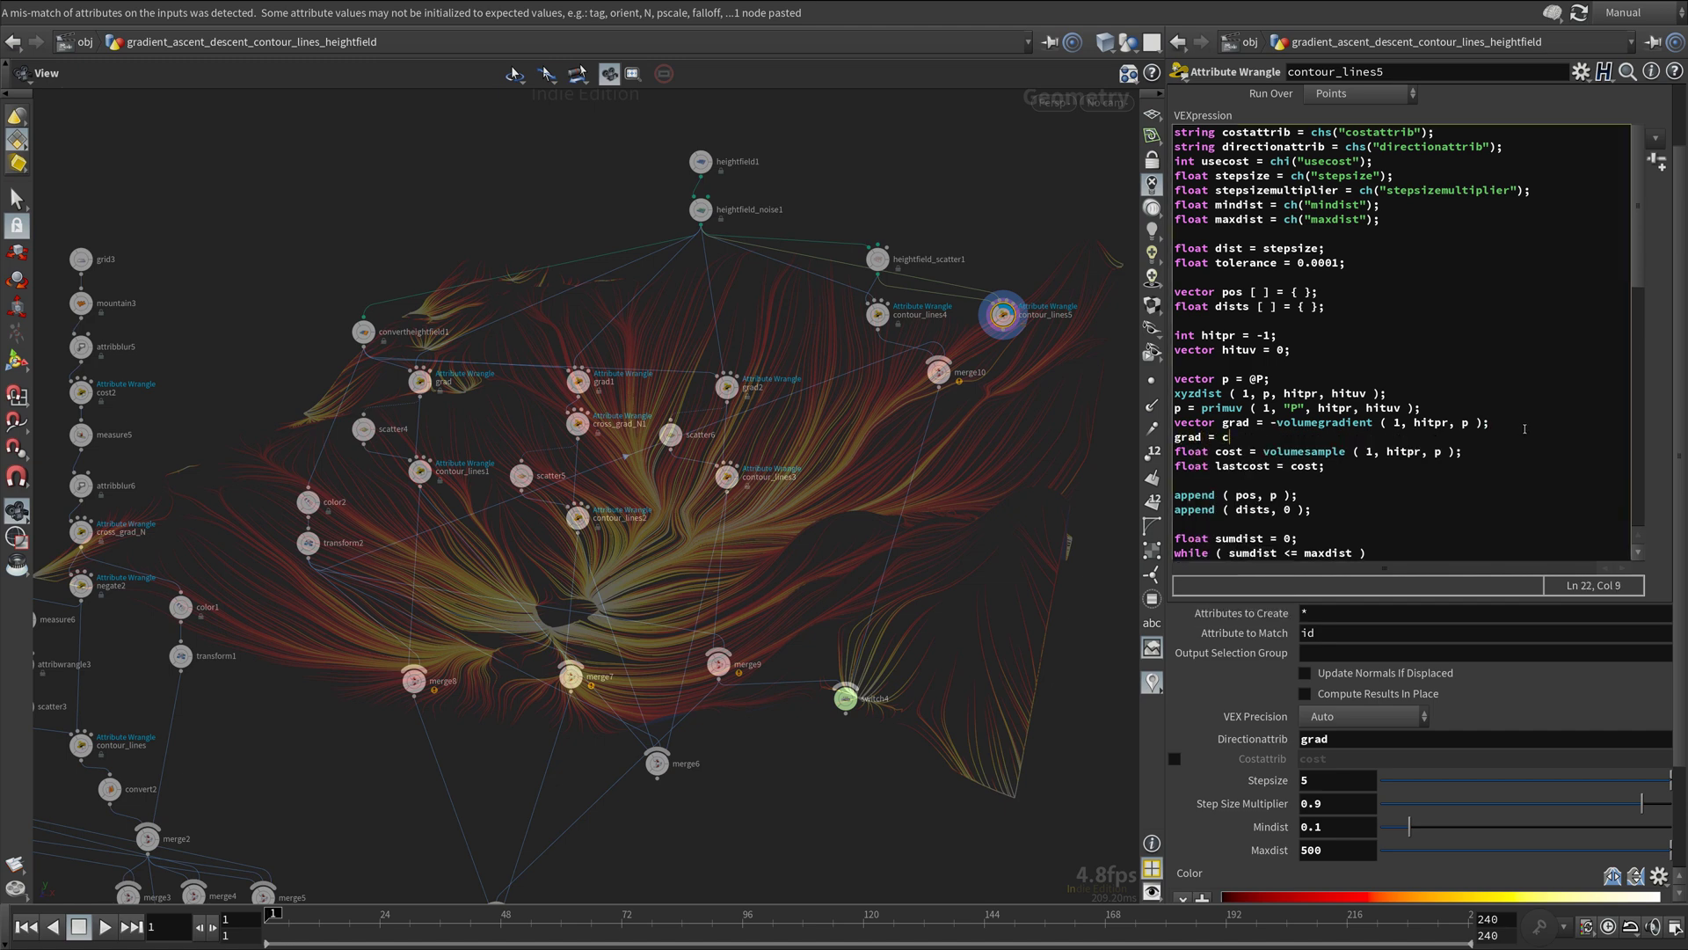
text(cross ( grad)
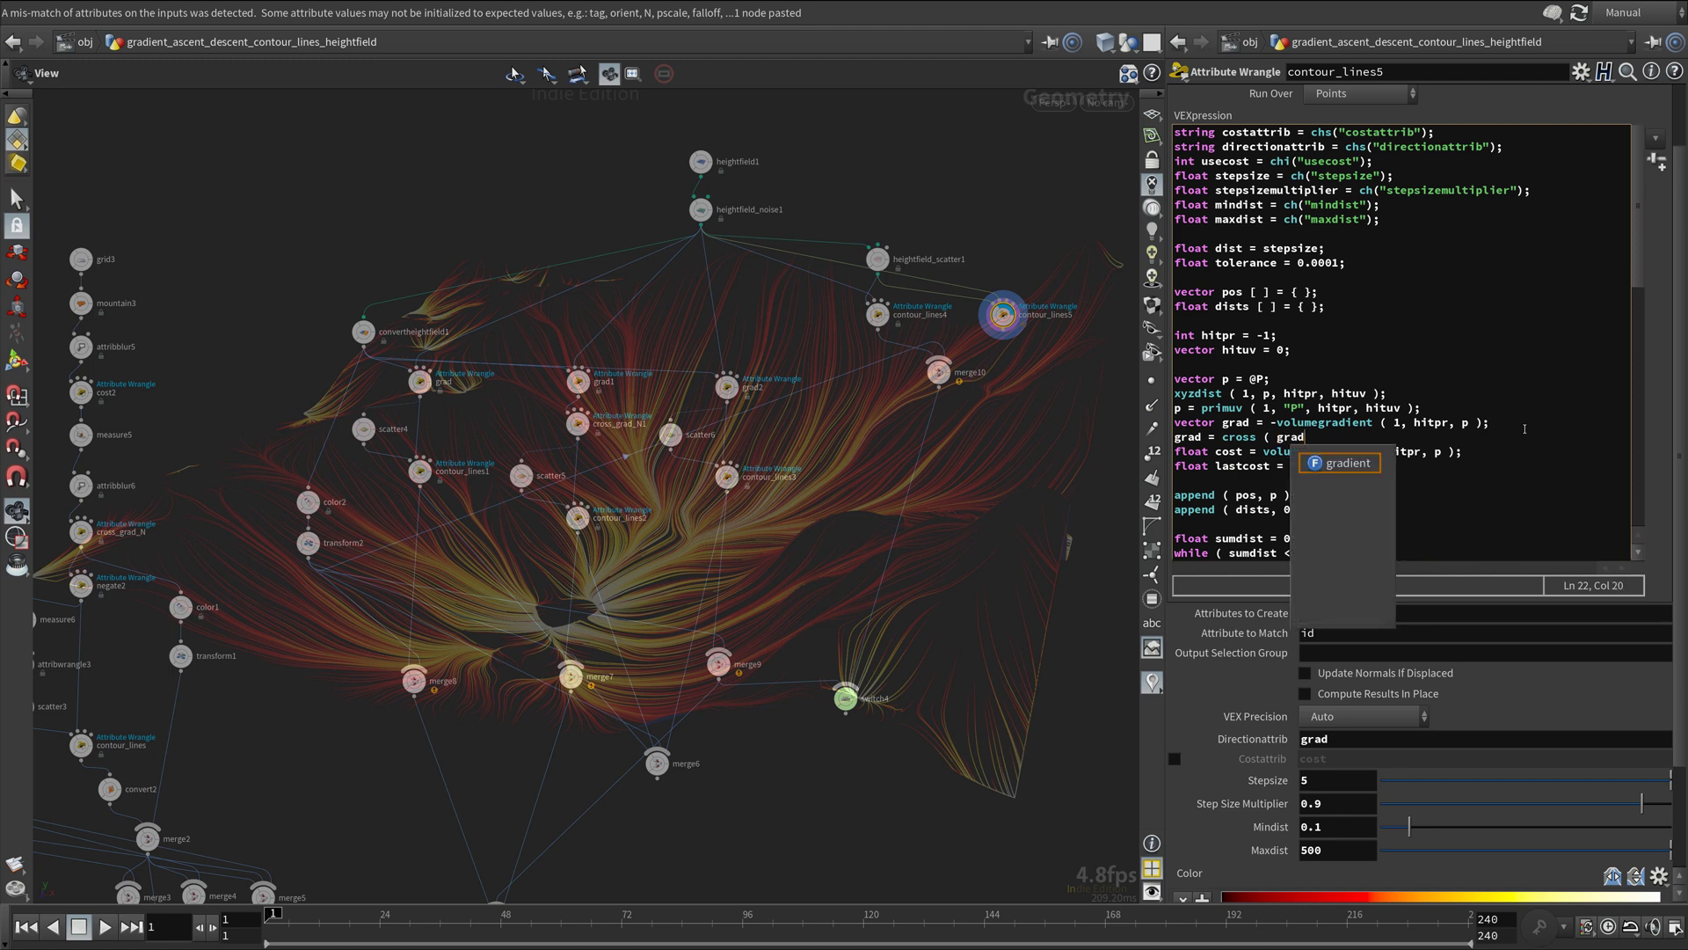
text({ 0, 1, 0 } );)
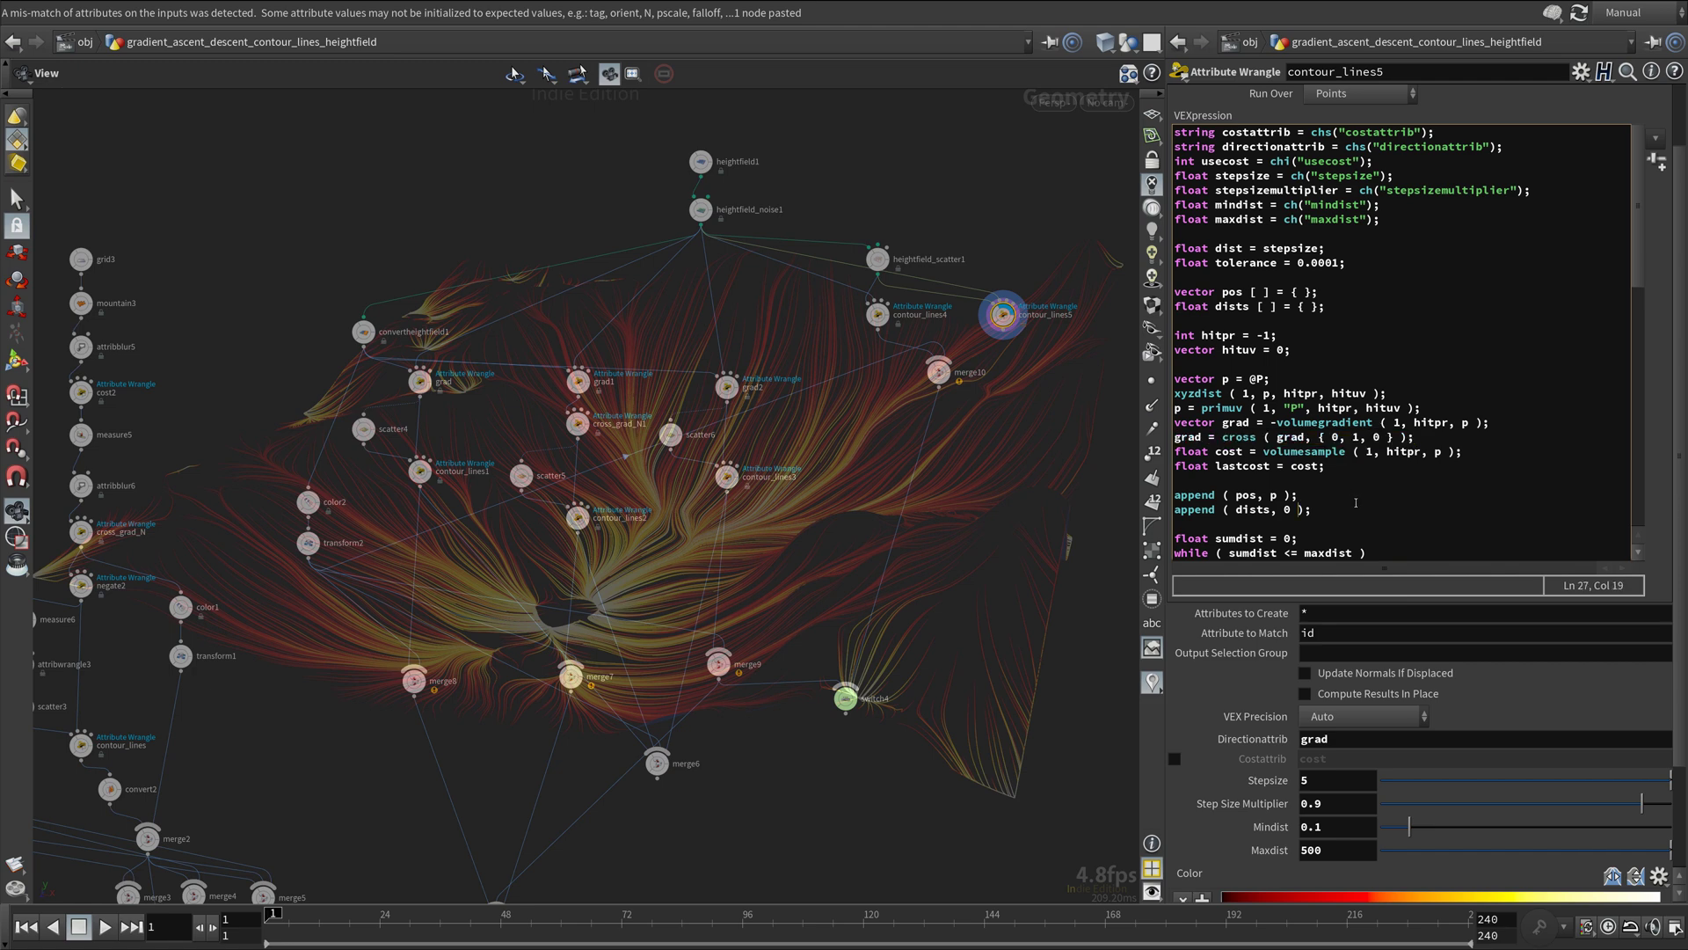
scroll(down, 3)
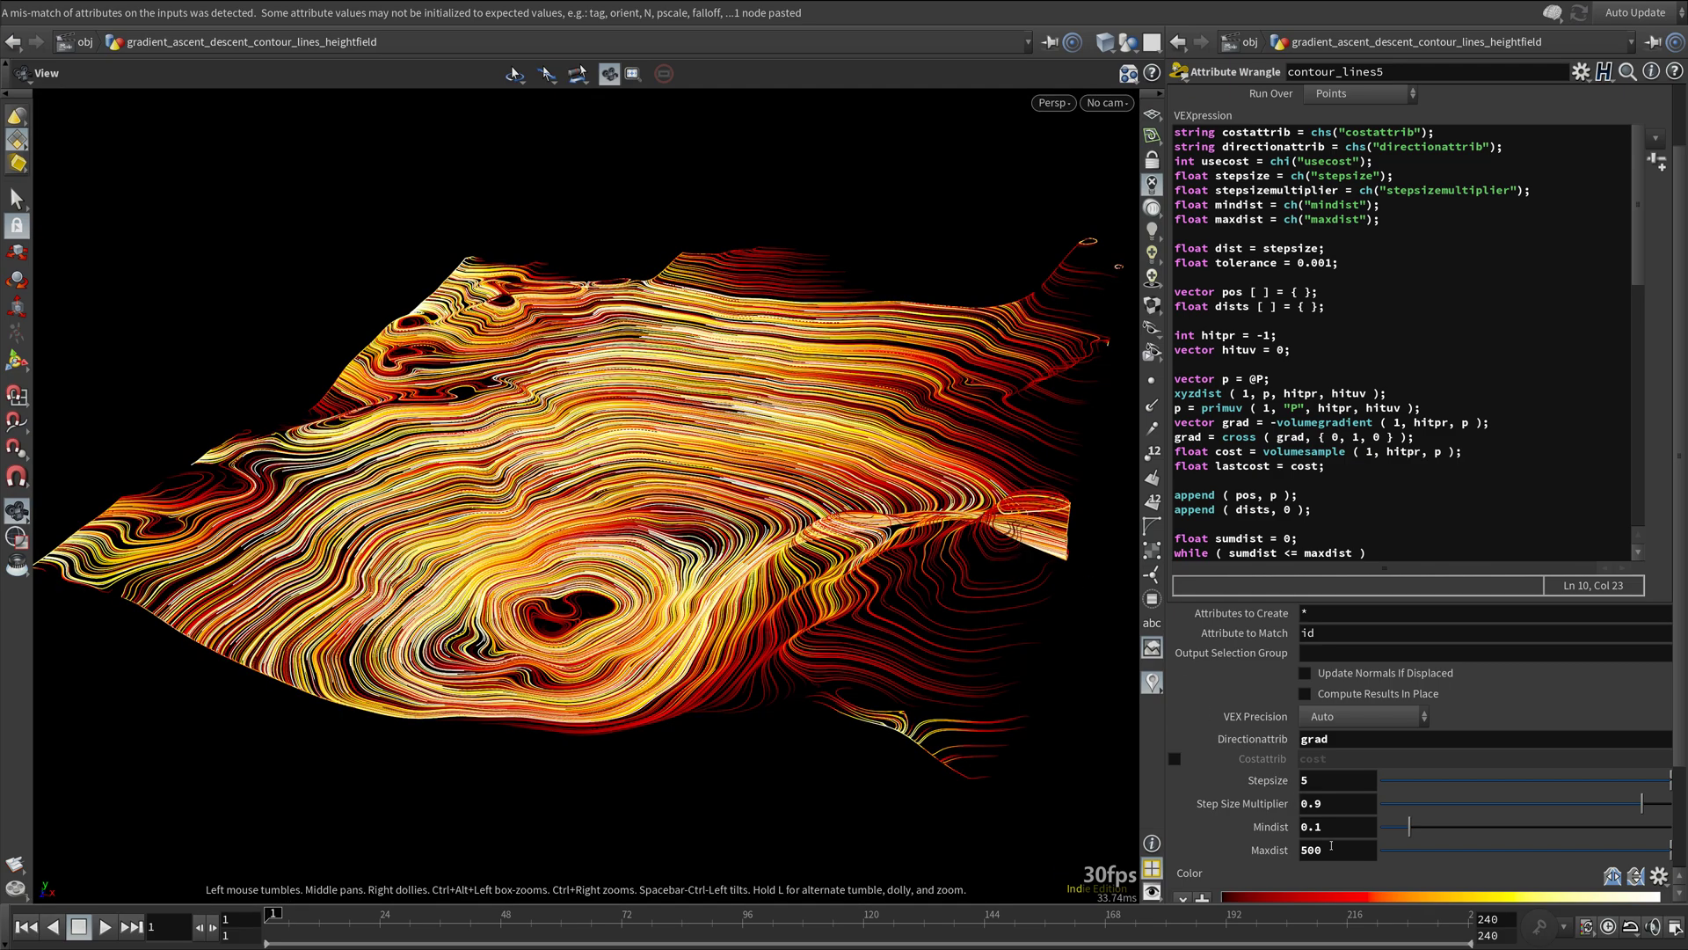
Set contour_lines5's tolerance to 0.001 and adjust its distance value.
text(100)
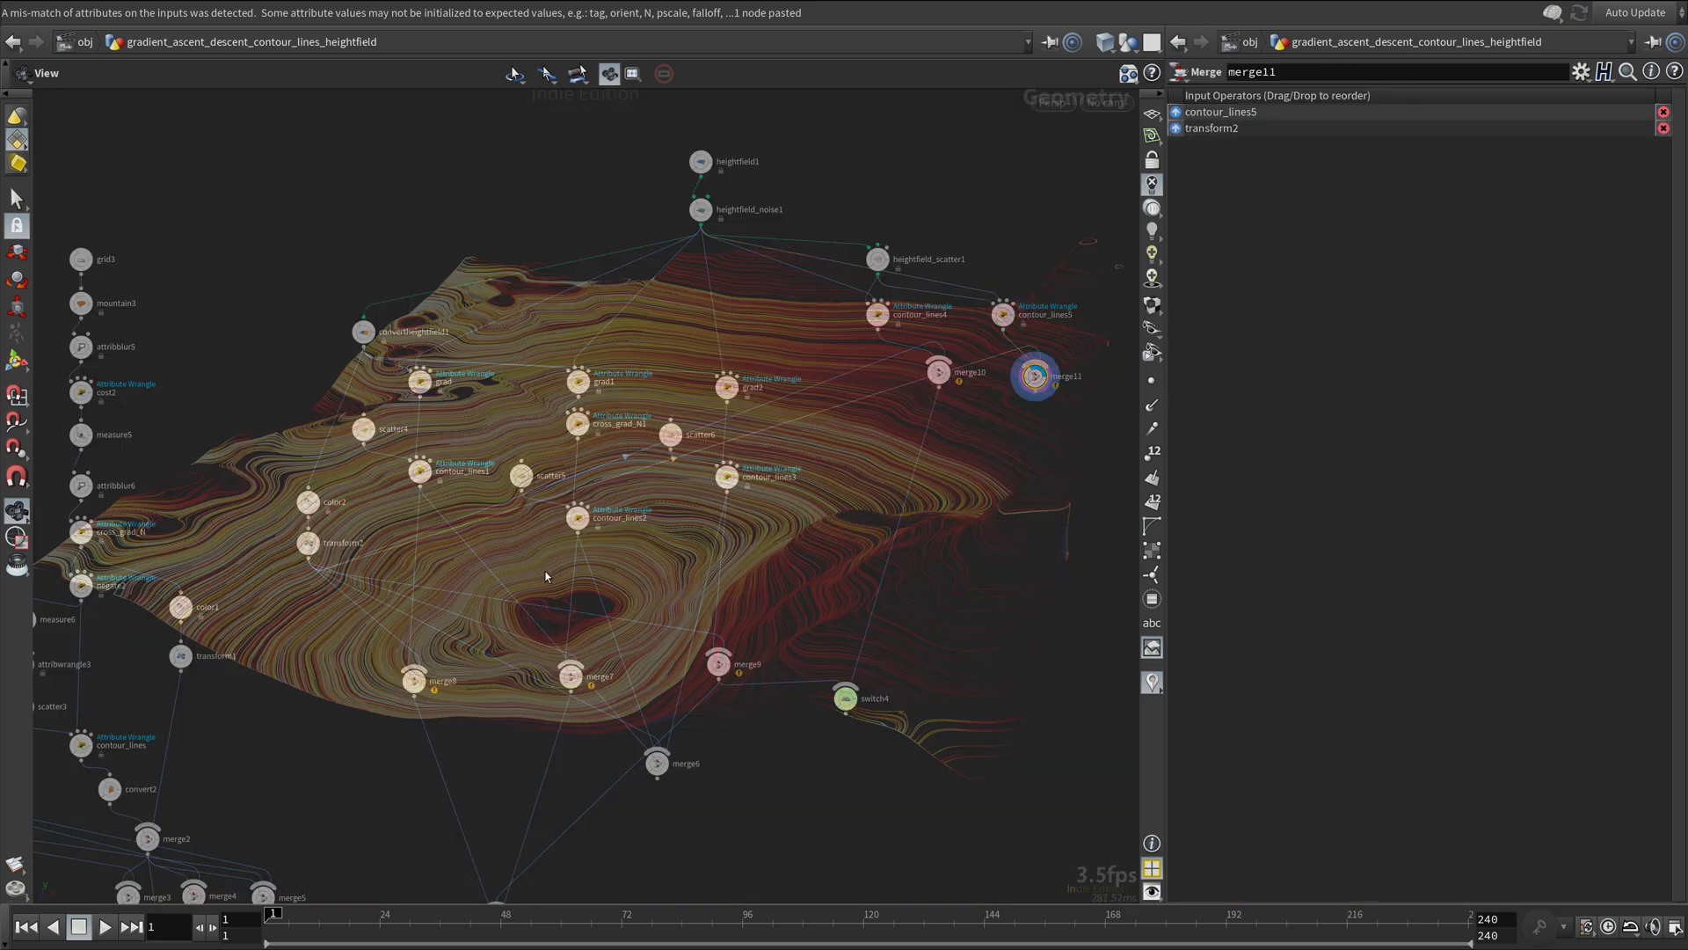
mouse_move(571, 675)
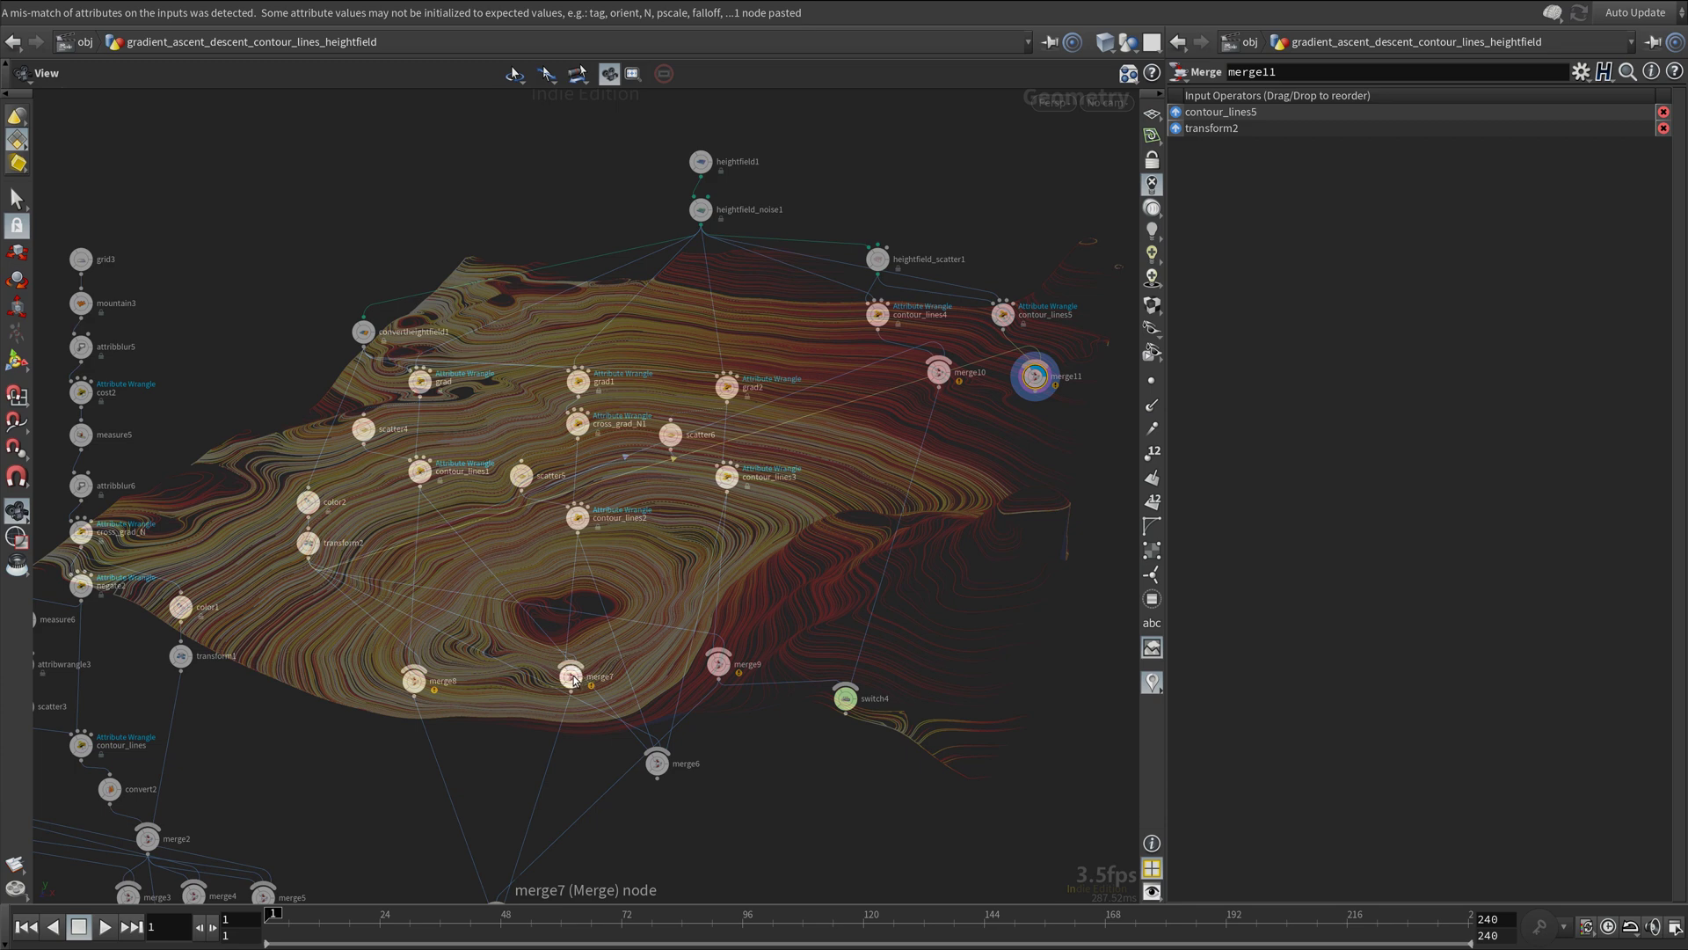
Create merge11 from contour_lines5 and transform2, and a switch between merge7 and merge11.
click(958, 692)
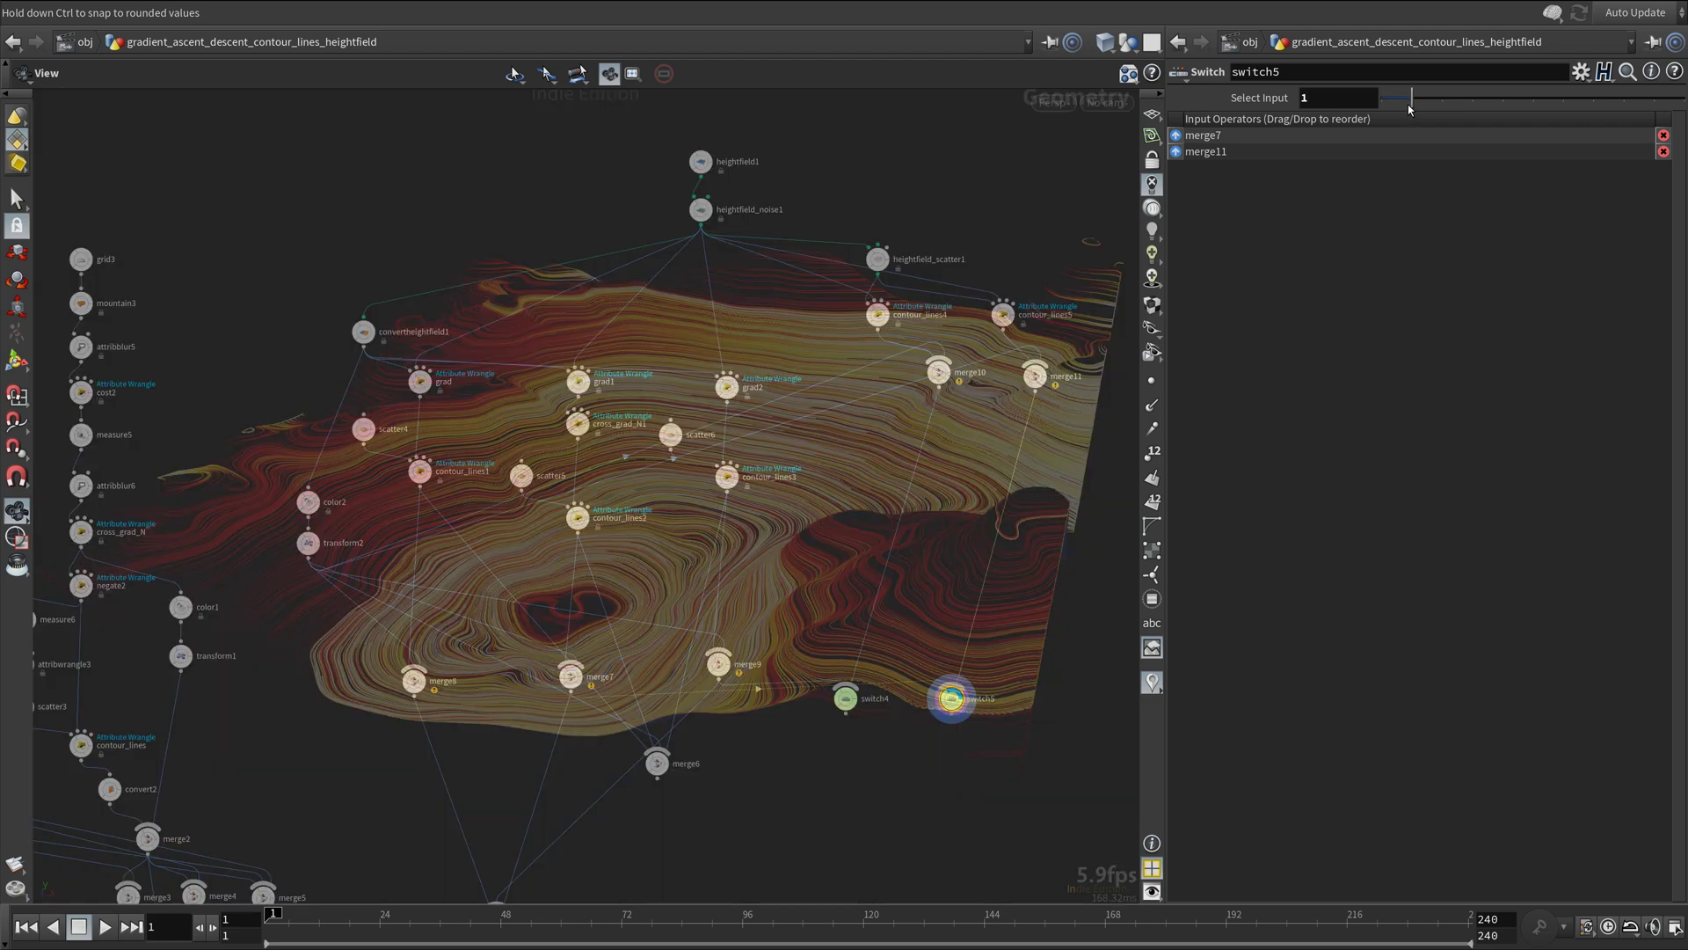
mouse_move(877, 315)
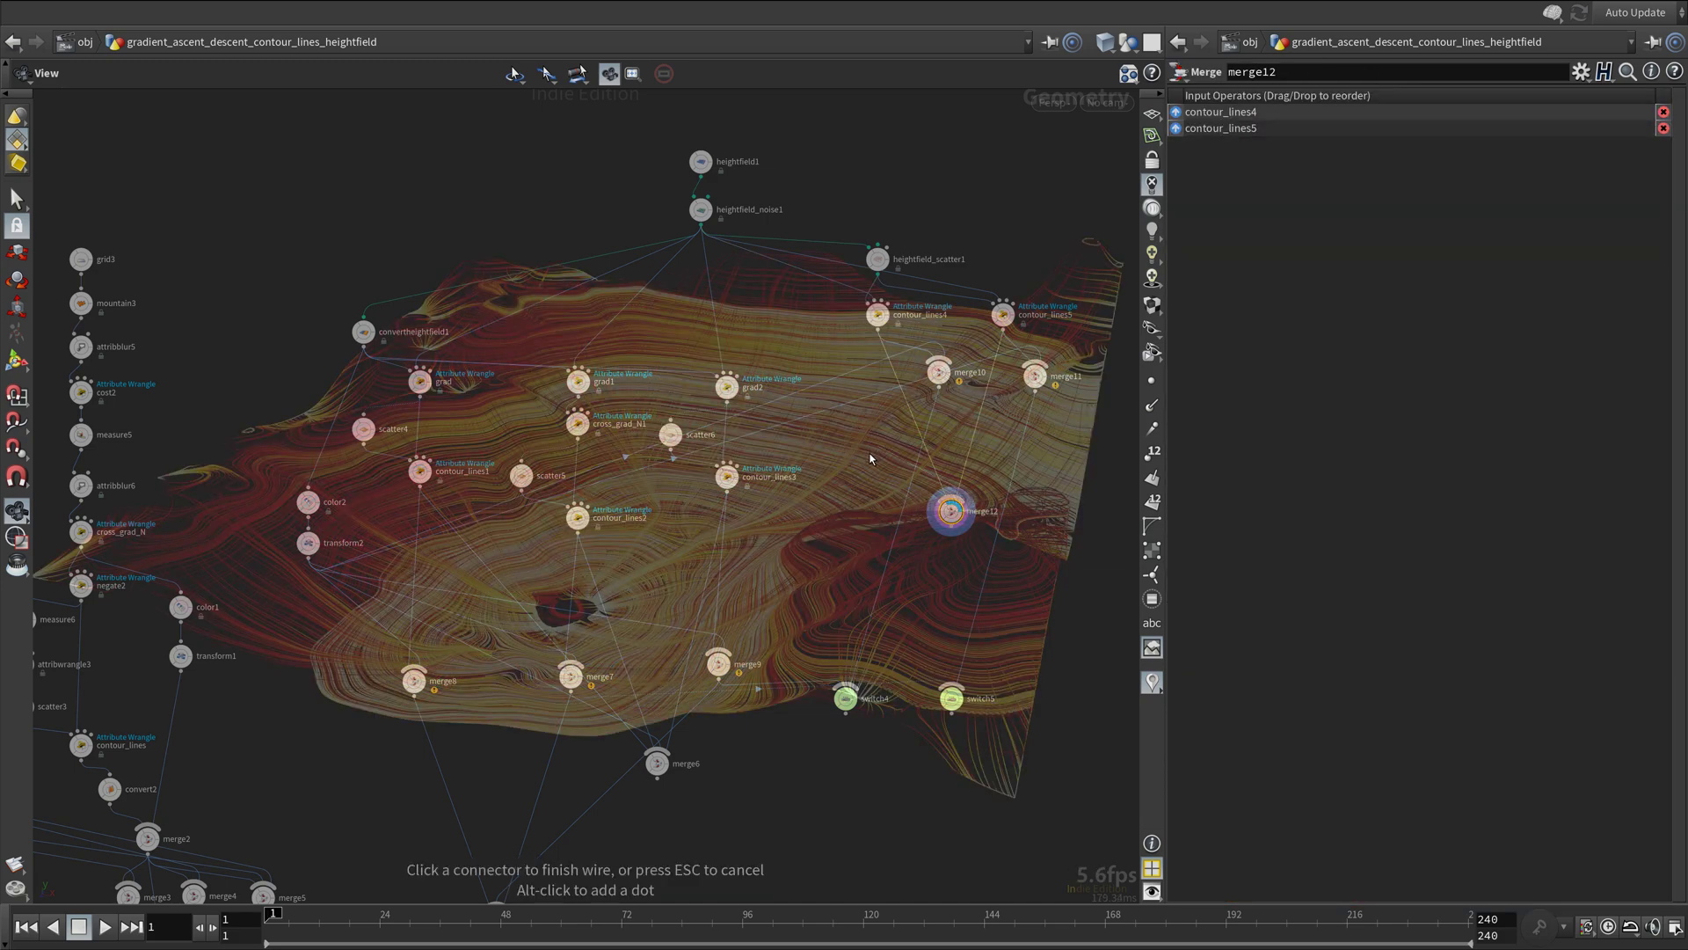
Wire contour_lines4, contour_lines5 and transform2 into the new merge12 node.
click(335, 533)
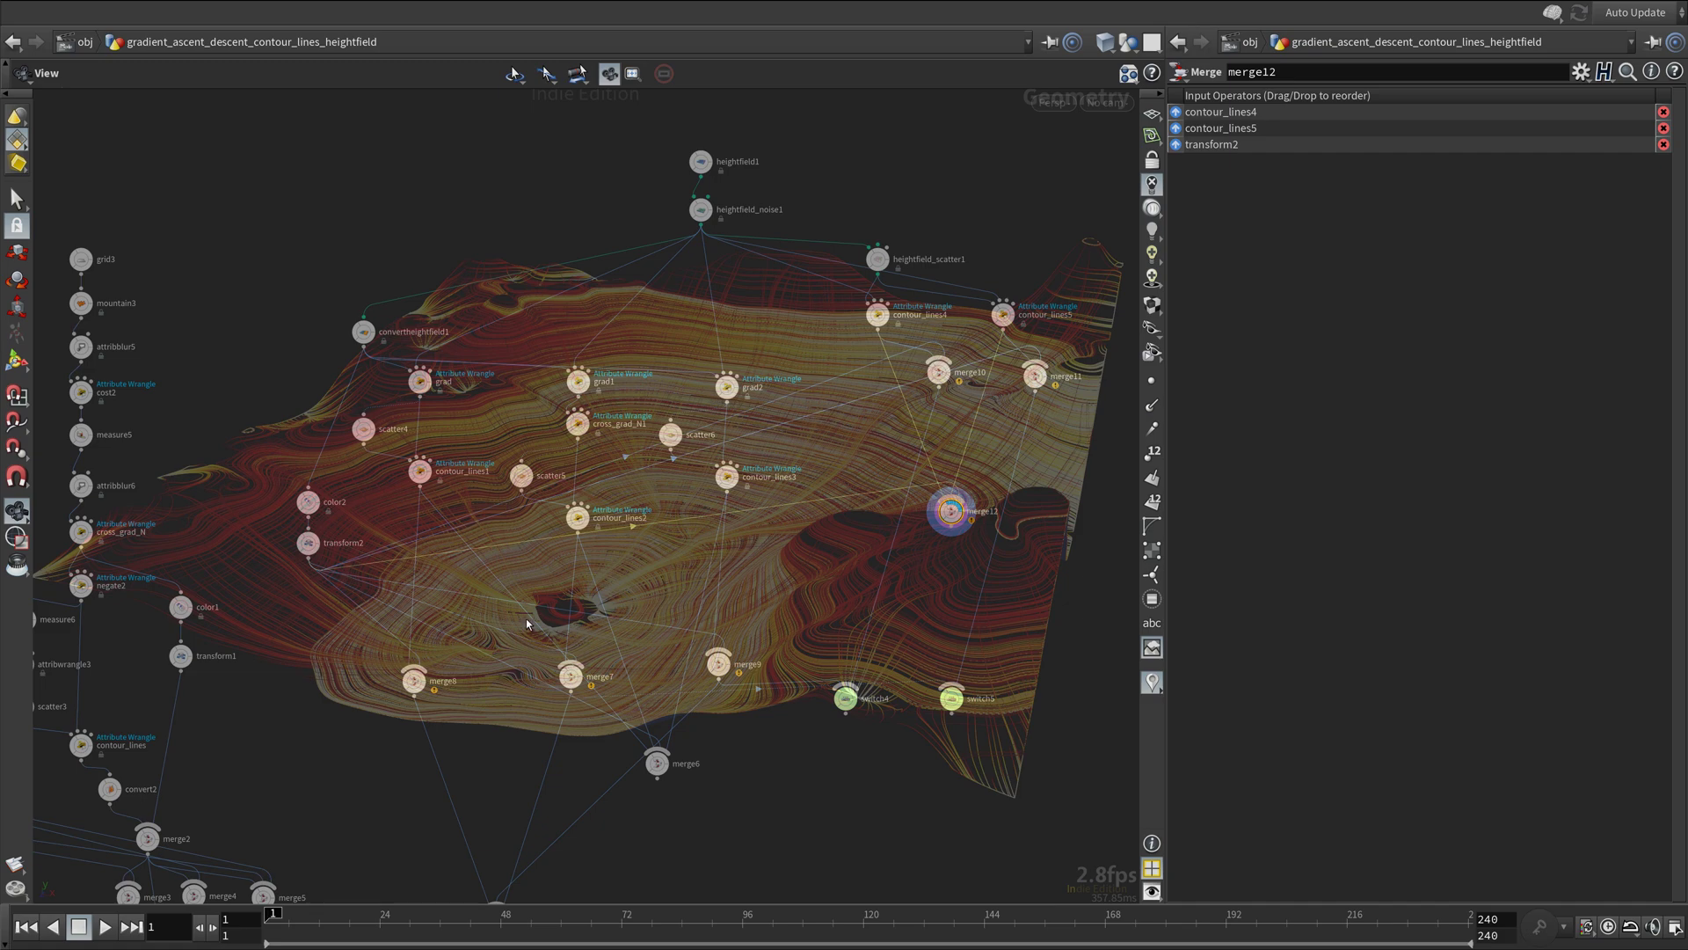